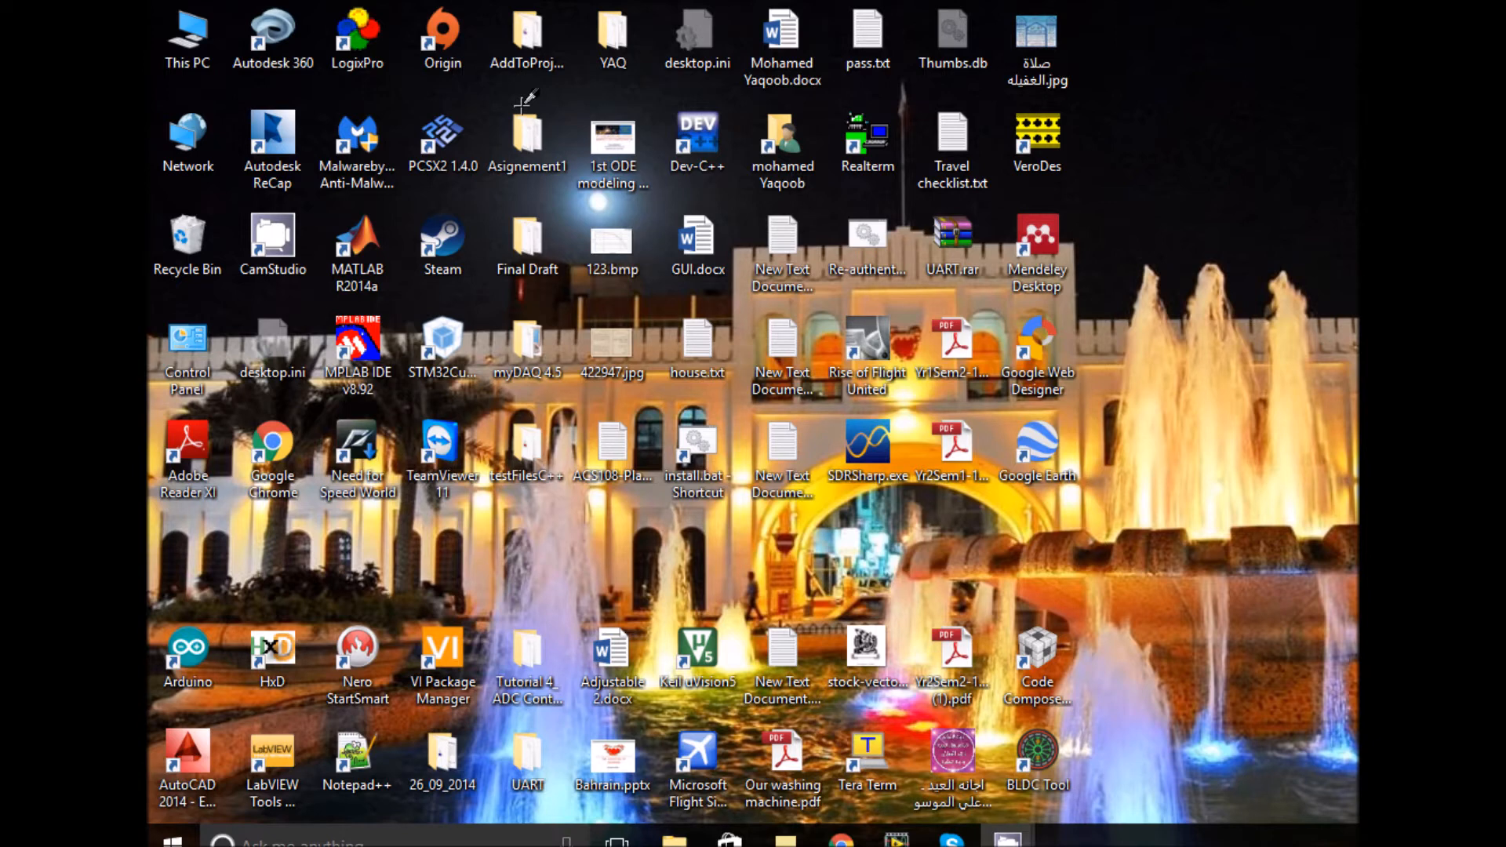
{"action": "mouse_move", "coordinate": [751, 643]}
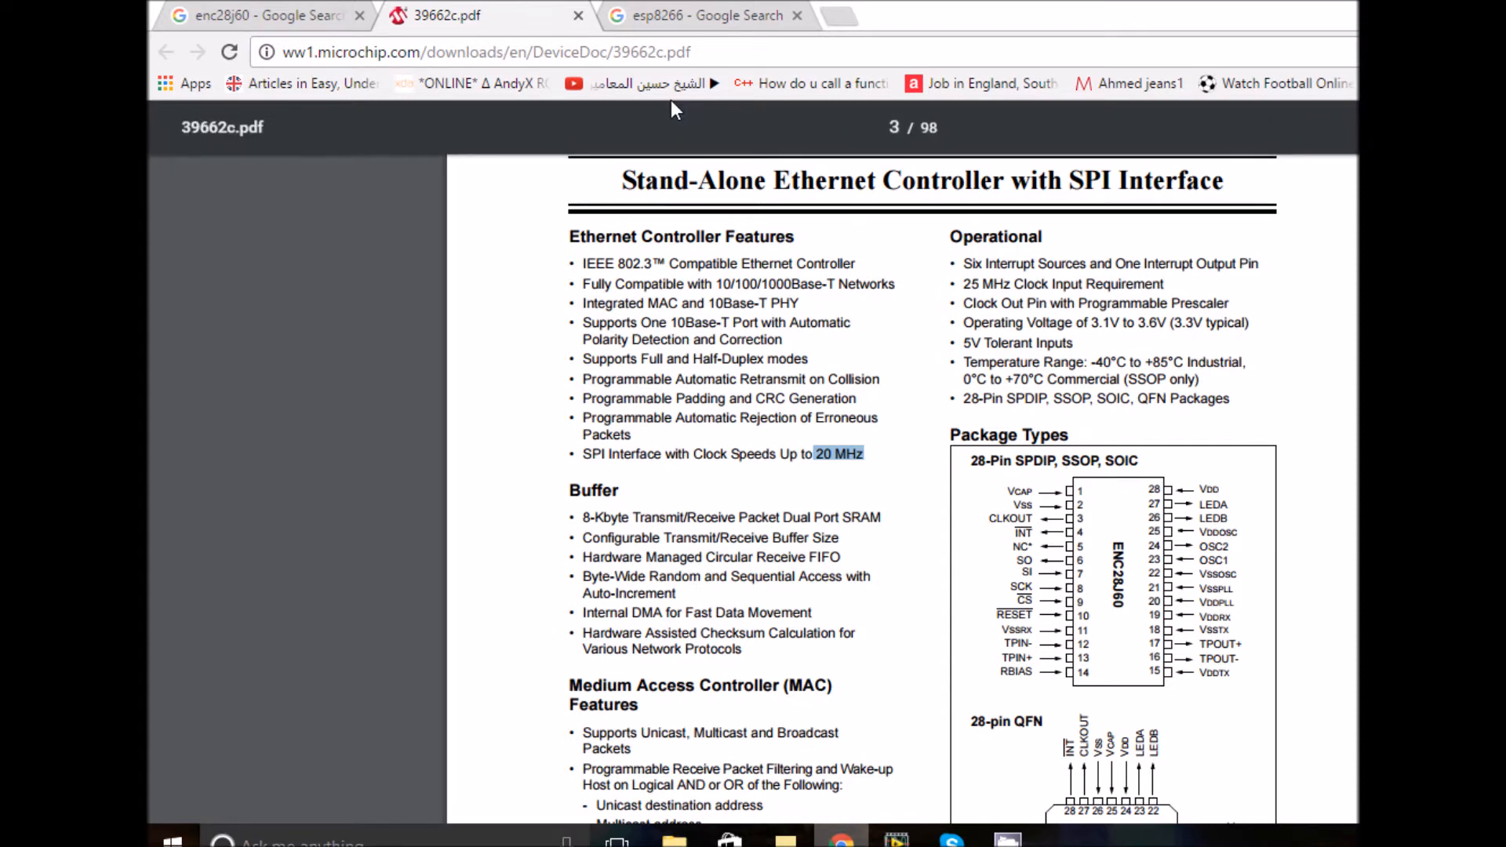
Scroll the ENC28J60 datasheet to page 3's feature list showing 20 MHz SPI clock speed.
{"action": "scroll", "scroll_direction": "up", "scroll_amount": 3}
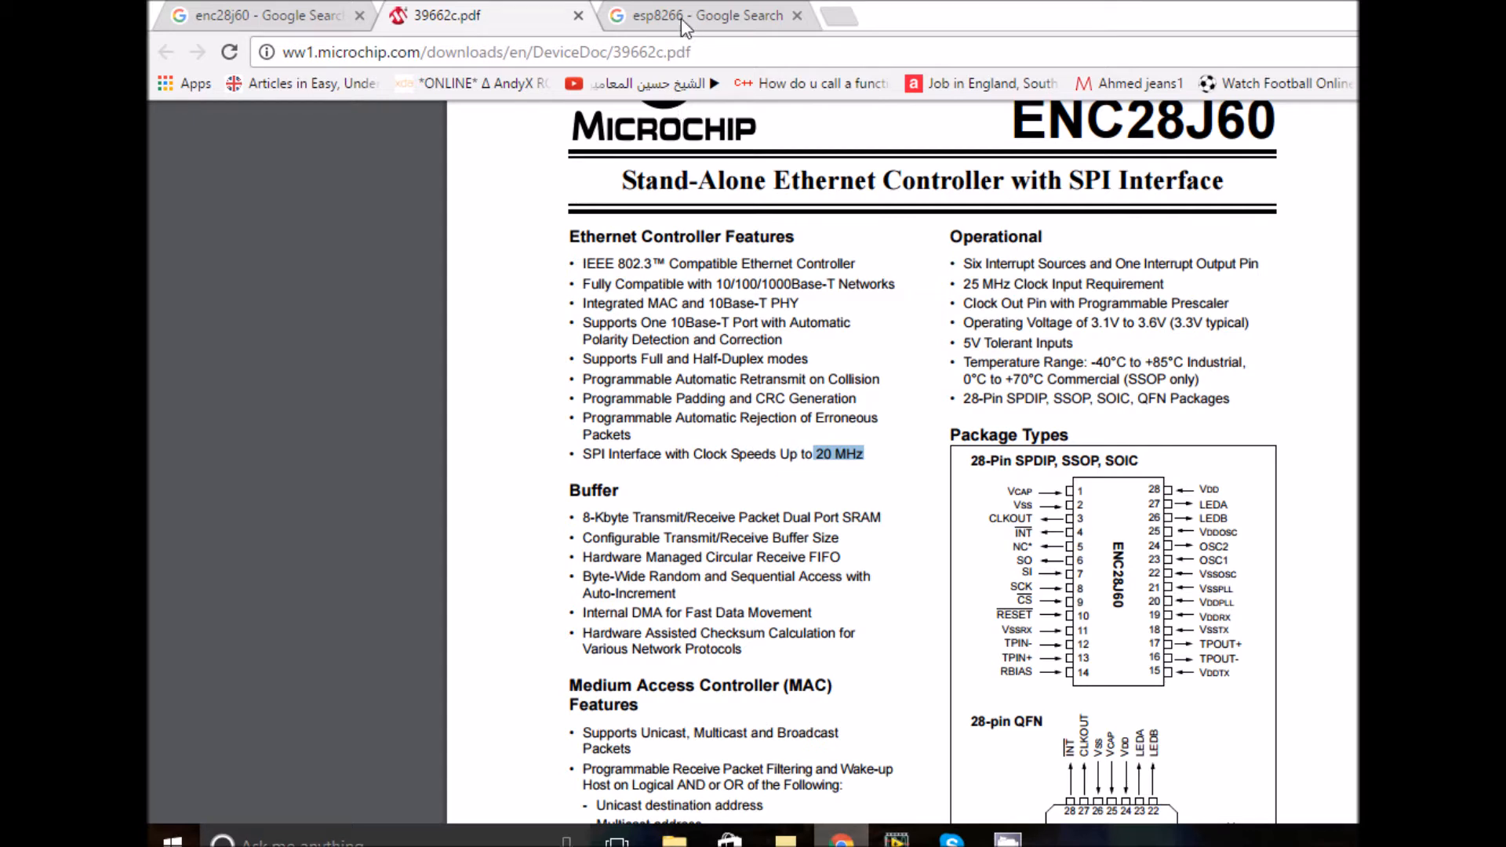
{"action": "left_click", "coordinate": [706, 16]}
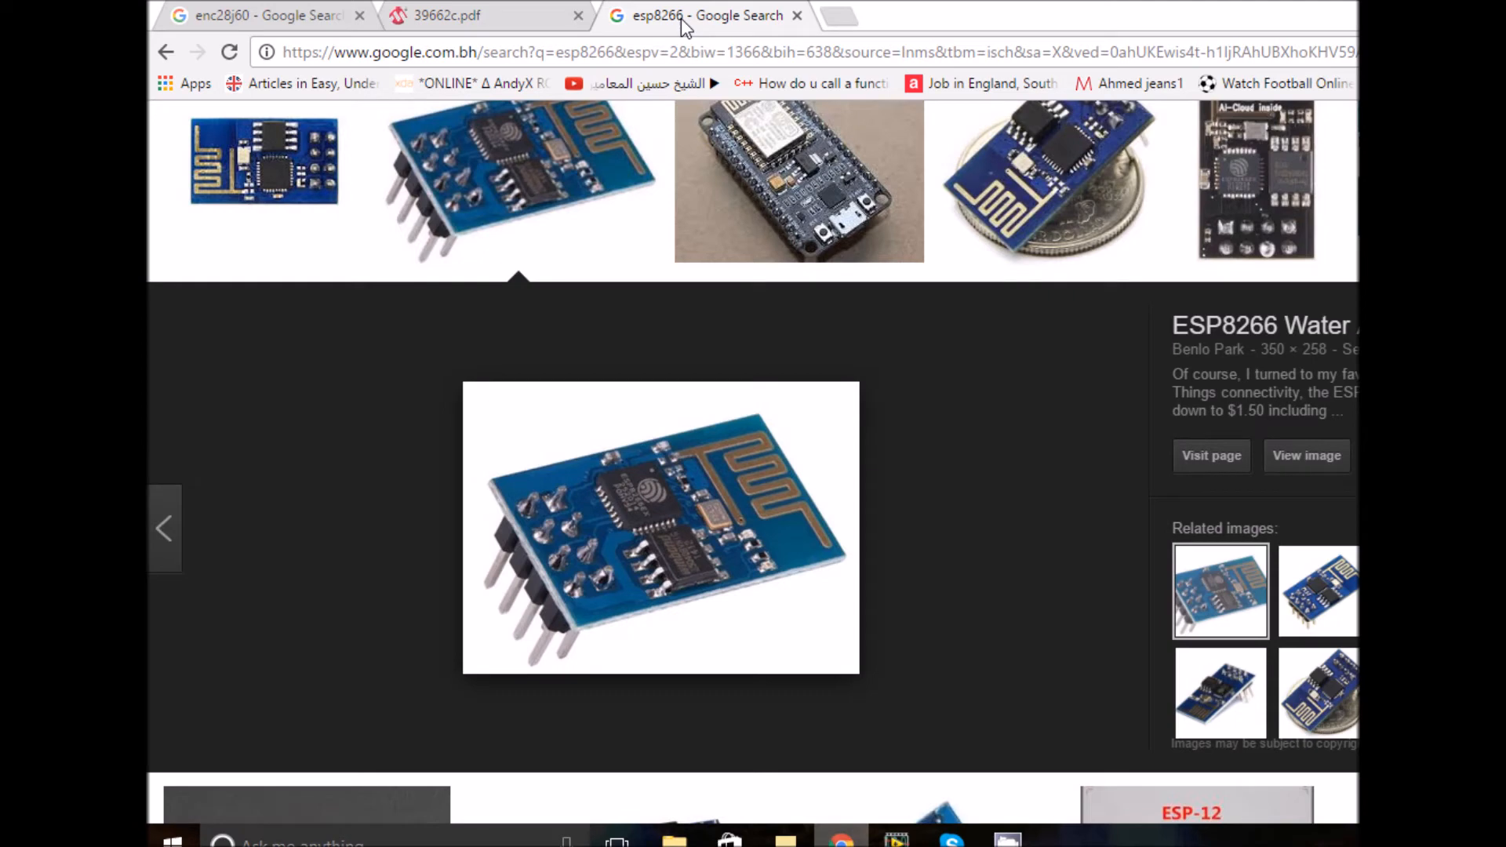
{"action": "mouse_move", "coordinate": [685, 111]}
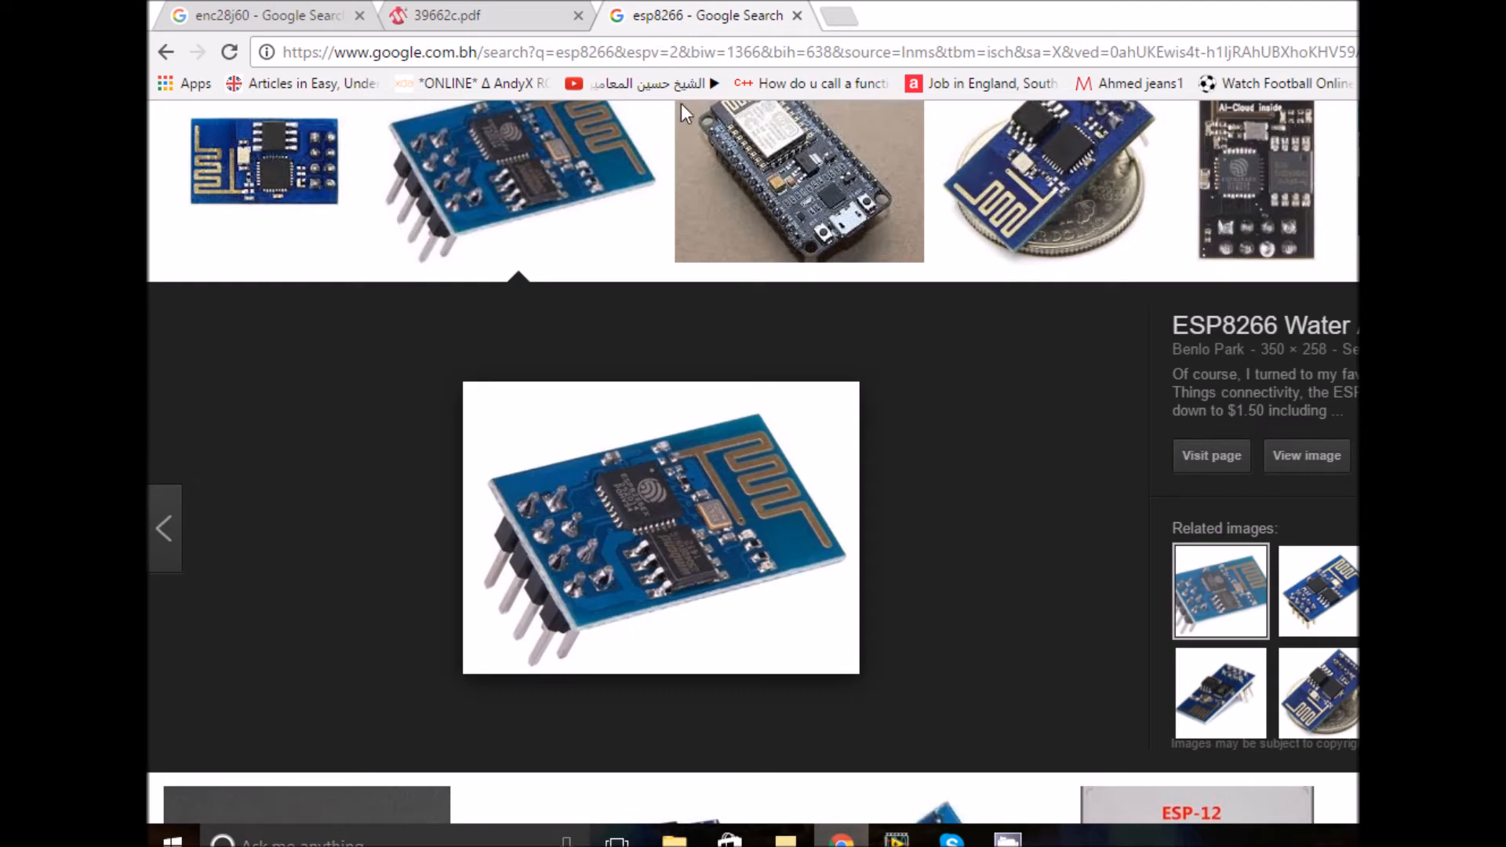
{"action": "mouse_move", "coordinate": [622, 508]}
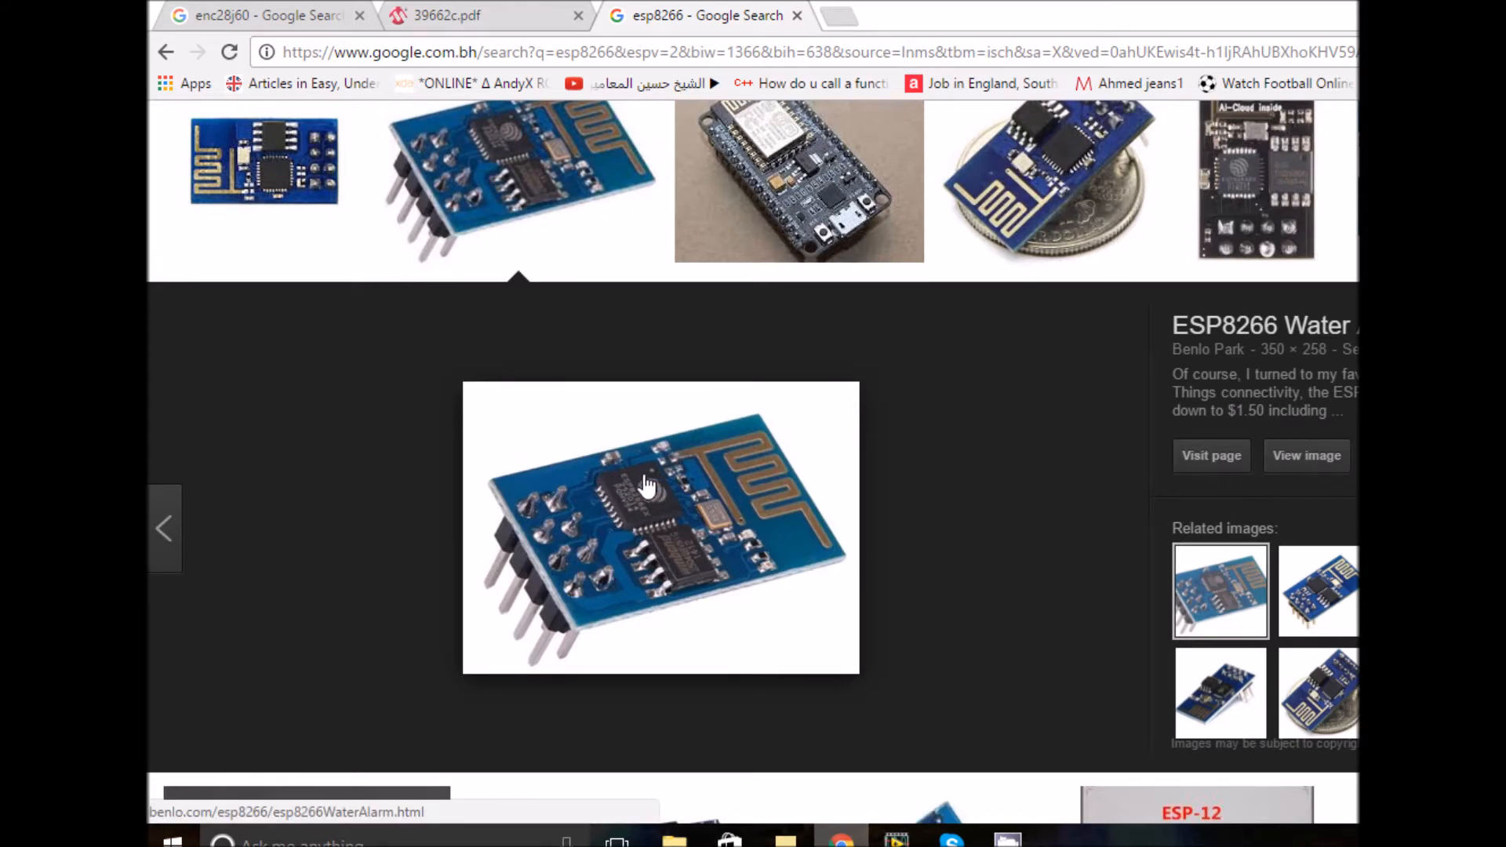
{"action": "left_click", "coordinate": [484, 15]}
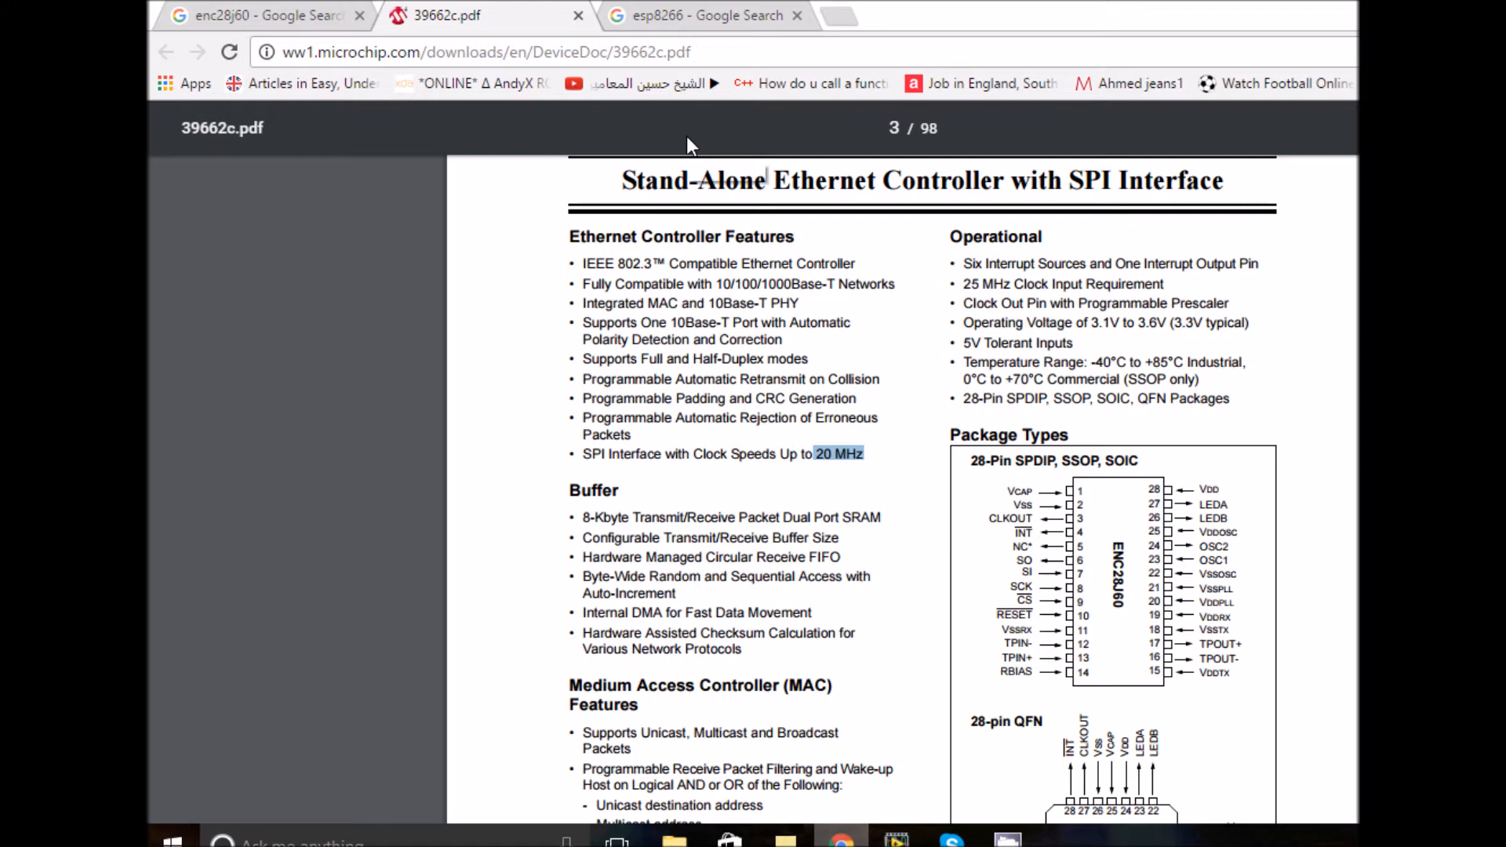
{"action": "mouse_move", "coordinate": [689, 144]}
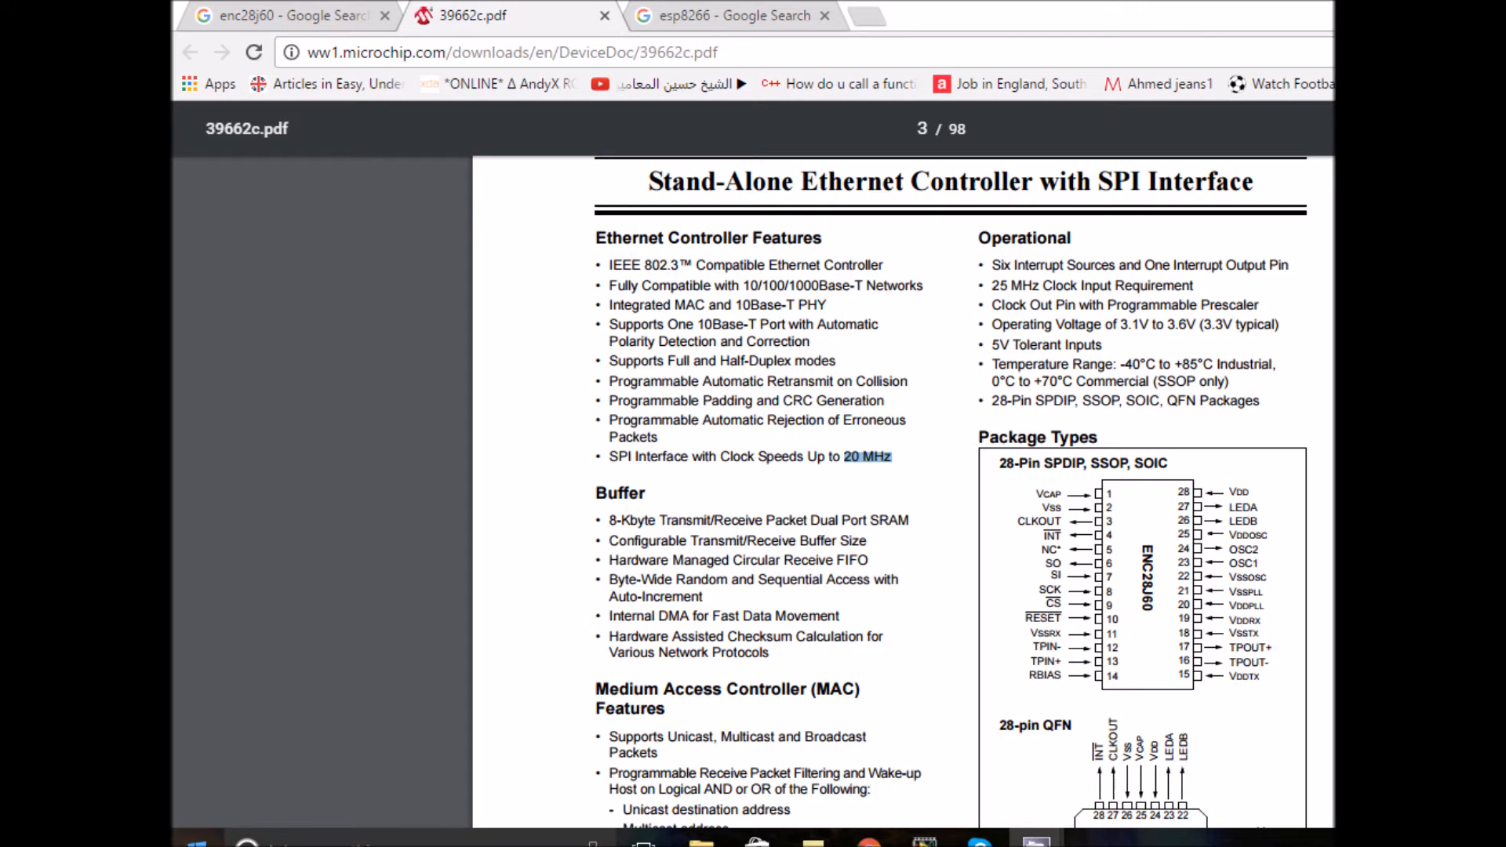
{"action": "mouse_move", "coordinate": [674, 619]}
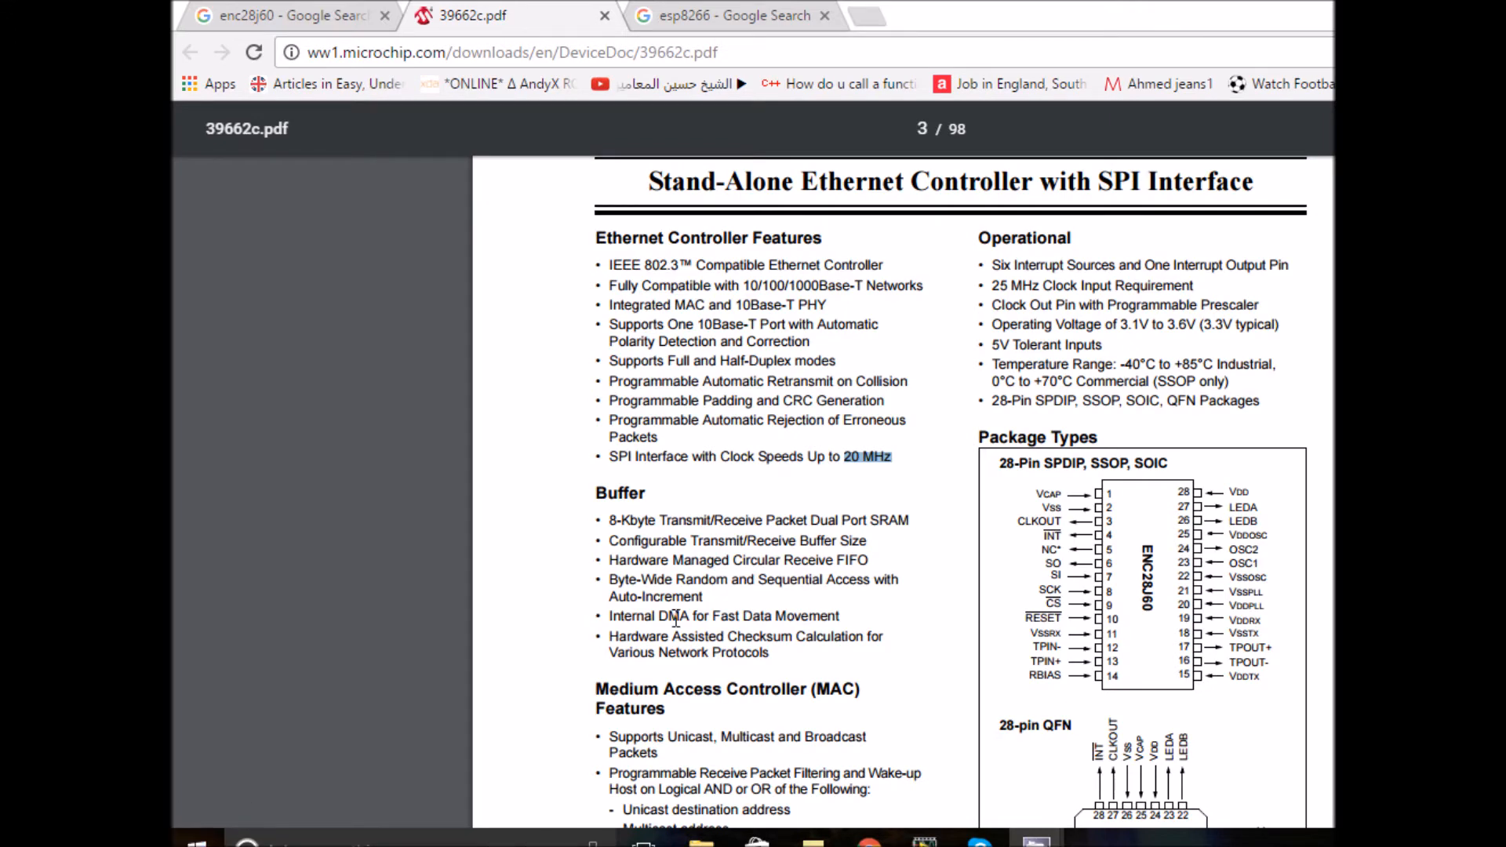
Scroll the datasheet down to the page 5 overview and Figure 1-1 block diagram.
{"action": "scroll", "scroll_direction": "down", "scroll_amount": 3}
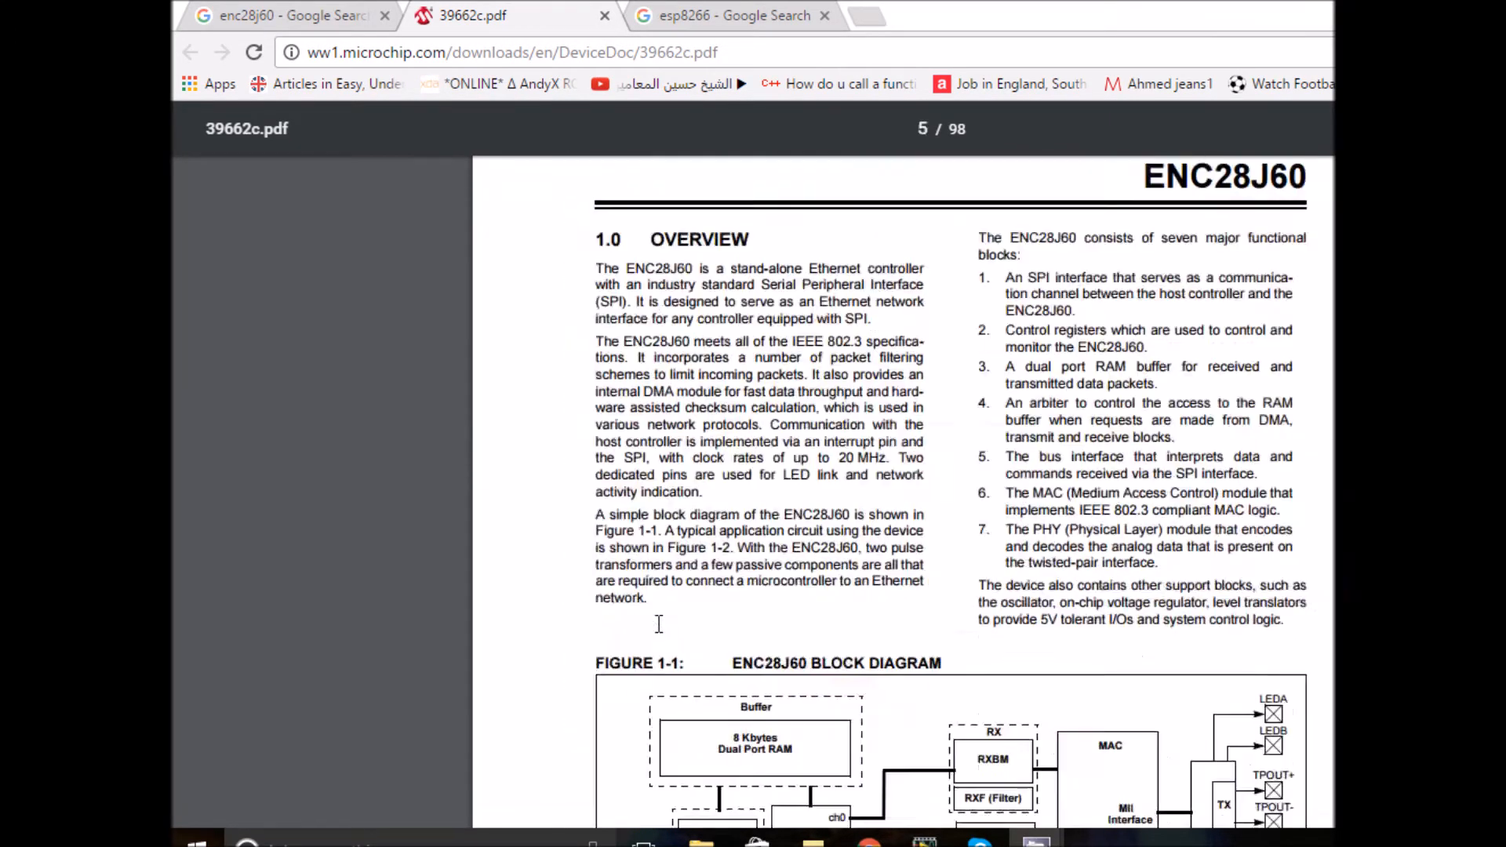
{"action": "scroll", "scroll_direction": "down", "scroll_amount": 3}
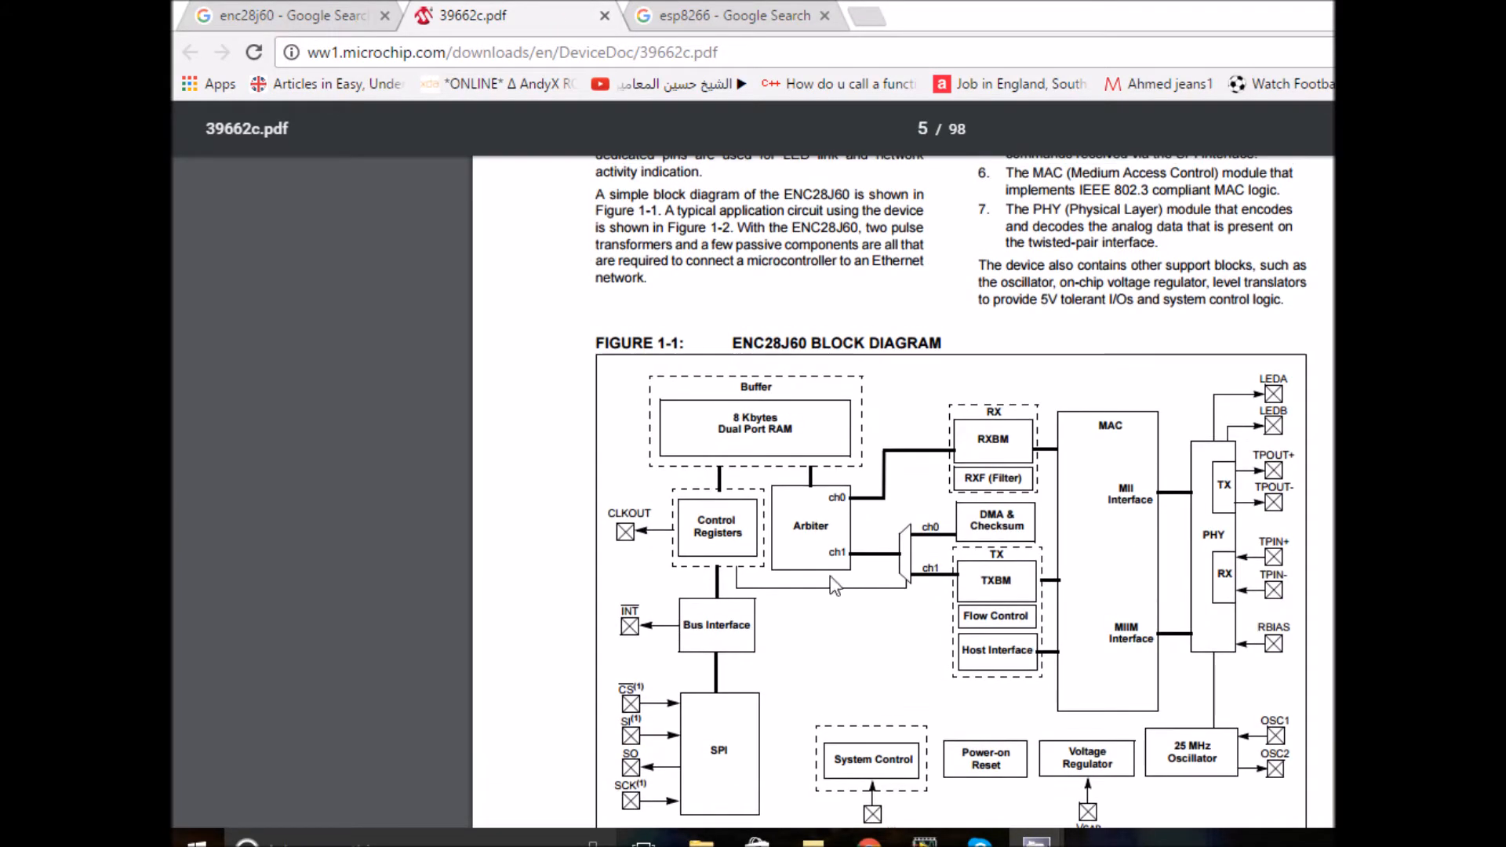
{"action": "mouse_move", "coordinate": [992, 518]}
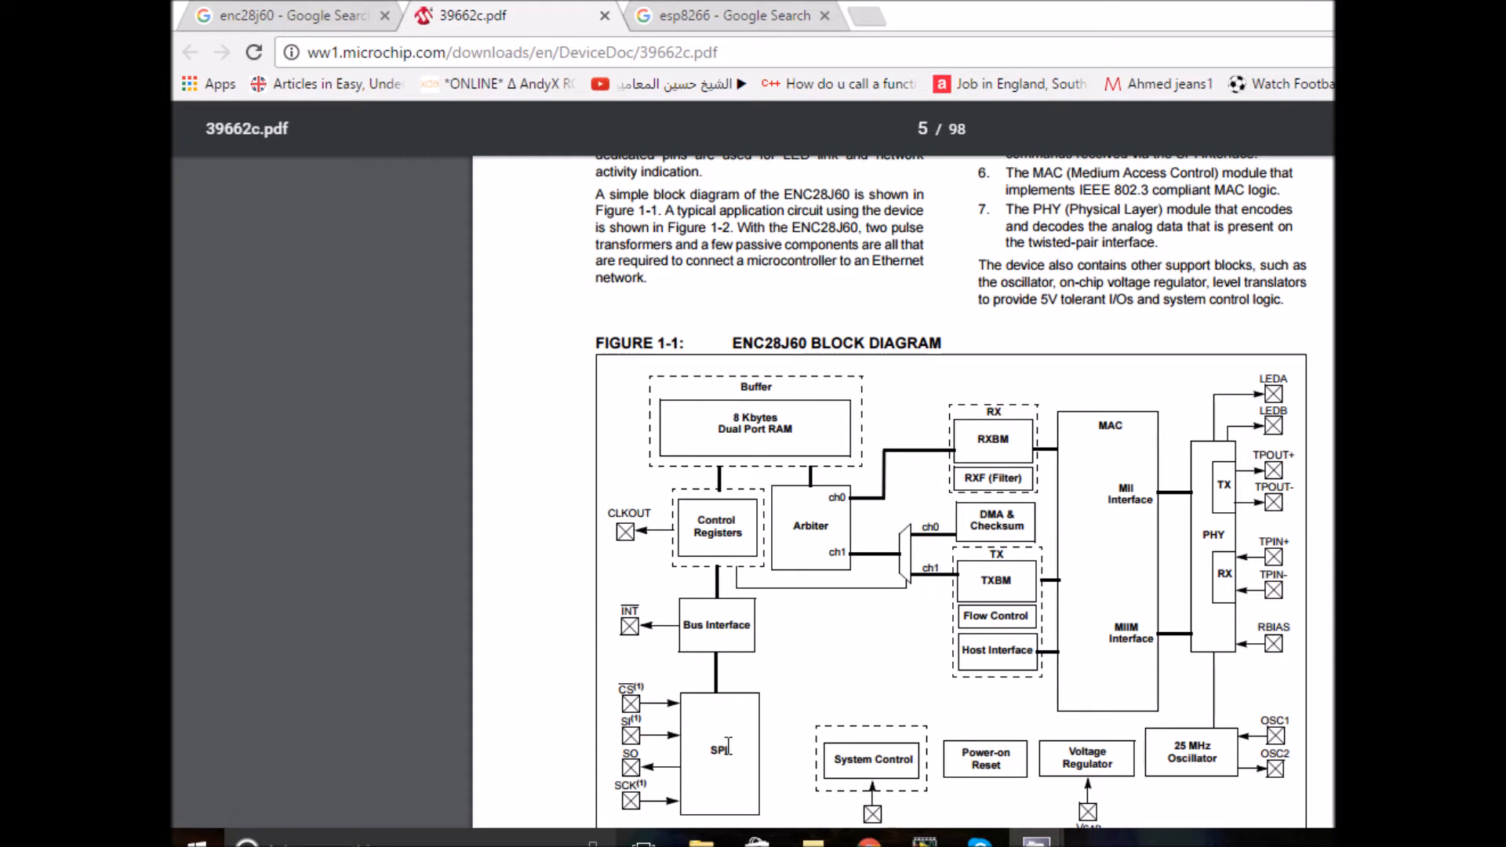
{"action": "mouse_move", "coordinate": [766, 788]}
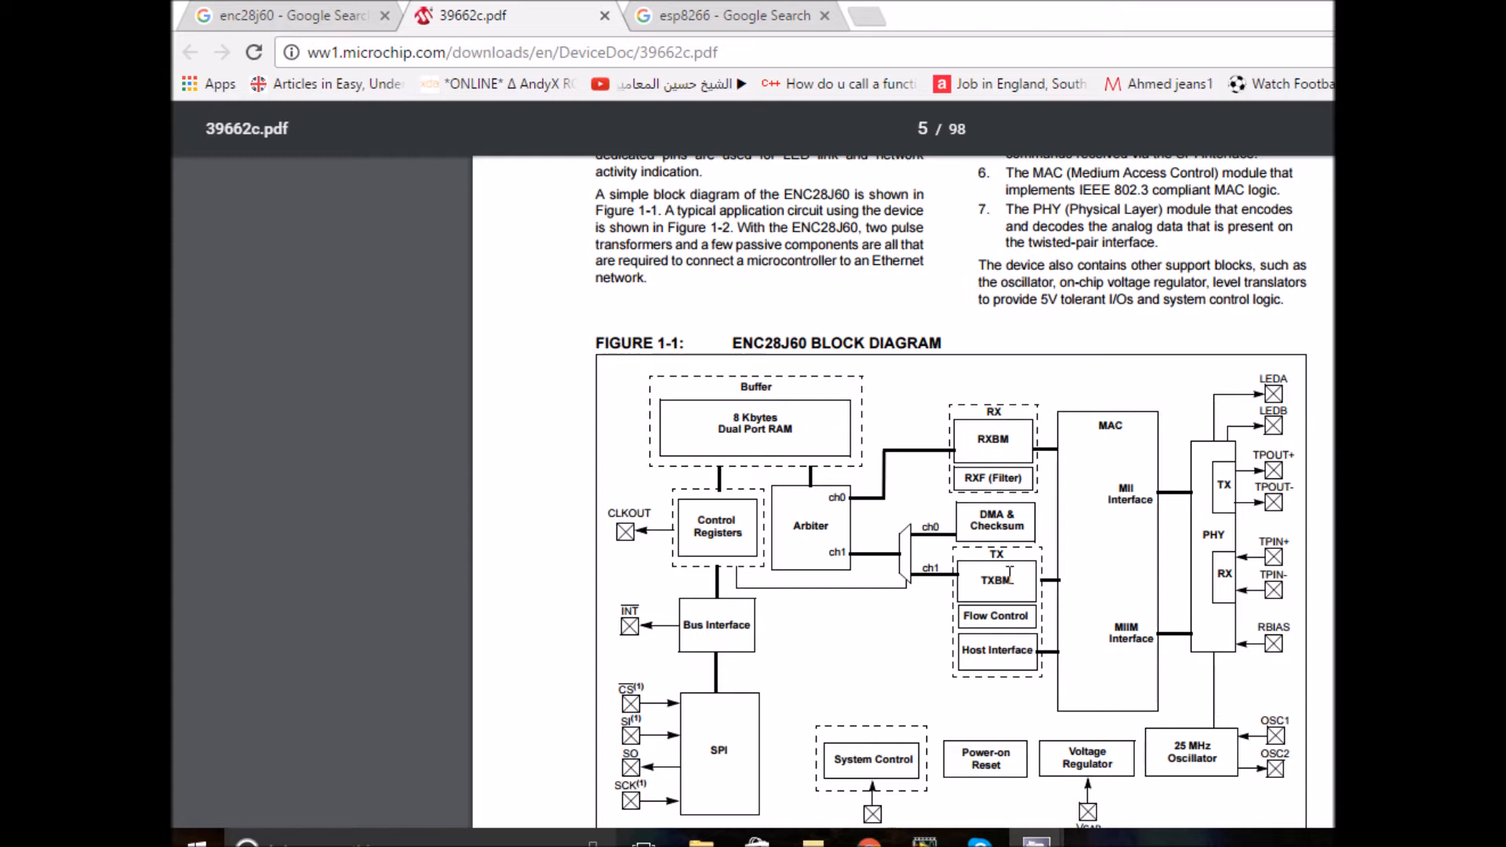
{"action": "mouse_move", "coordinate": [1025, 622]}
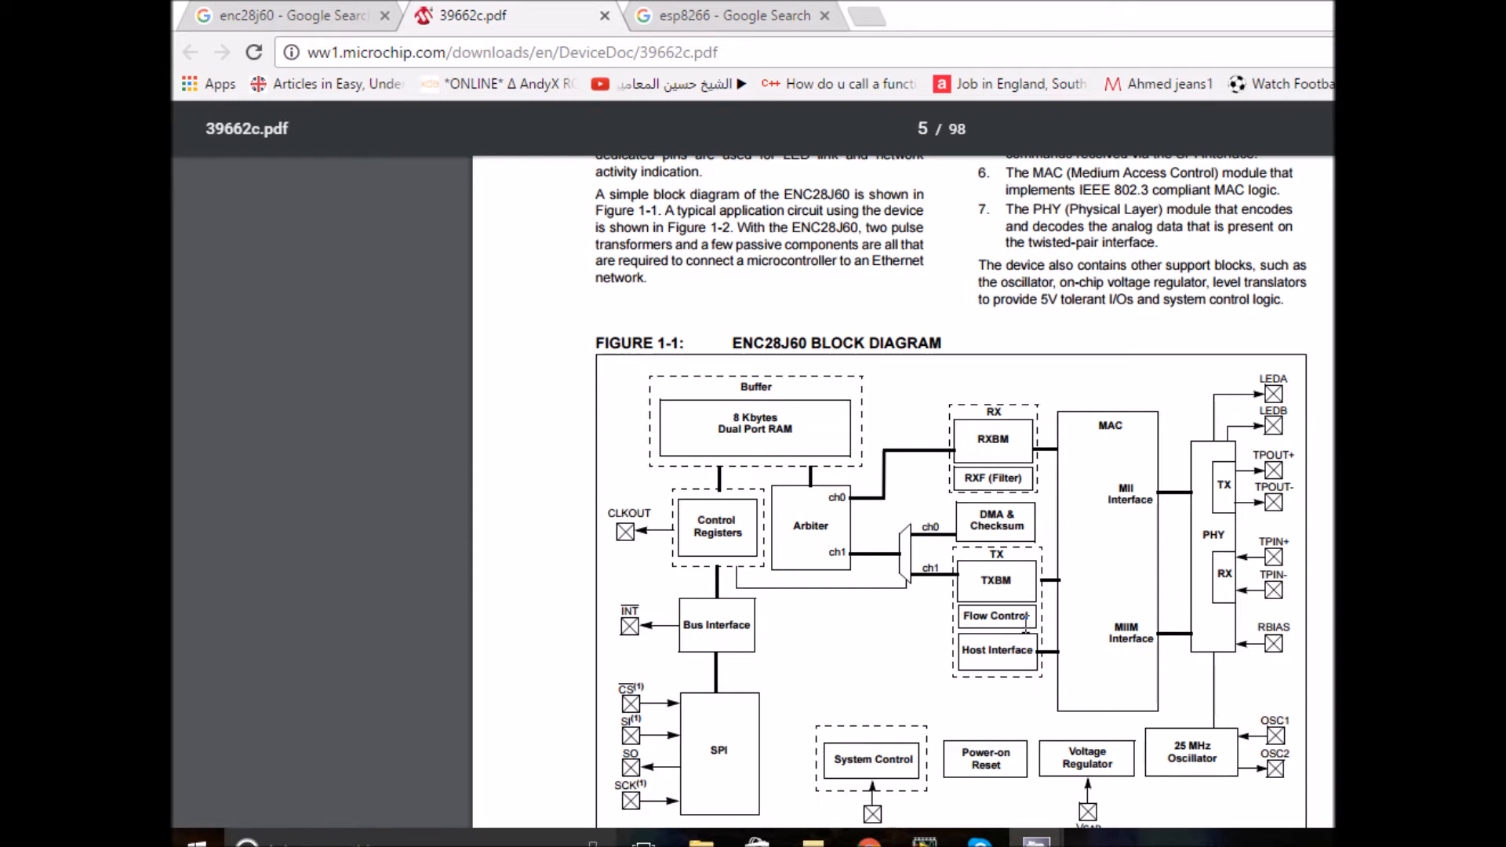
{"action": "mouse_move", "coordinate": [1254, 555]}
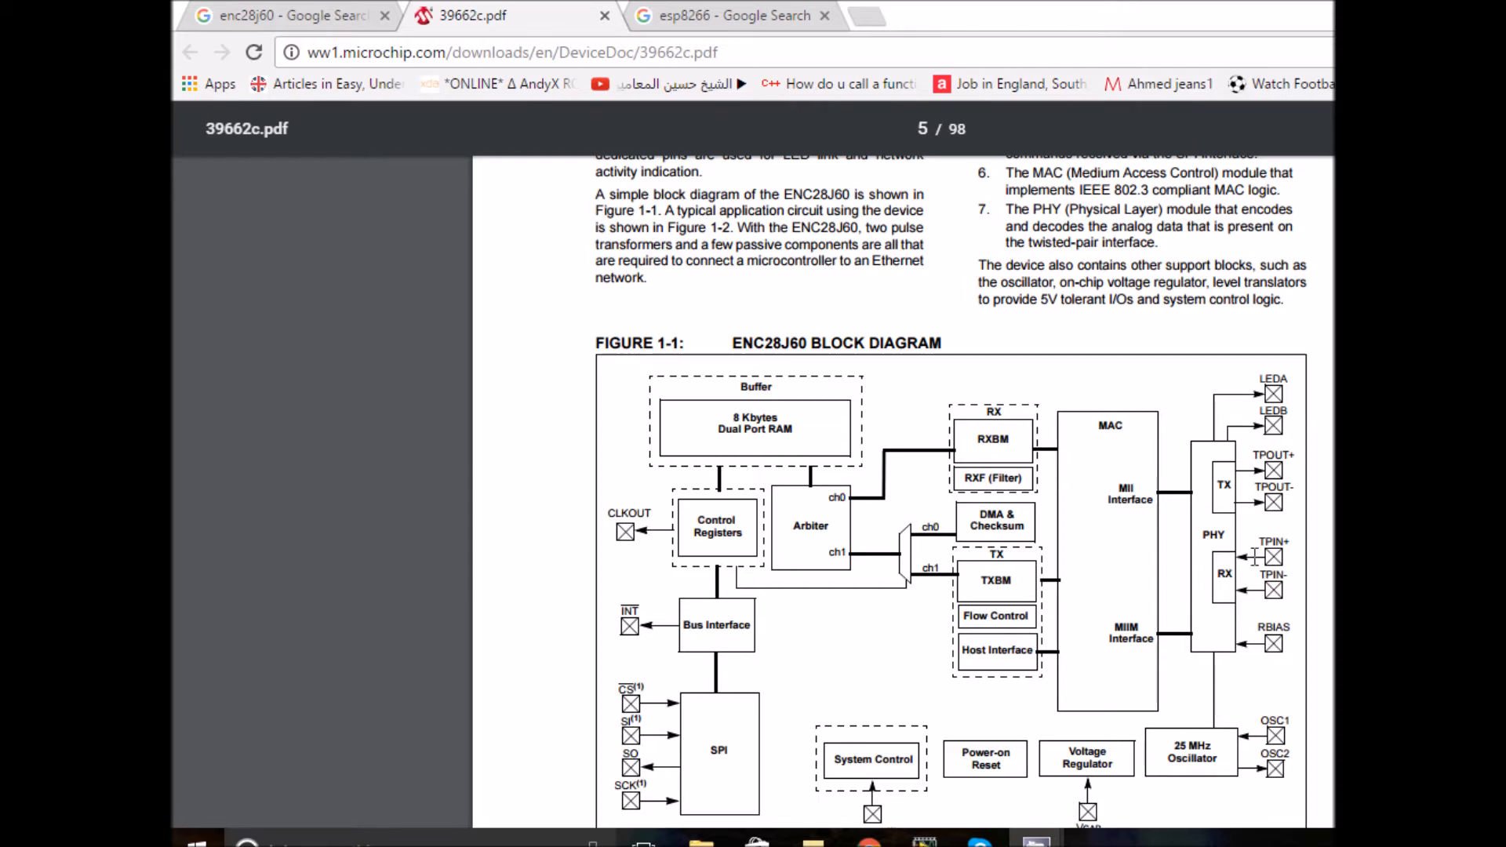
{"action": "mouse_move", "coordinate": [1266, 556]}
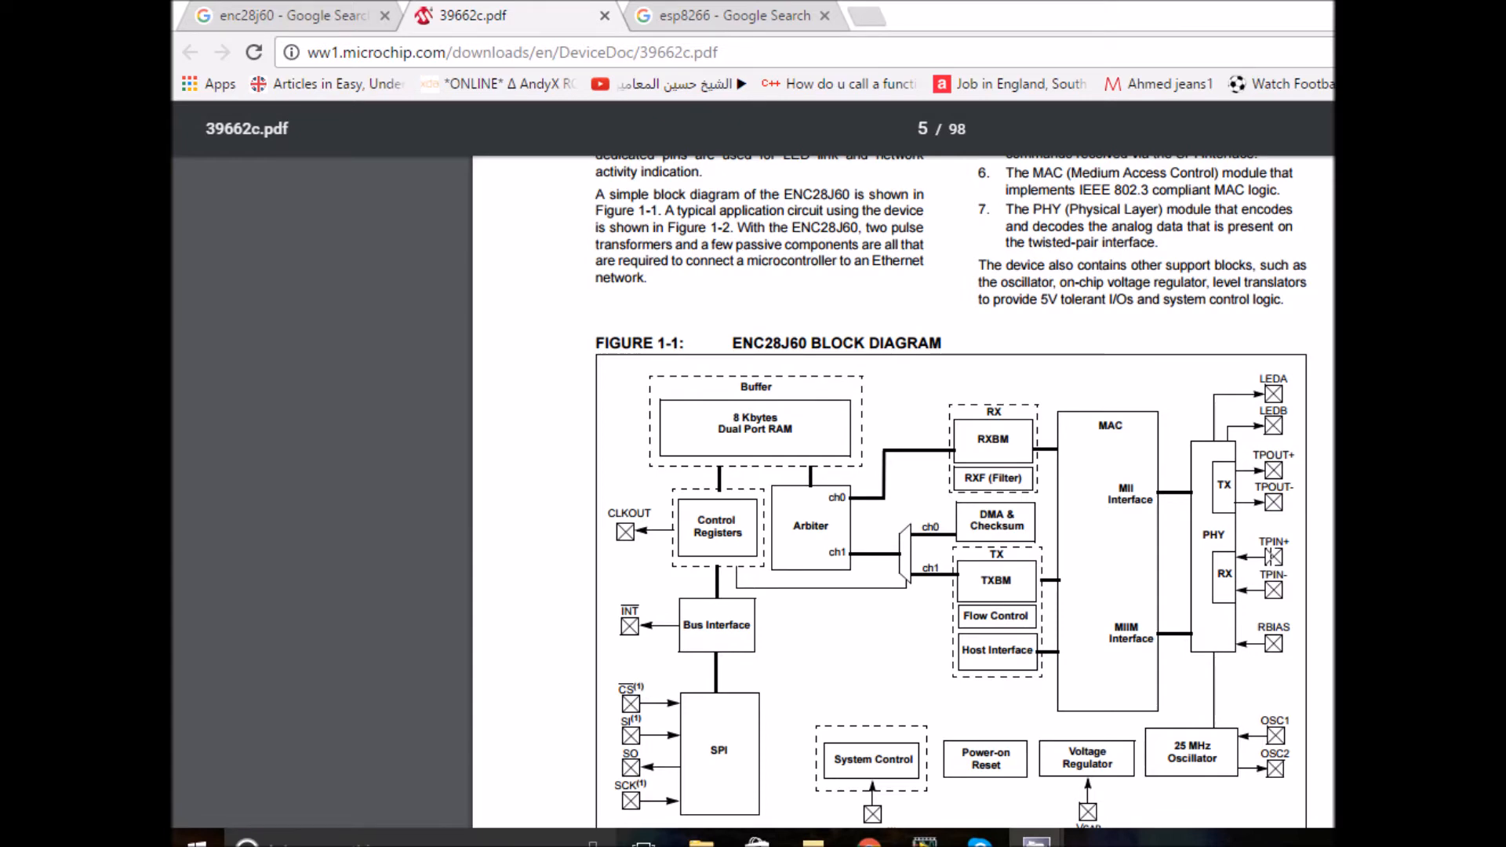
{"action": "mouse_move", "coordinate": [1250, 519]}
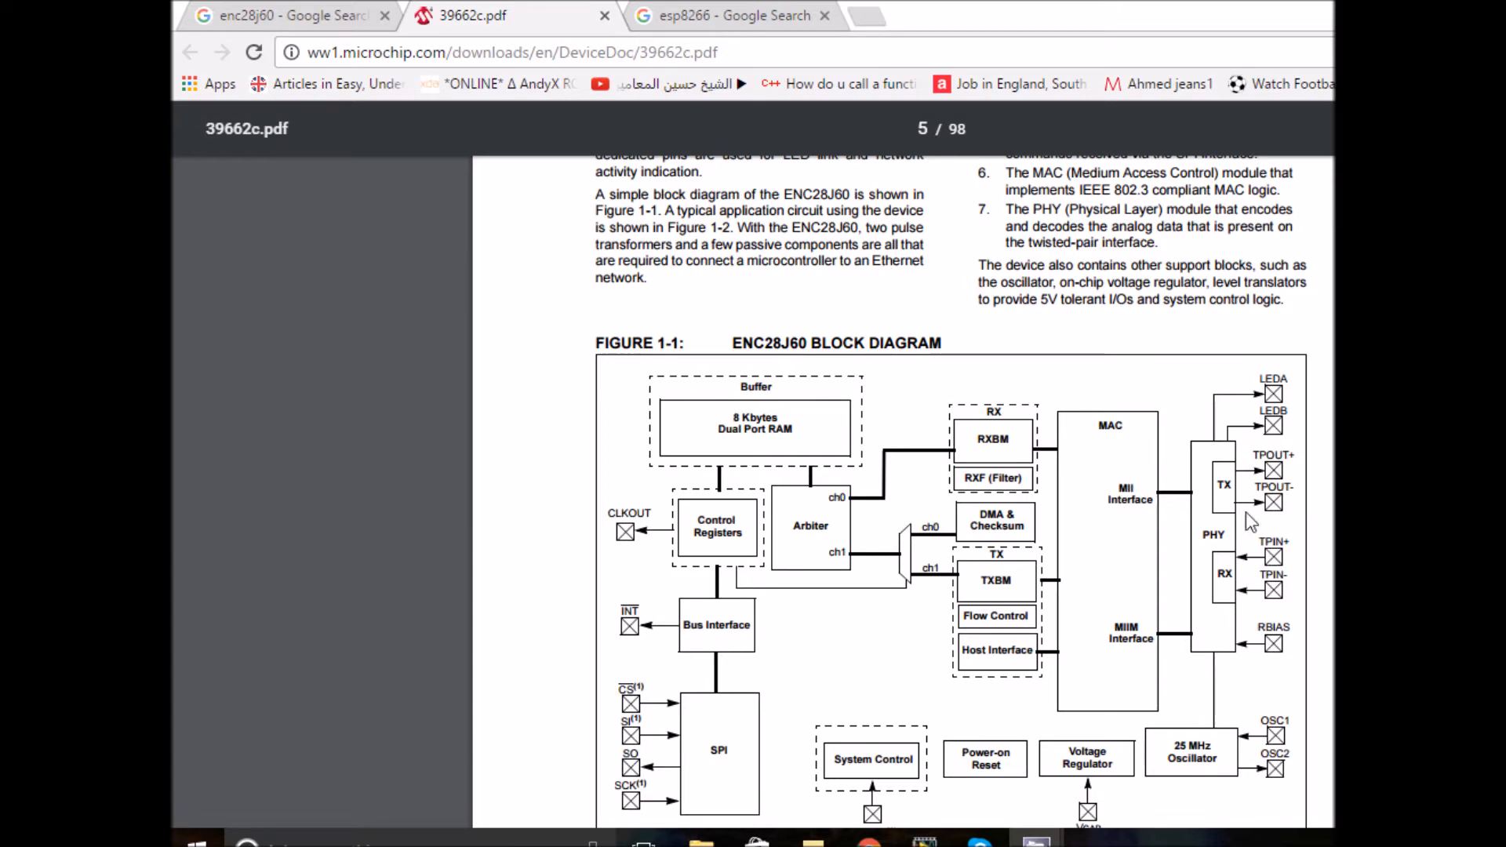
{"action": "mouse_move", "coordinate": [1146, 466]}
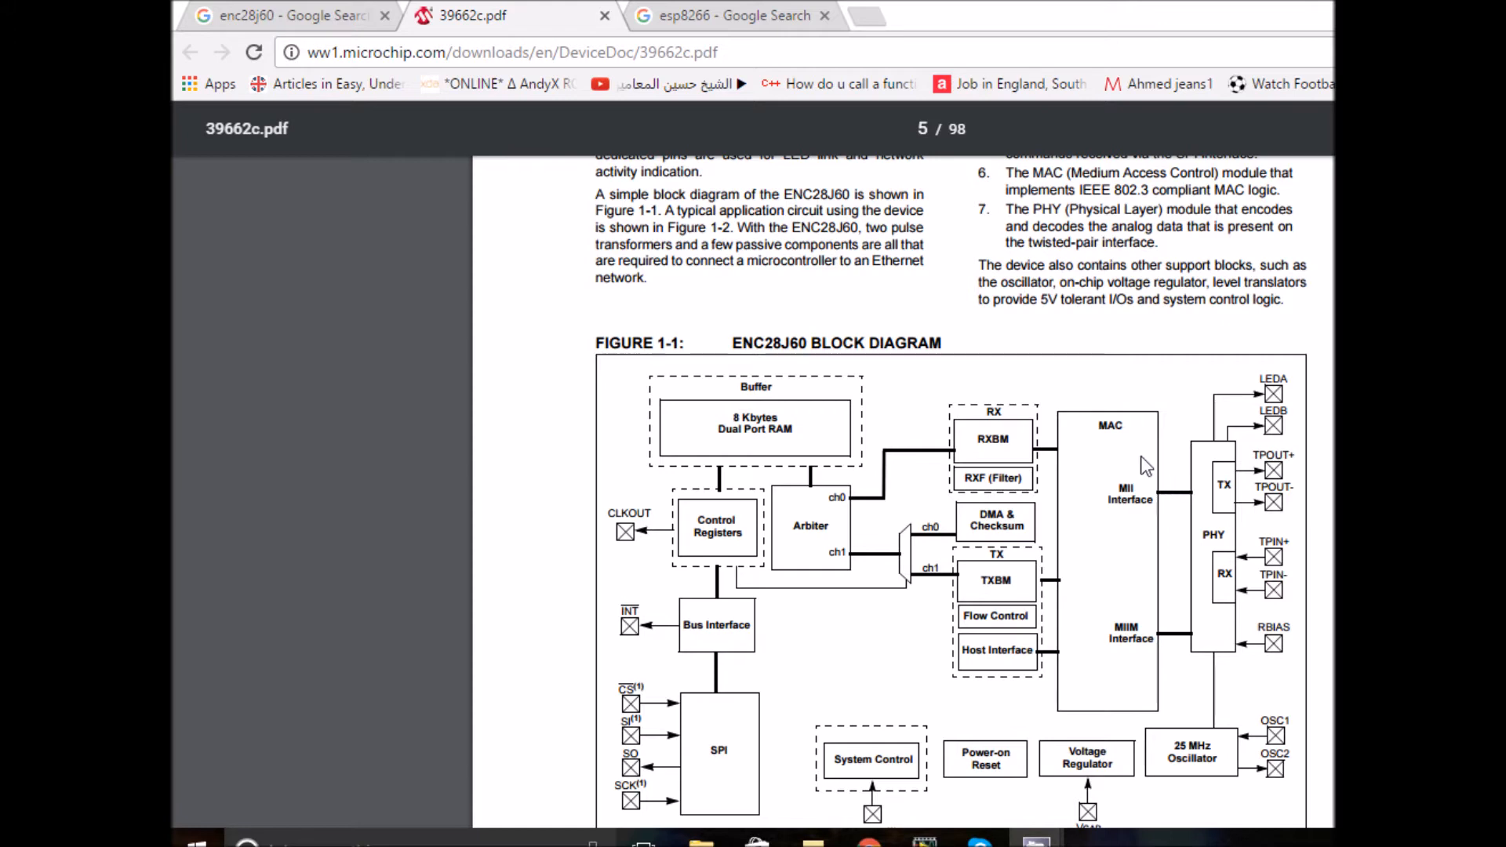
{"action": "mouse_move", "coordinate": [1292, 447]}
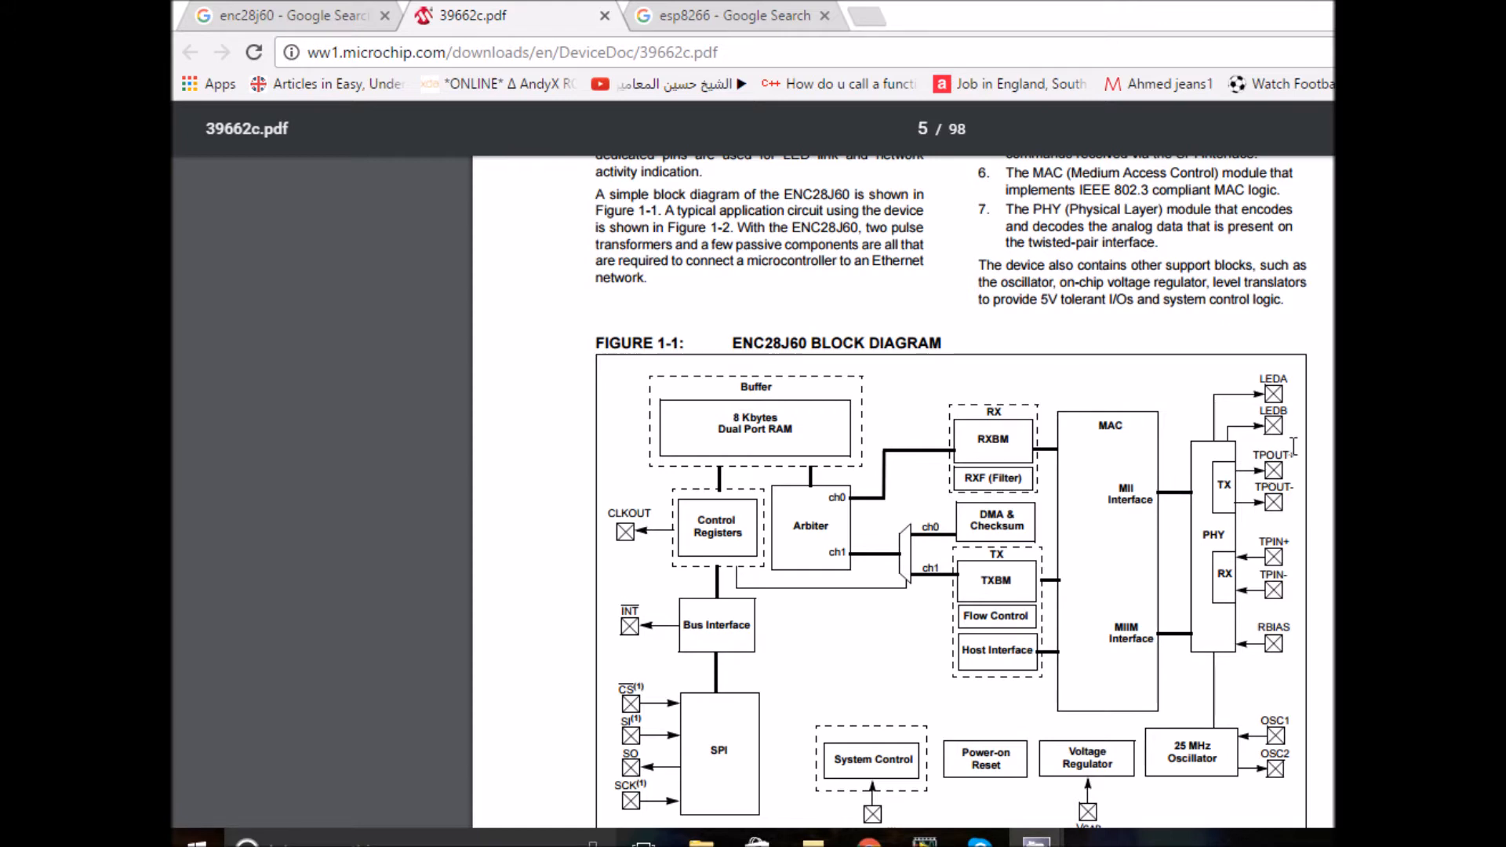
{"action": "mouse_move", "coordinate": [1111, 466]}
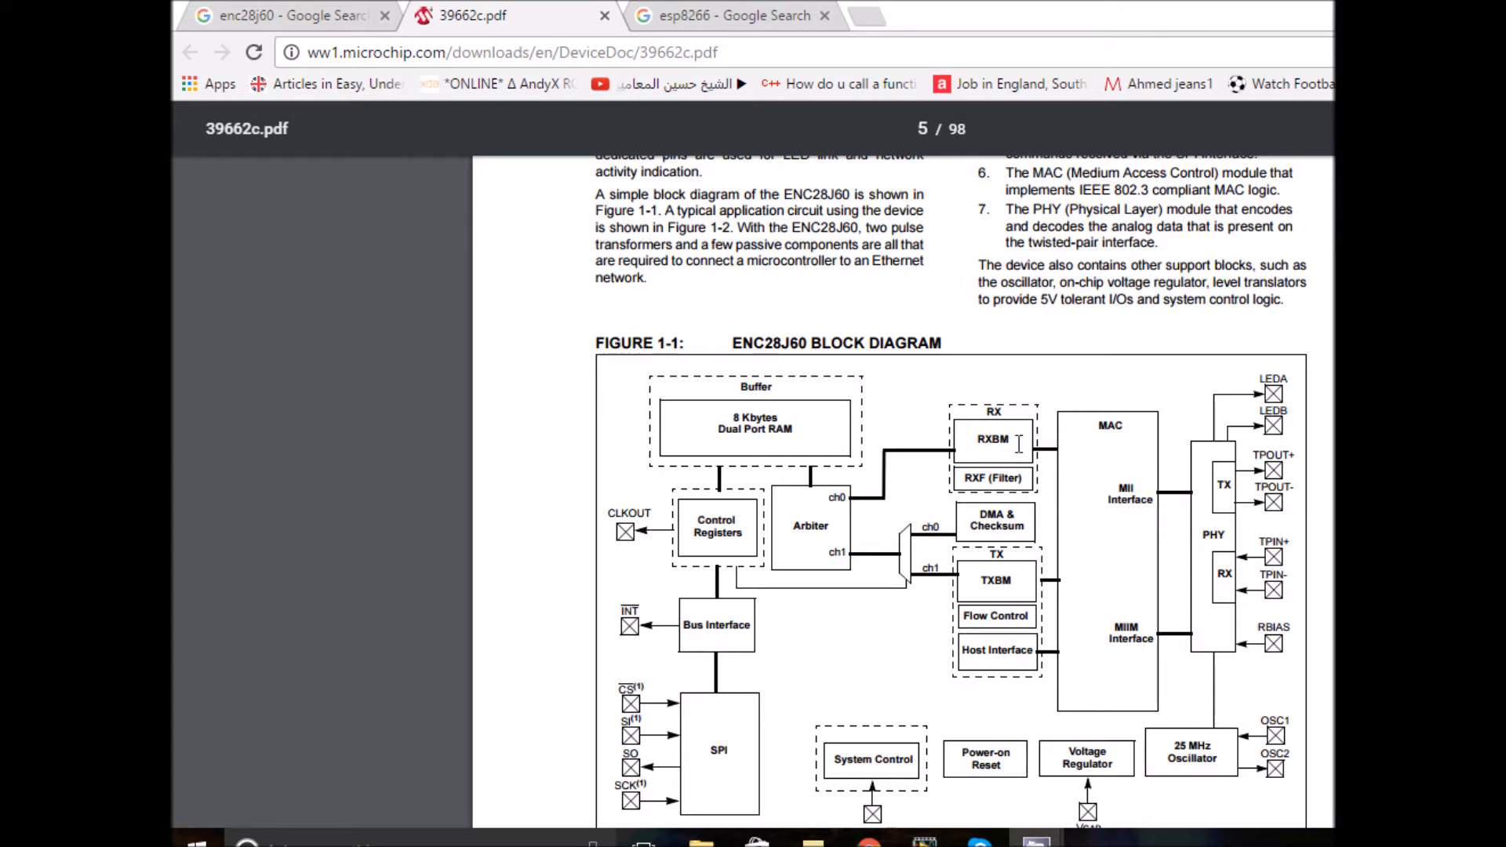
{"action": "mouse_move", "coordinate": [723, 625]}
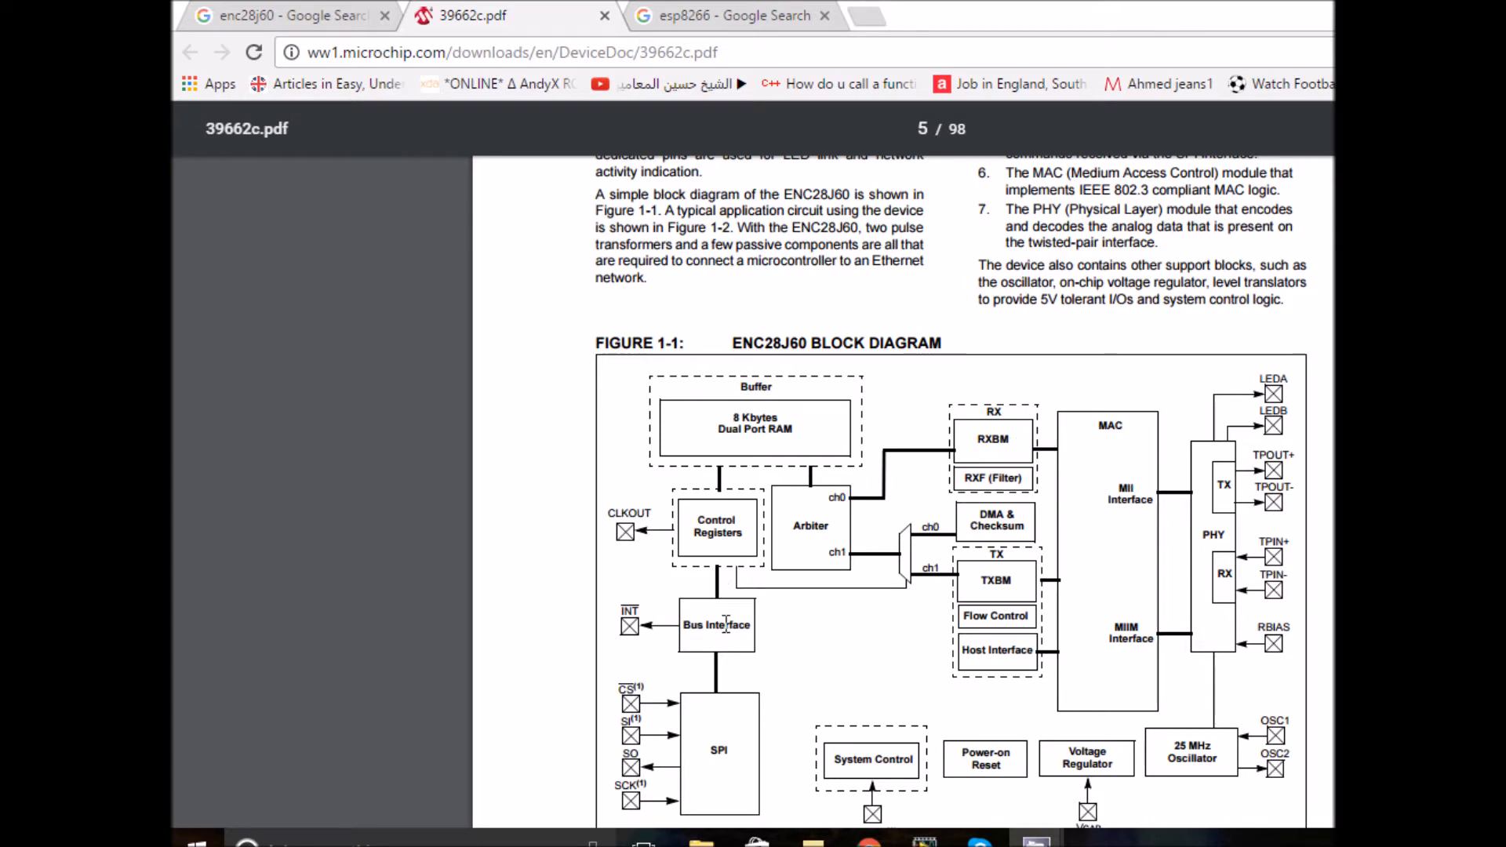
{"action": "mouse_move", "coordinate": [867, 492]}
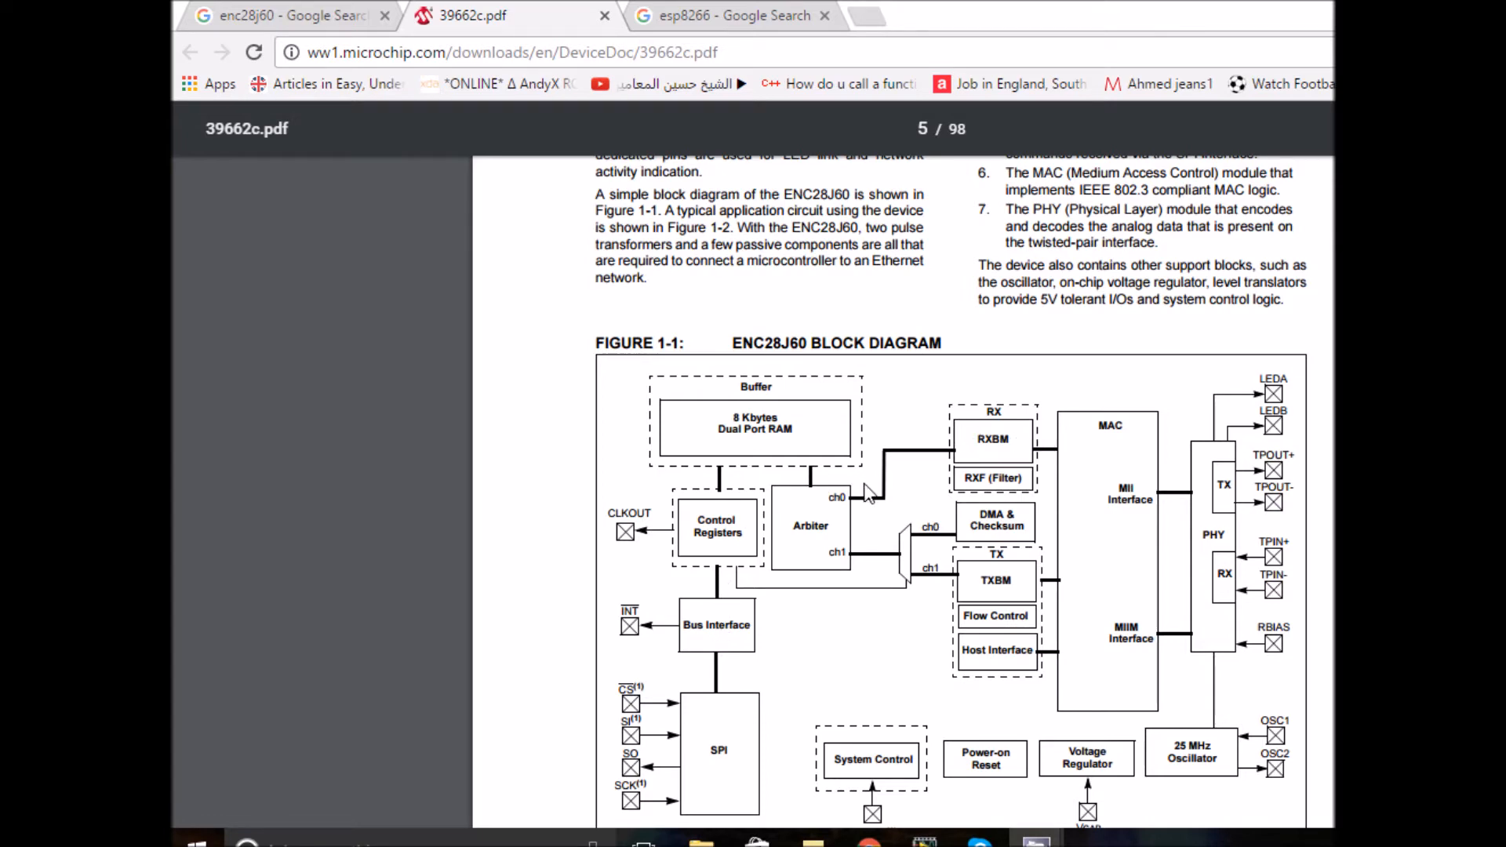
{"action": "mouse_move", "coordinate": [1066, 497]}
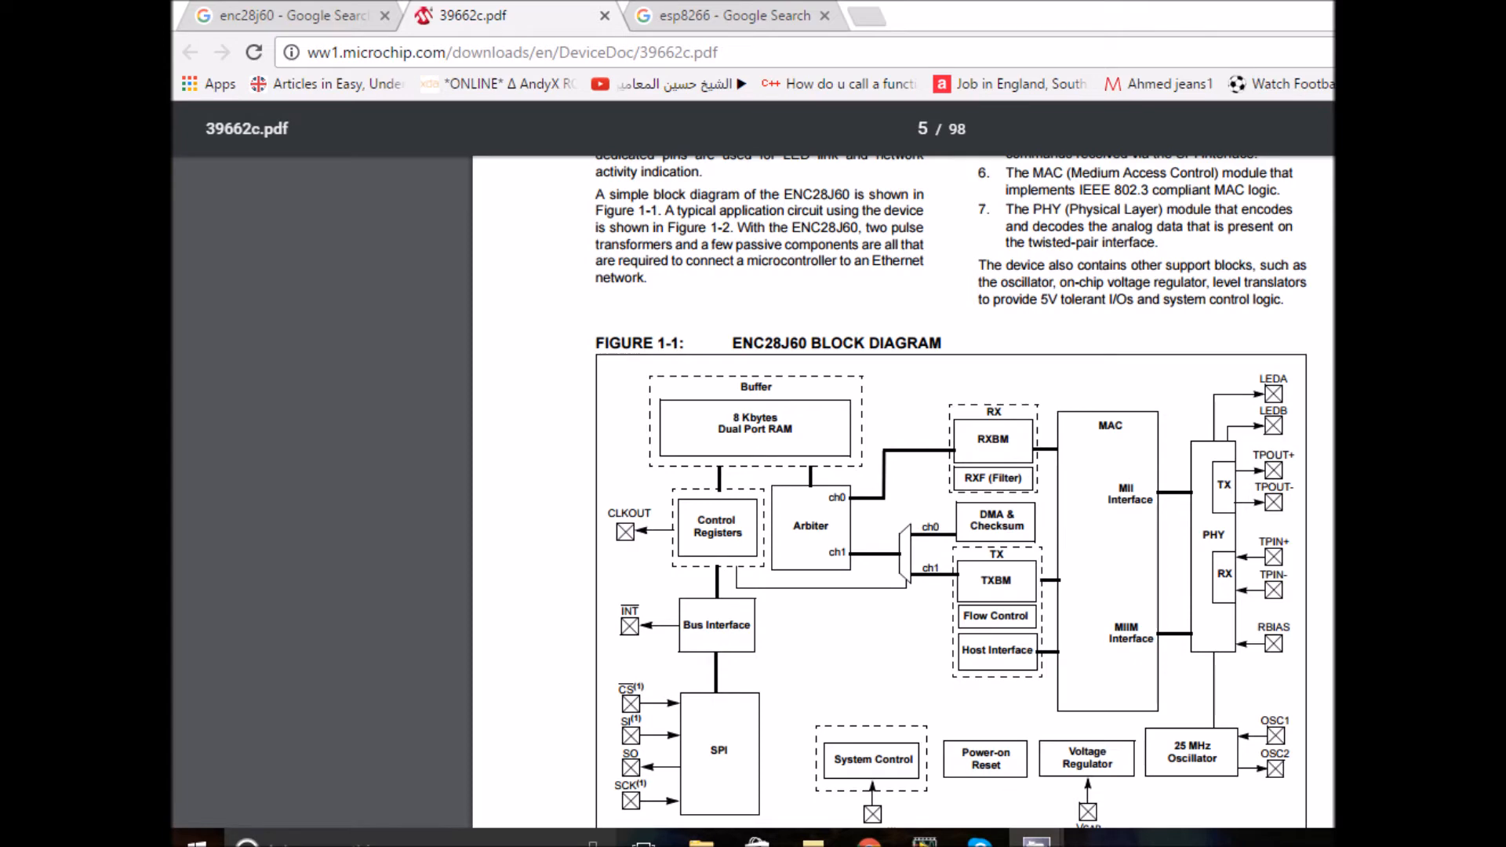
{"action": "mouse_move", "coordinate": [459, 134]}
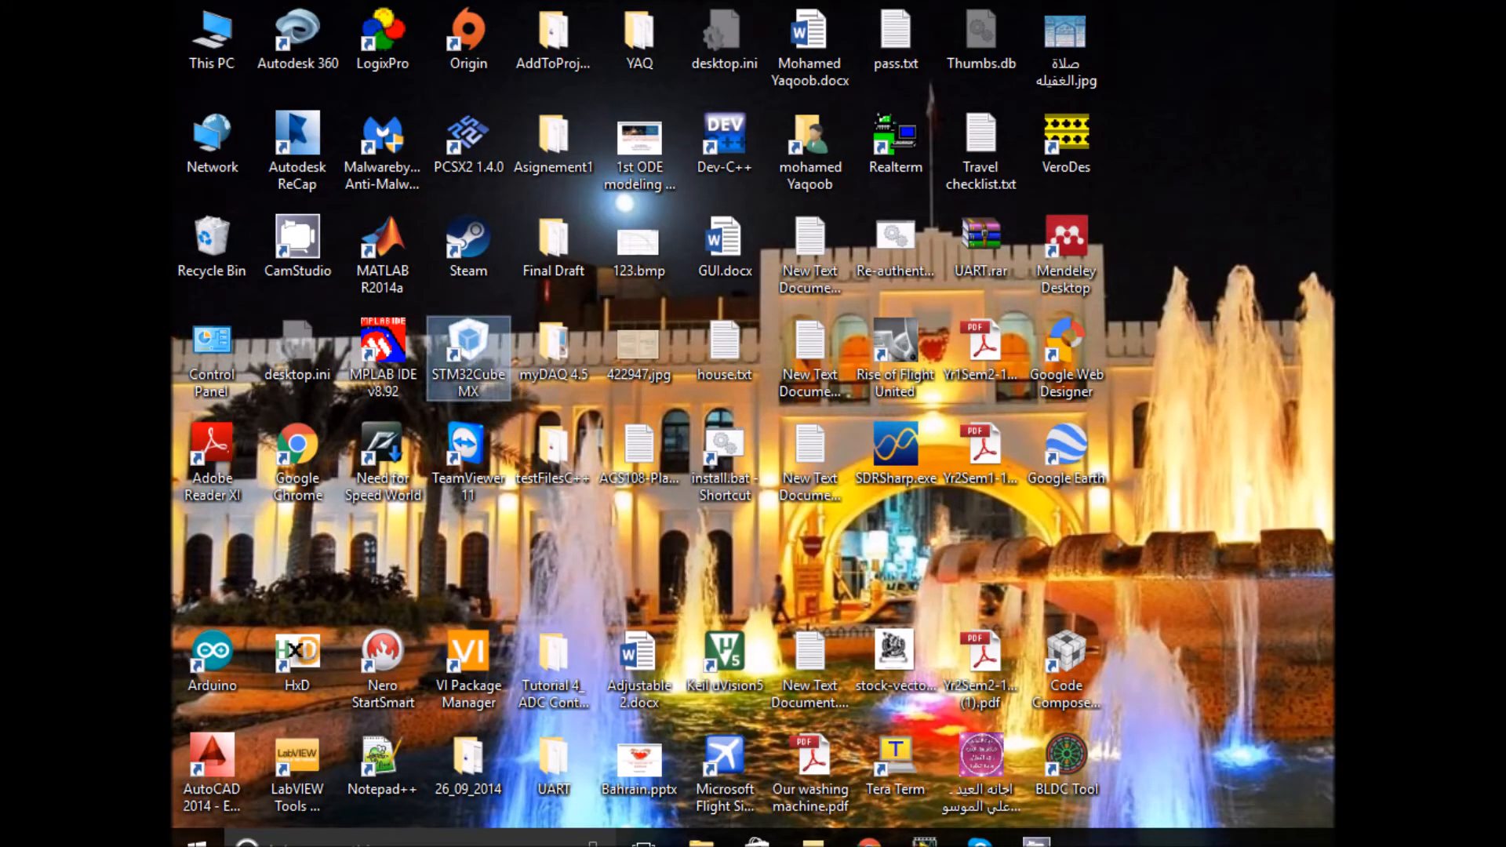
Launch STM32CubeMX and start a new project filtered to STM32F4, line STM32F407/417.
{"action": "double_click", "coordinate": [467, 341]}
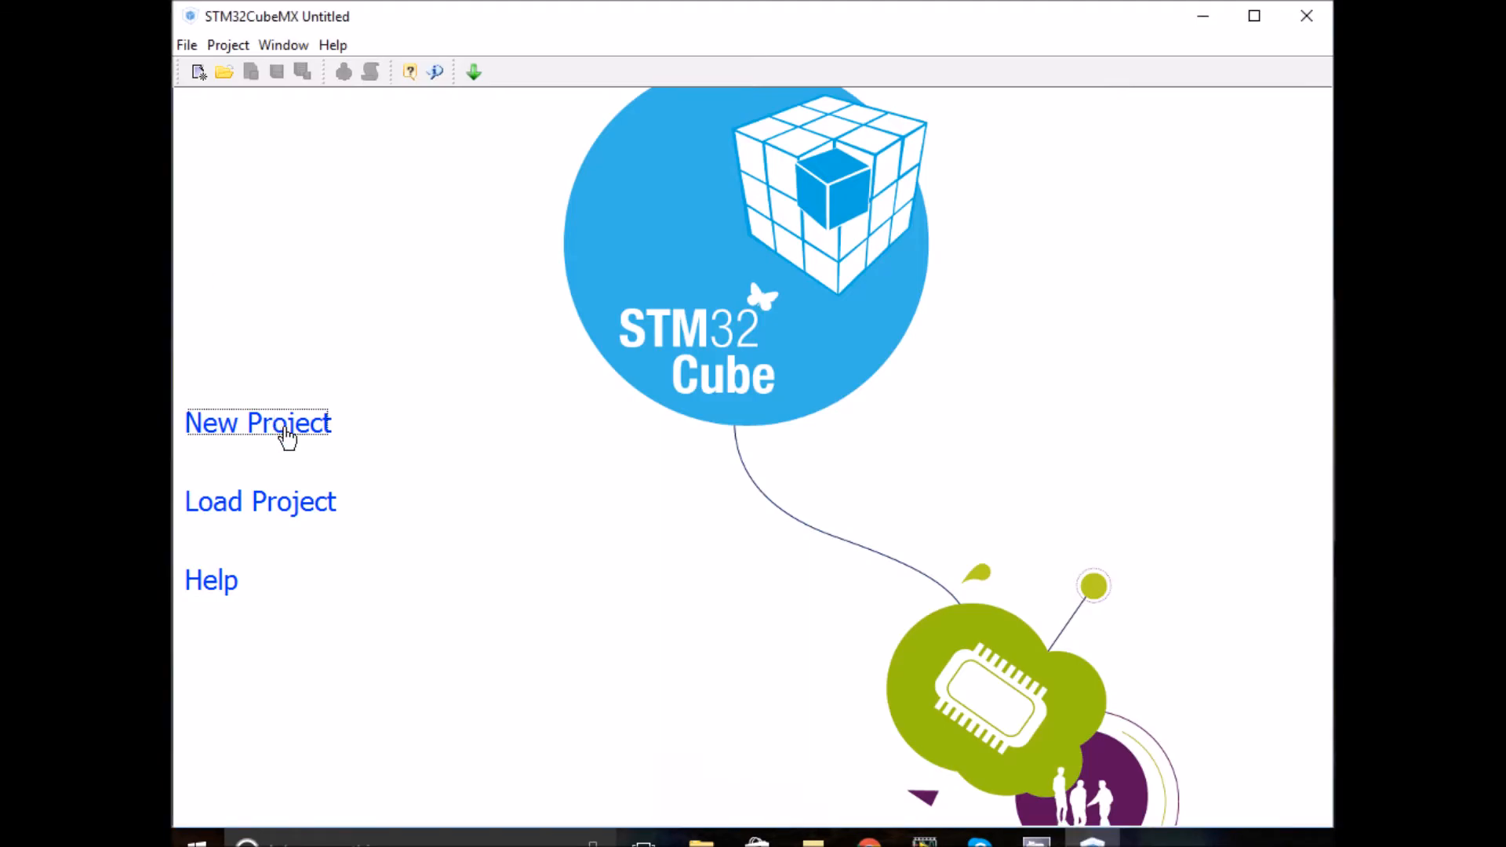
{"action": "left_click", "coordinate": [257, 422]}
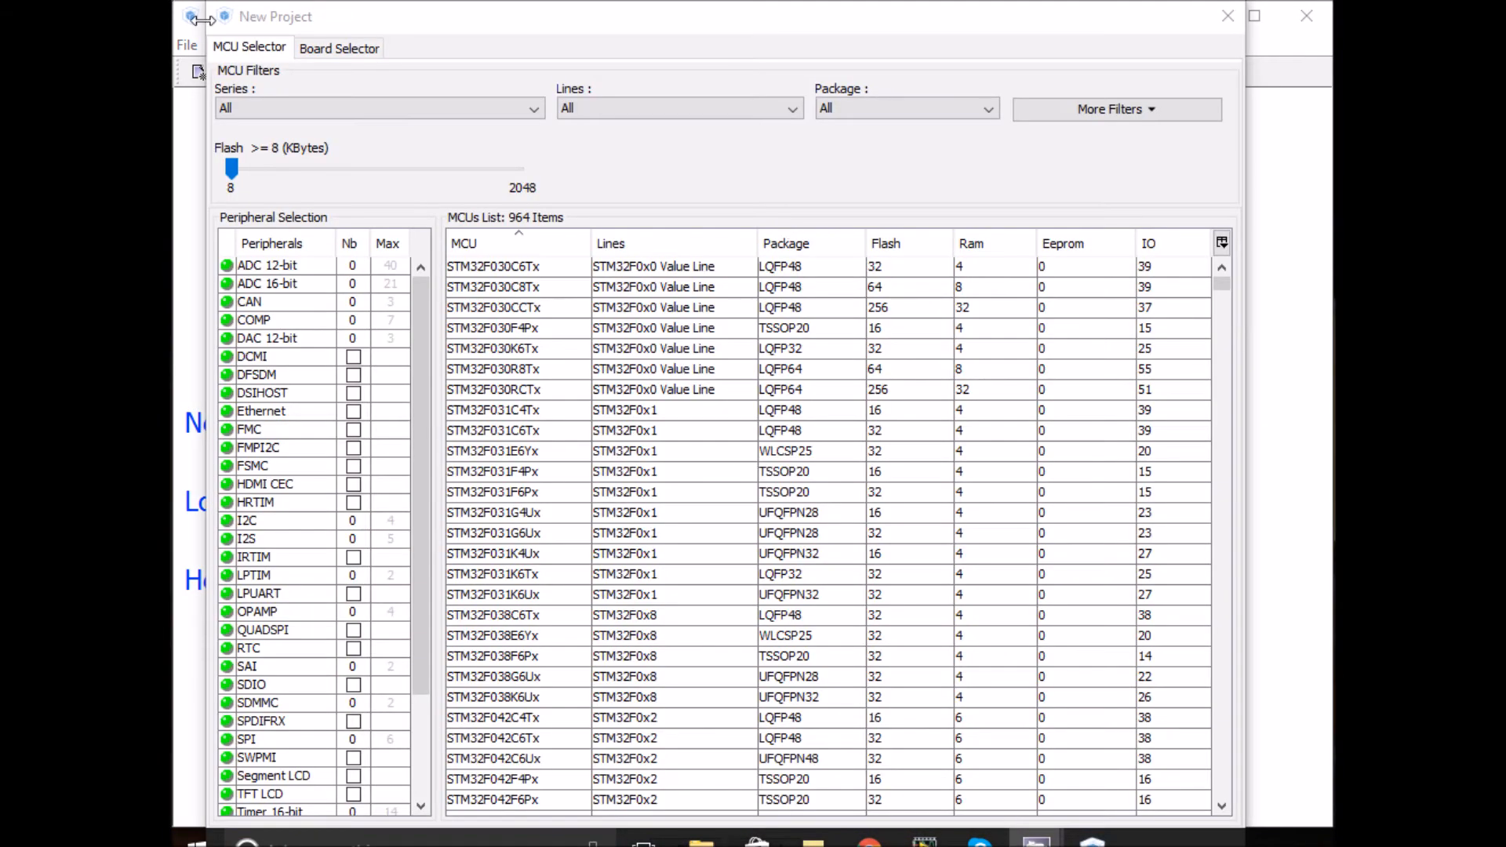
{"action": "left_click", "coordinate": [377, 108]}
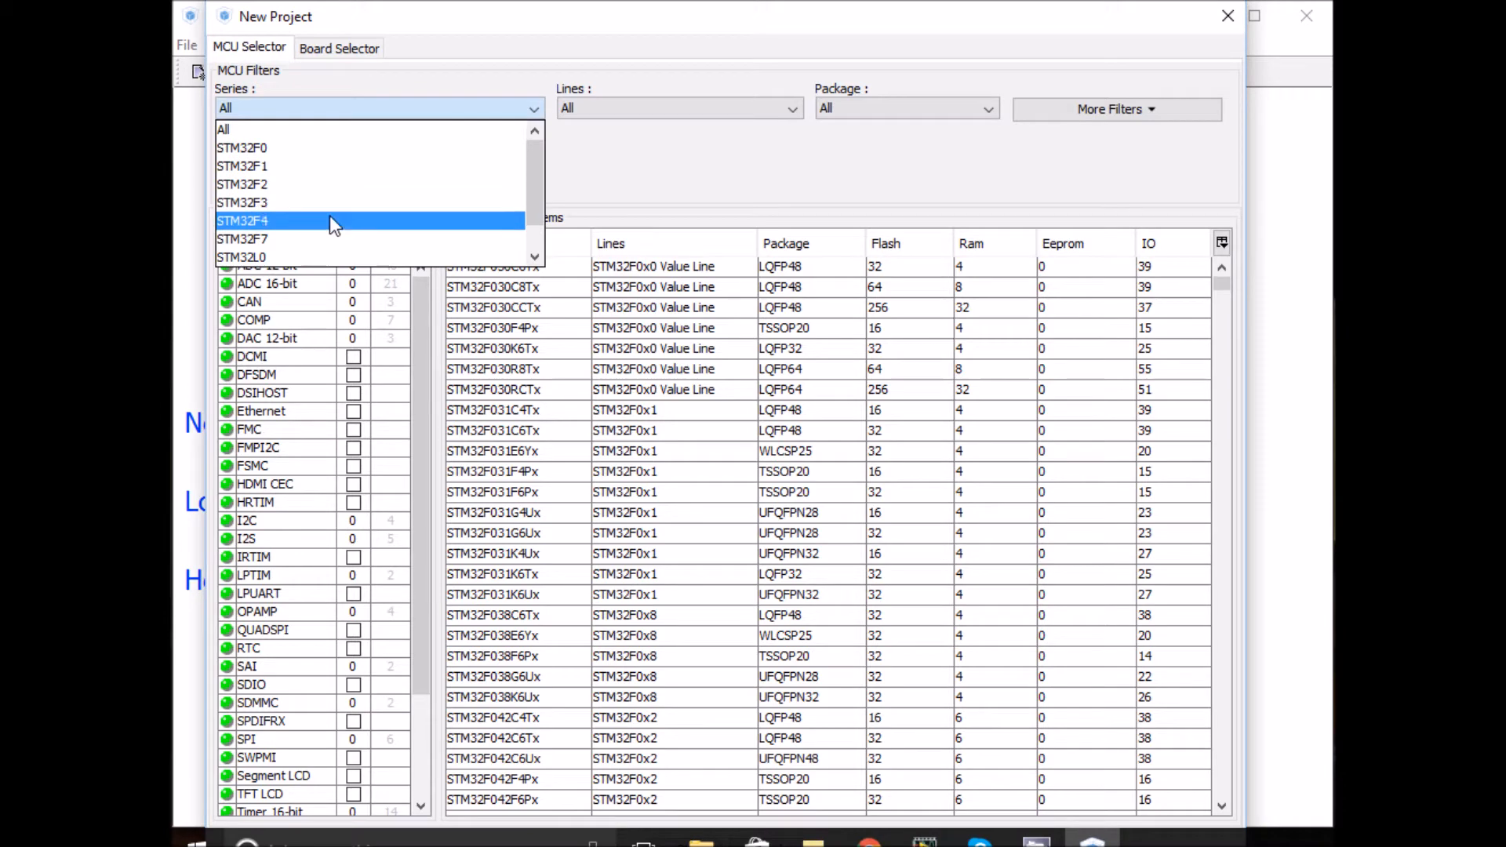
{"action": "left_click", "coordinate": [243, 219]}
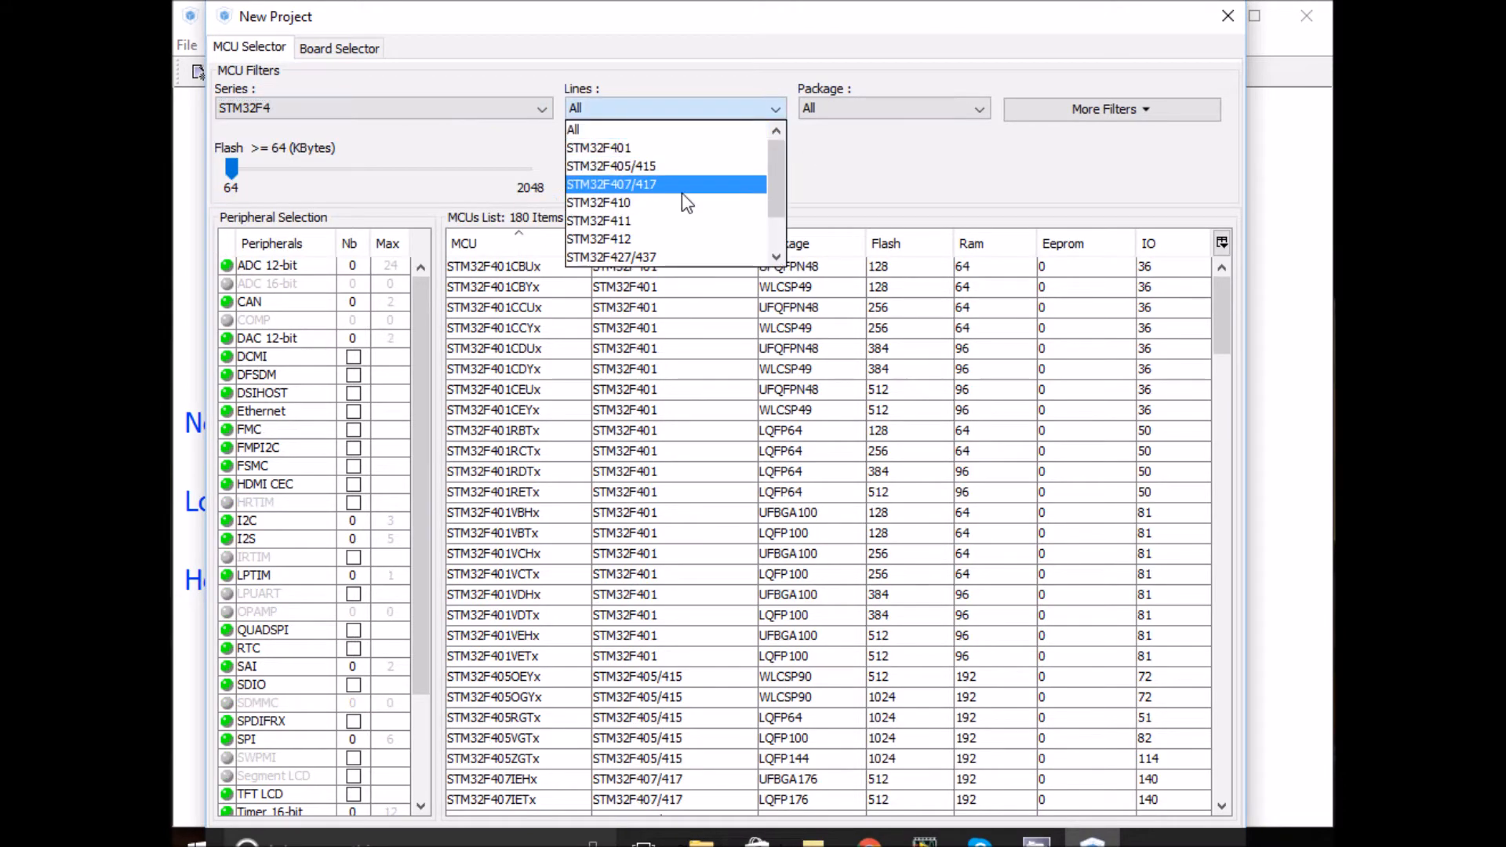
{"action": "left_click", "coordinate": [612, 183]}
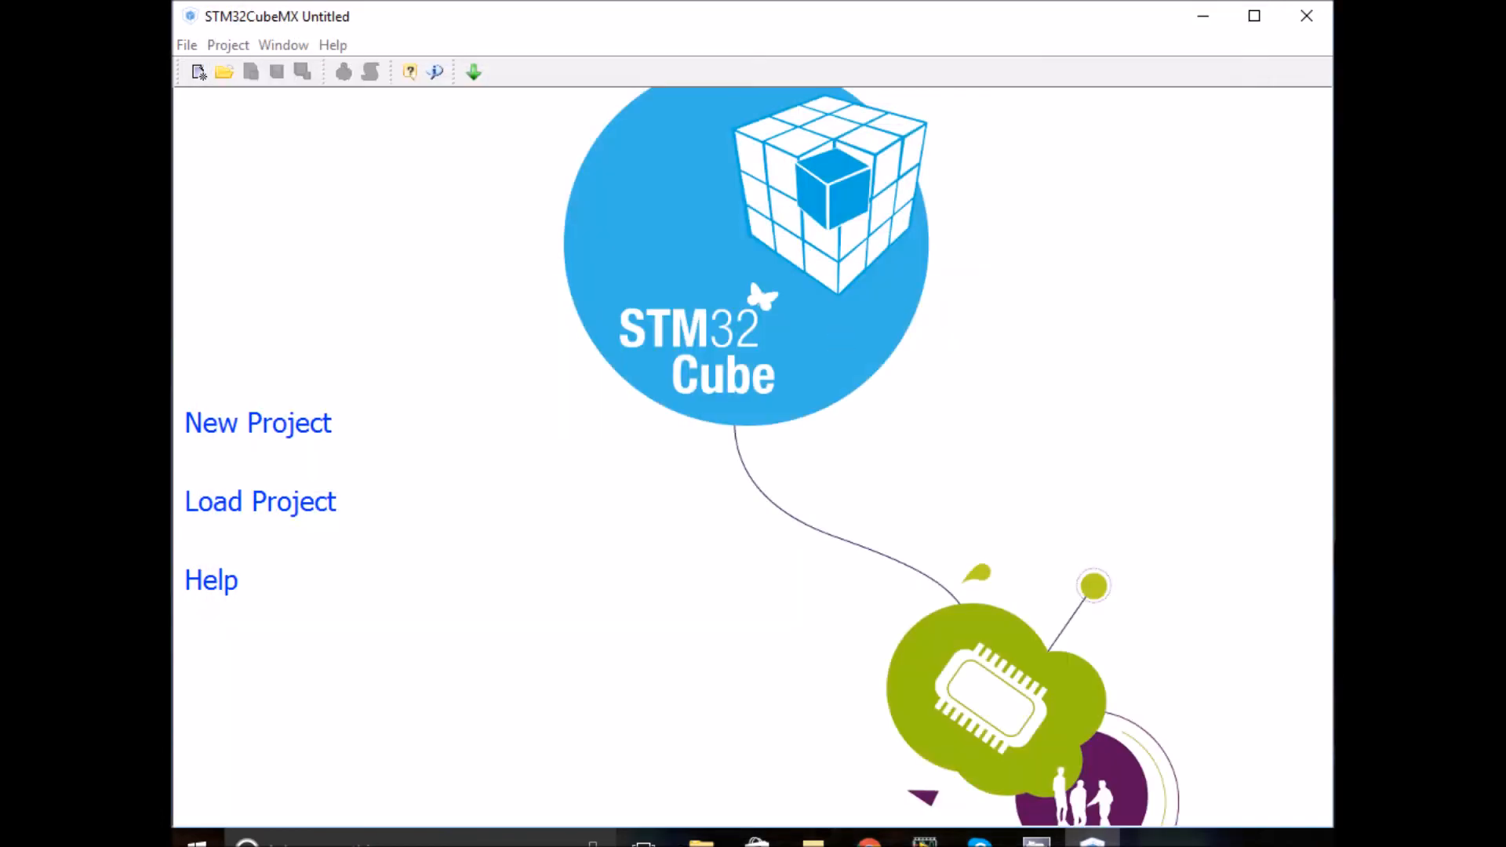
Create the STM32F407VGTx project and set pin PD12 to GPIO_Output.
{"action": "left_click", "coordinate": [257, 423]}
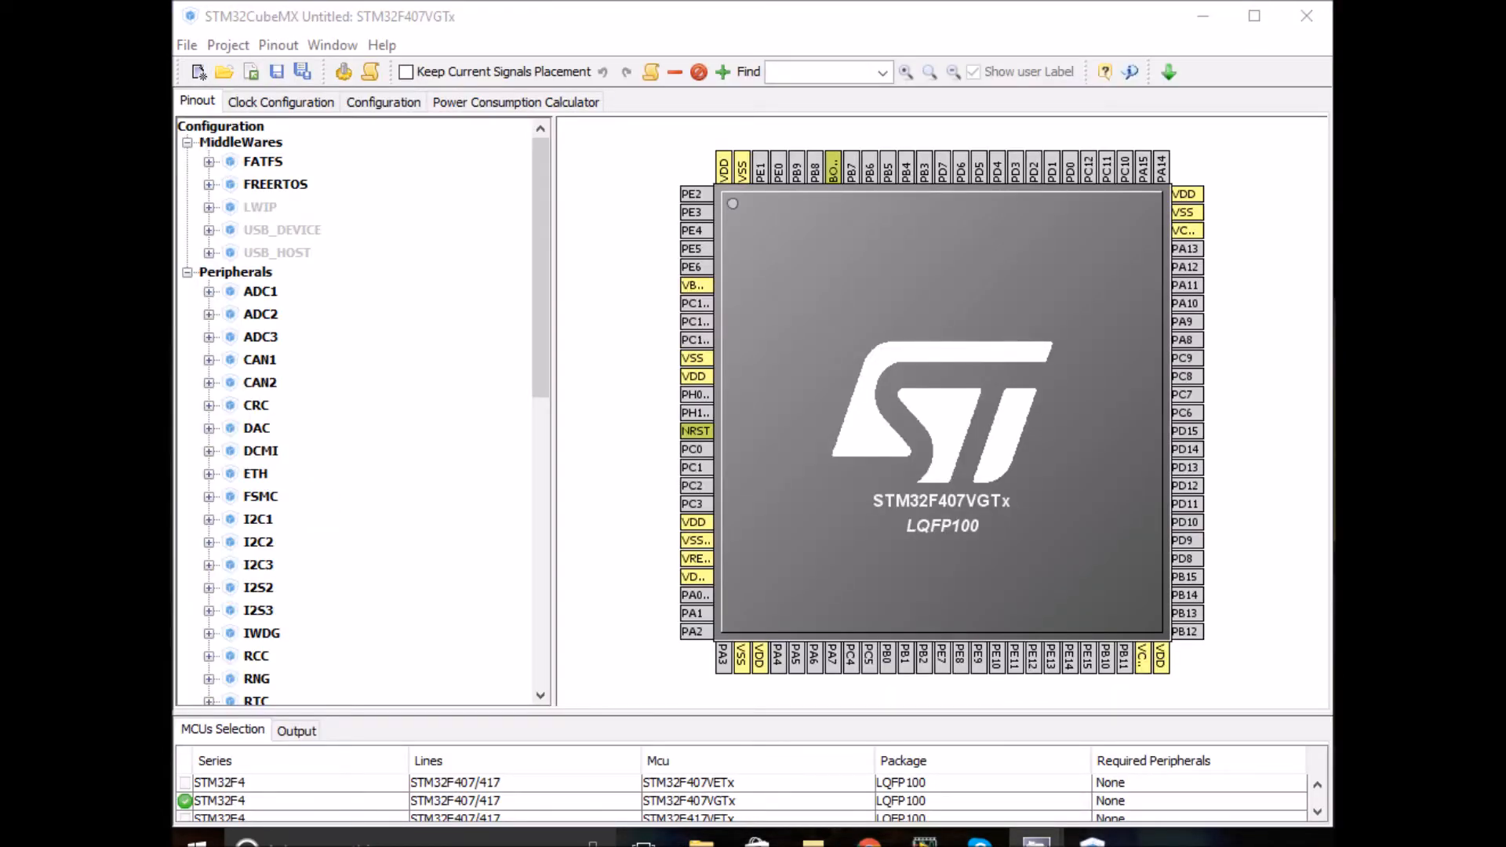
{"action": "mouse_move", "coordinate": [1186, 486]}
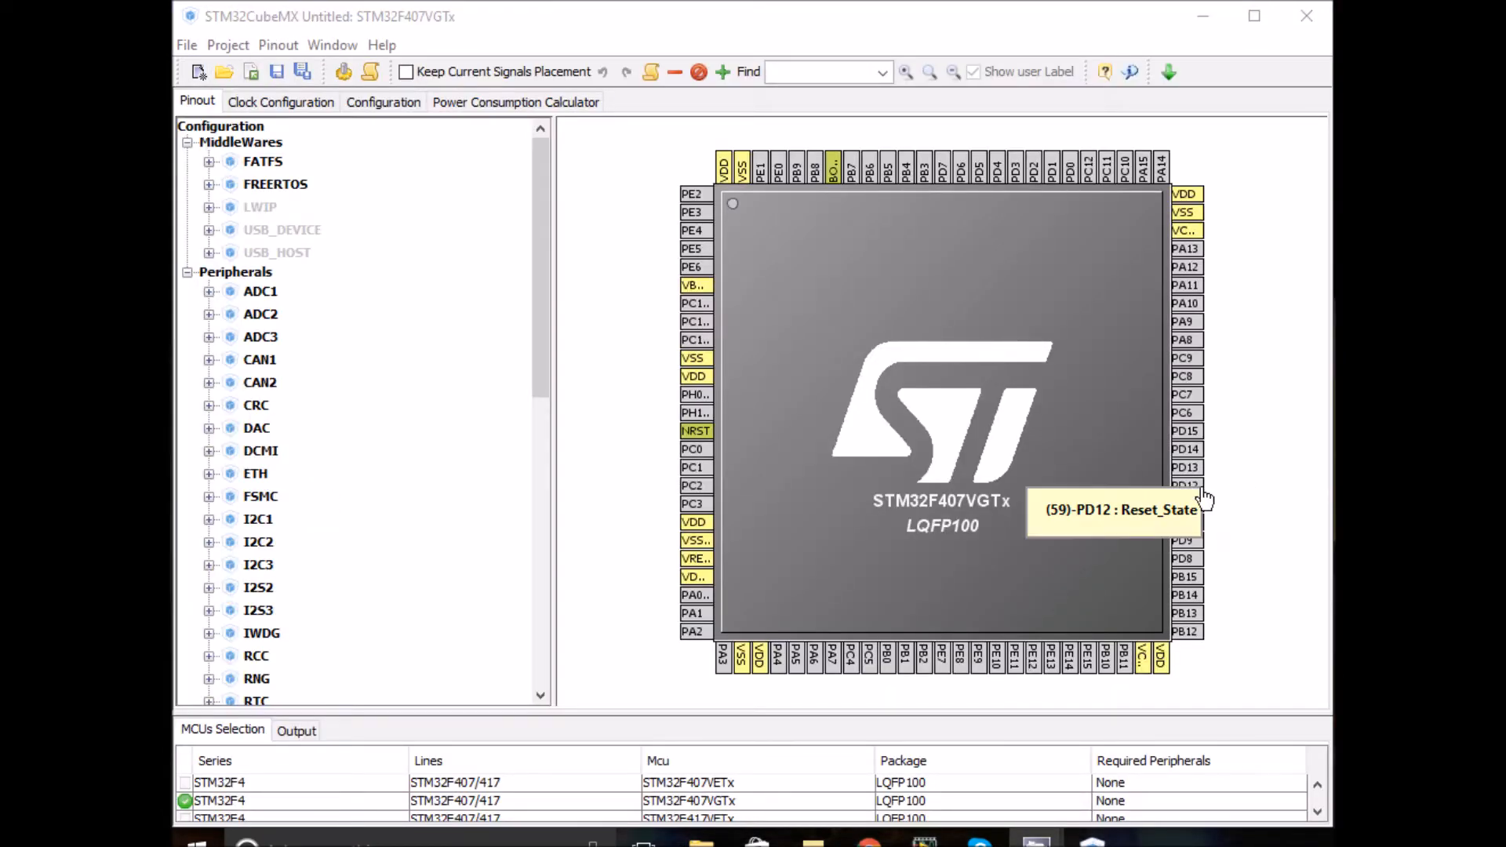
{"action": "left_click", "coordinate": [1186, 484]}
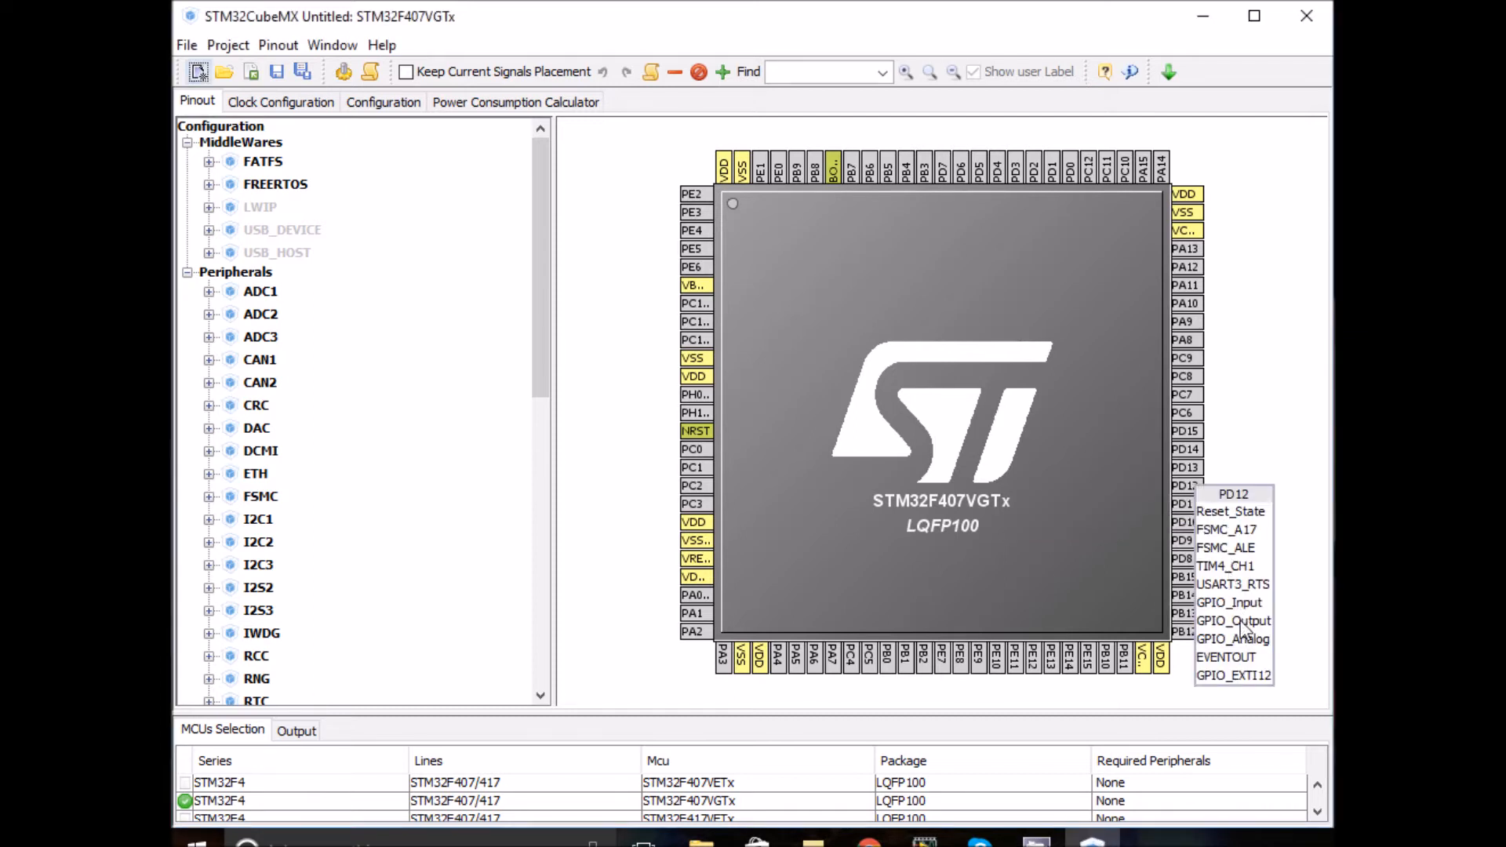
{"action": "left_click", "coordinate": [1233, 620]}
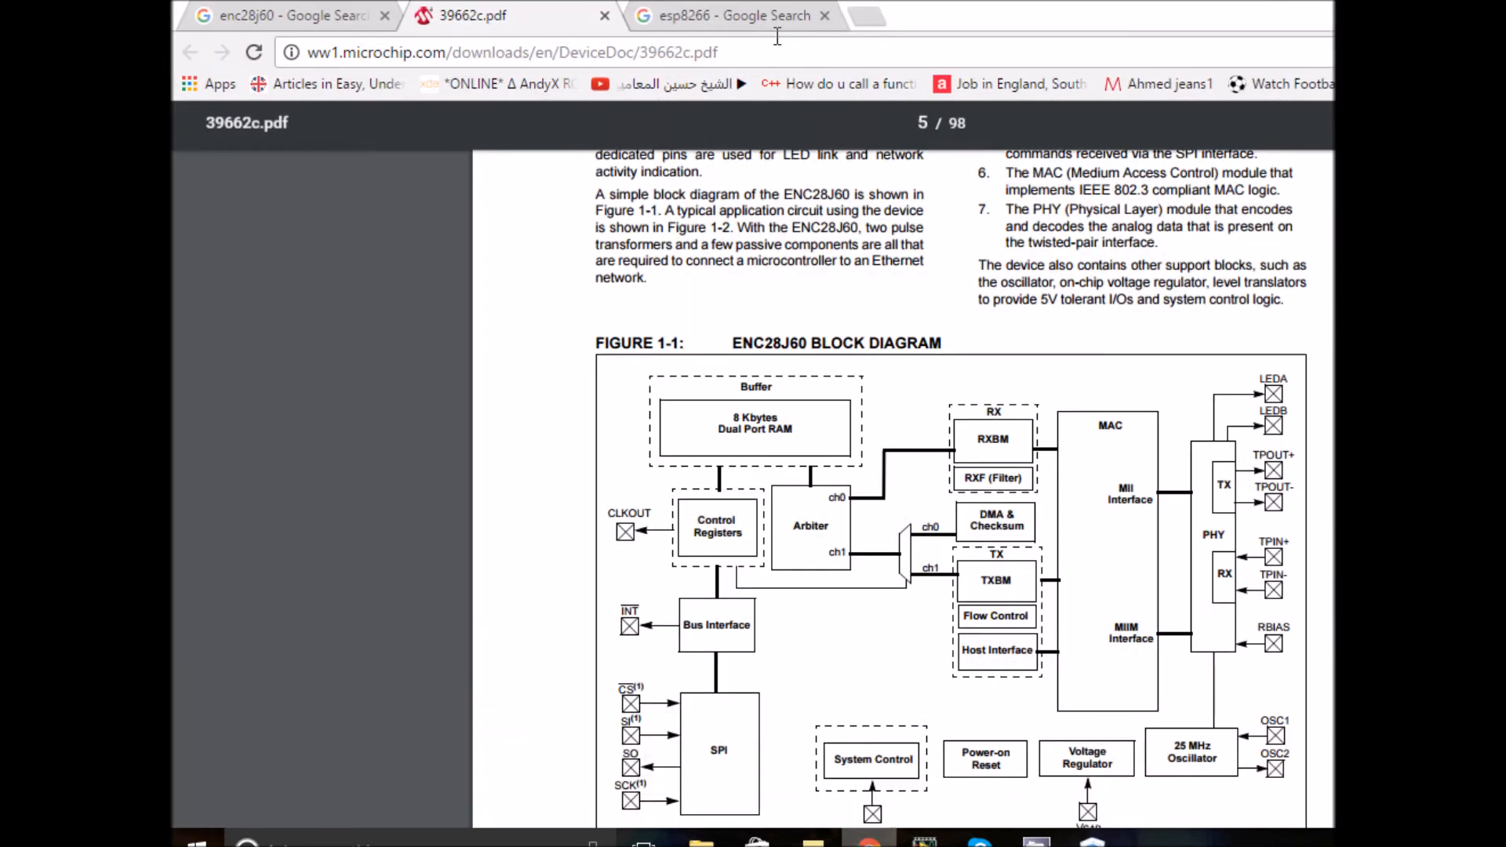
Check the header pin labels on the ENC28J60 module photo in Chrome's image results.
{"action": "left_click", "coordinate": [288, 14]}
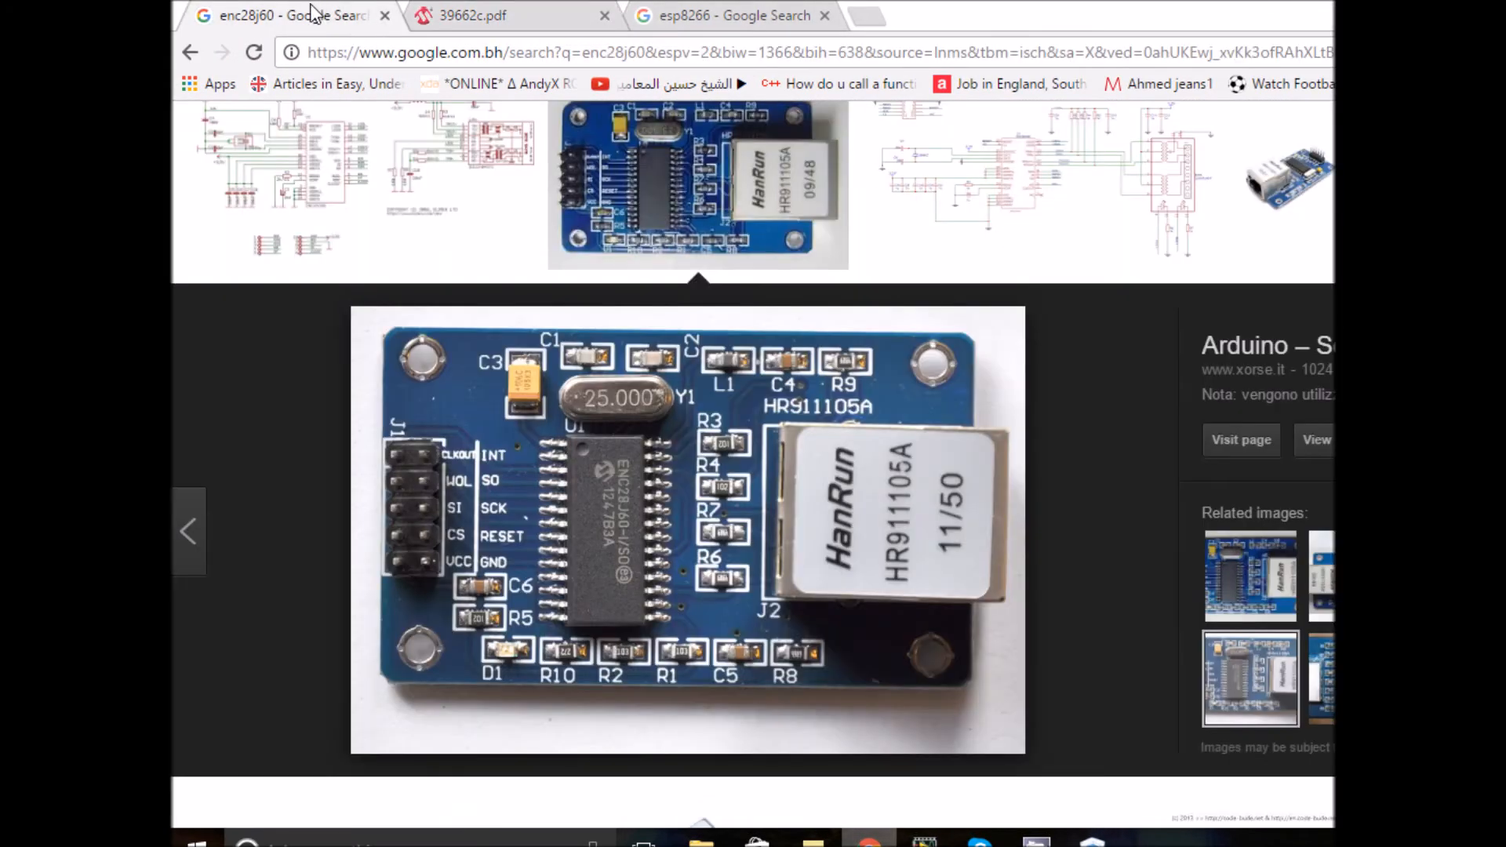
{"action": "mouse_move", "coordinate": [418, 505]}
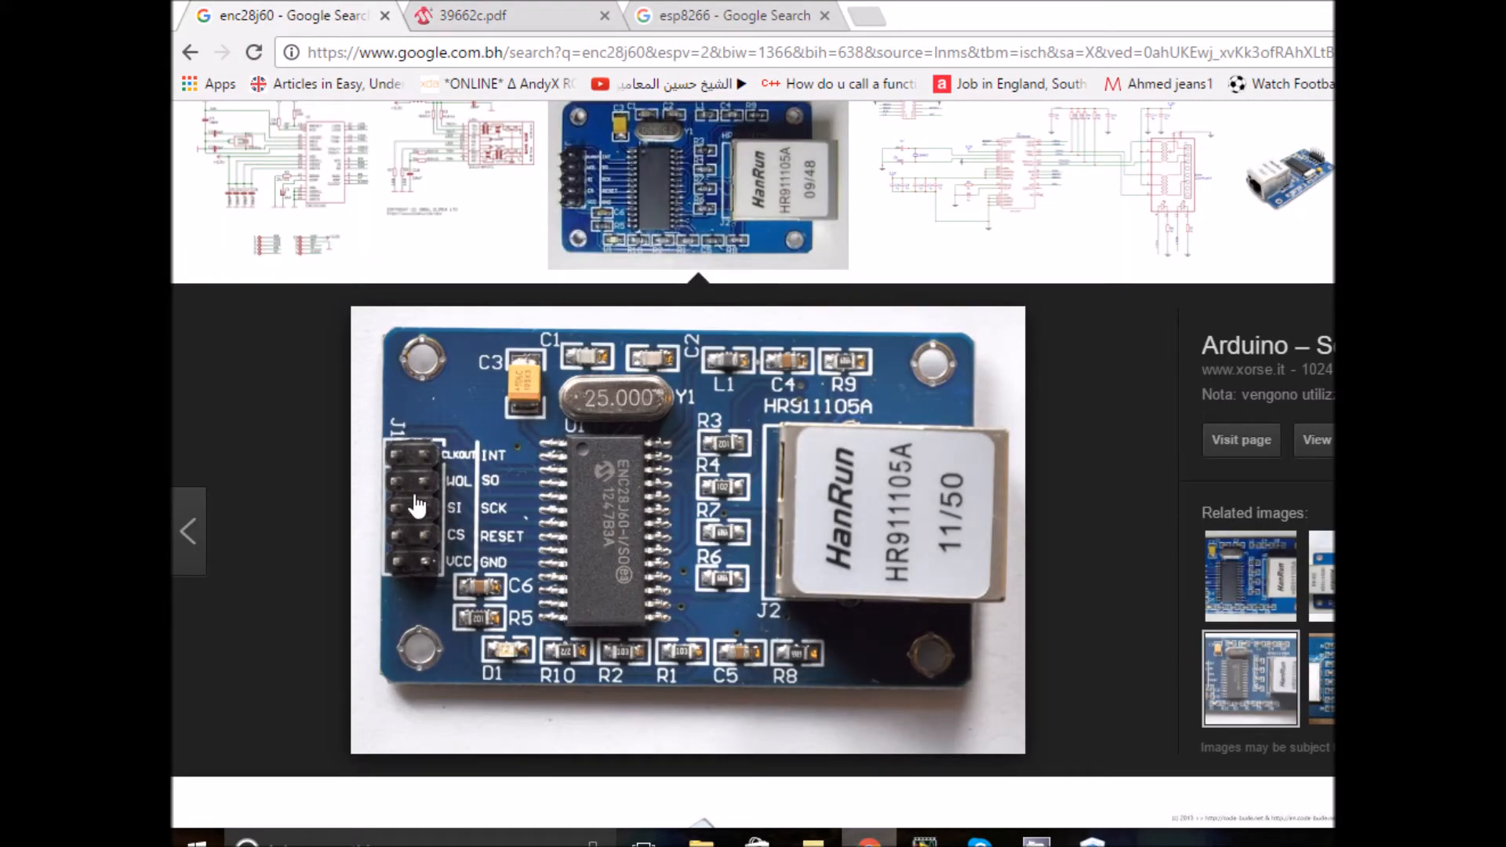
{"action": "mouse_move", "coordinate": [406, 544]}
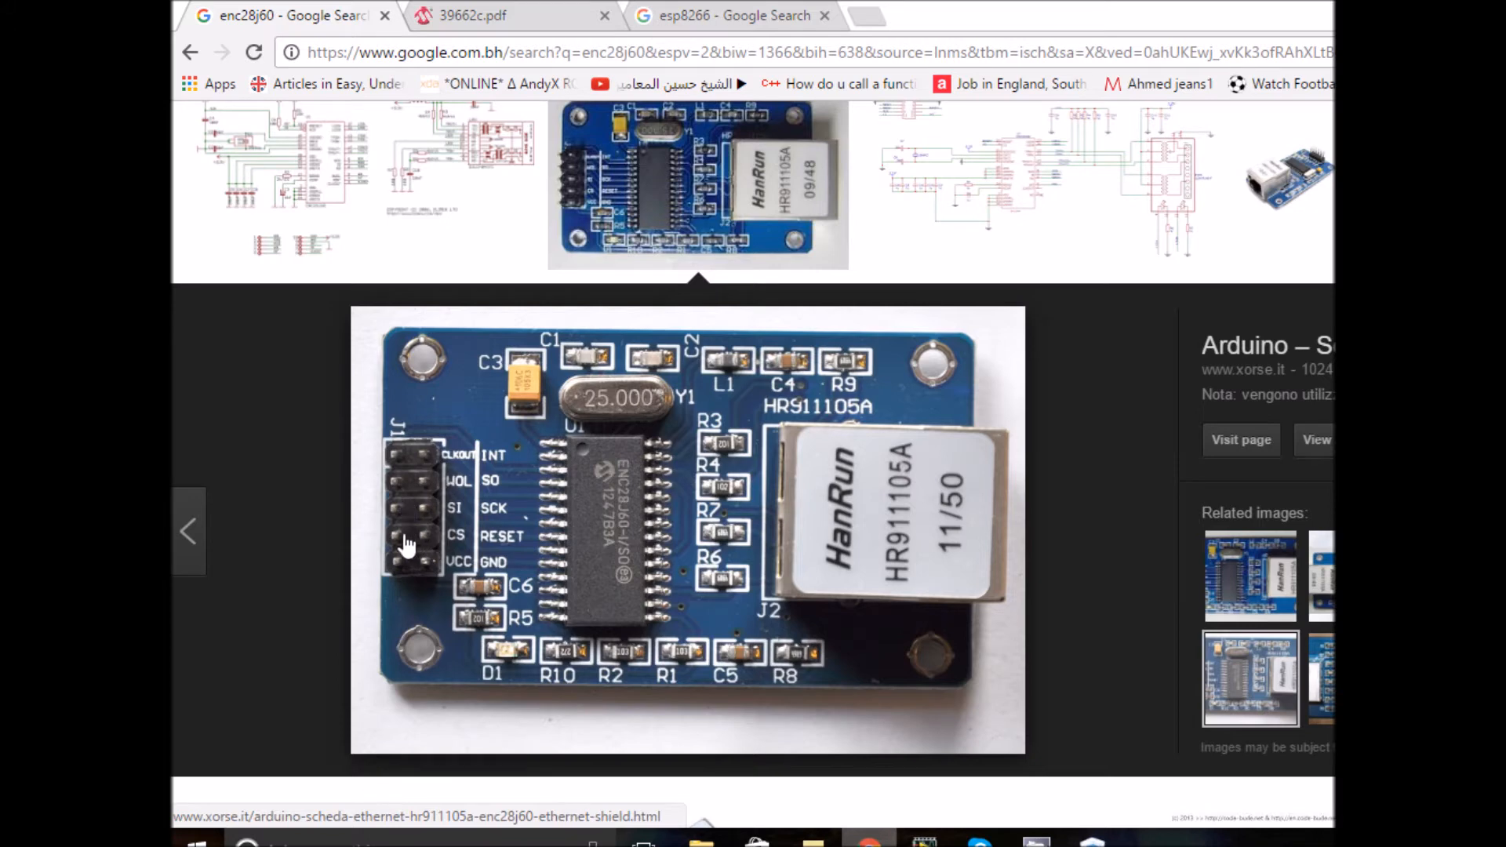
{"action": "mouse_move", "coordinate": [415, 514]}
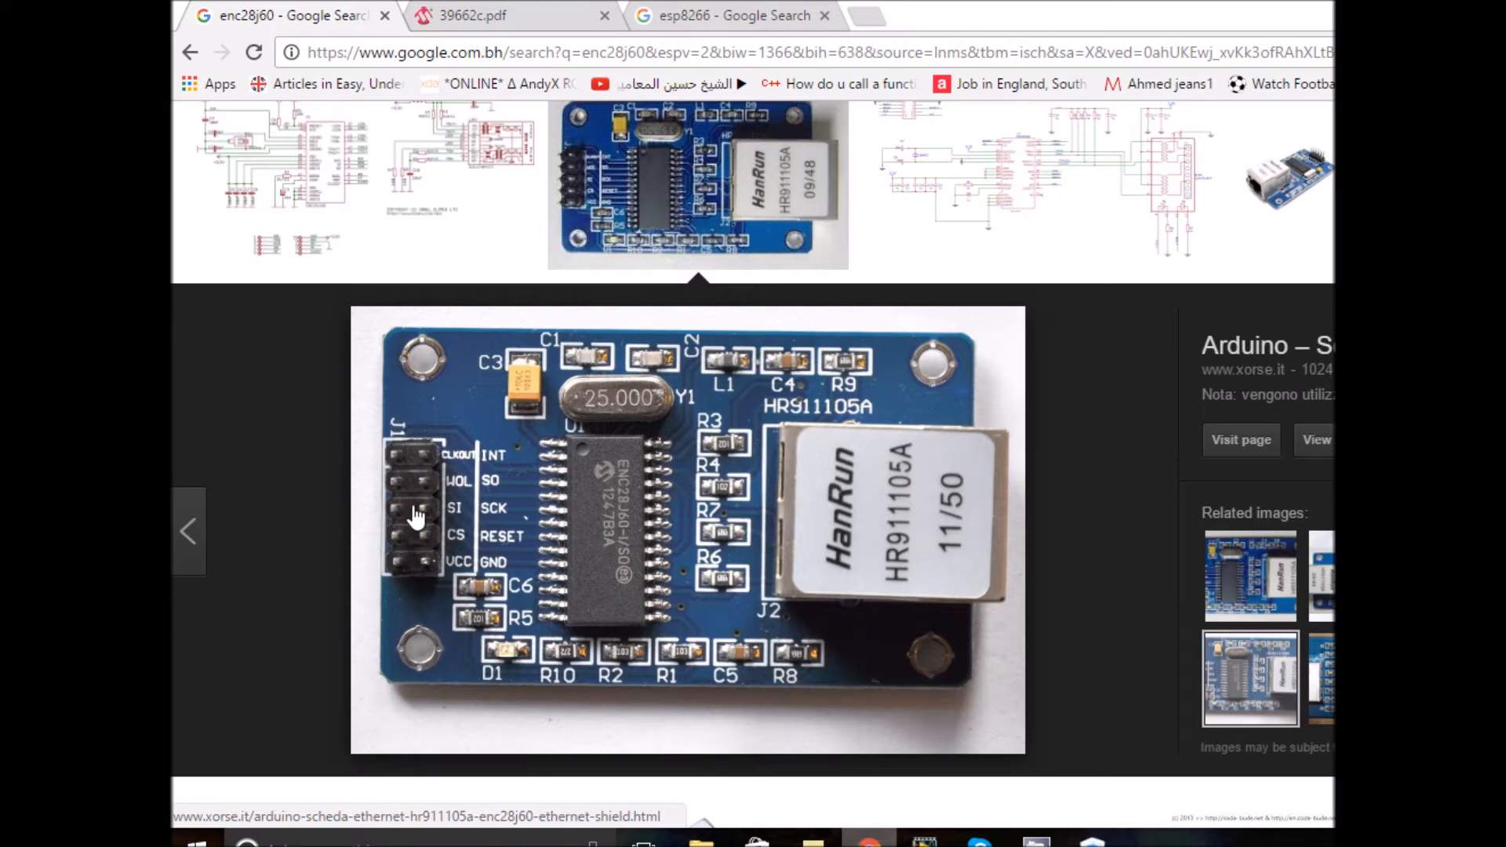
{"action": "mouse_move", "coordinate": [461, 545]}
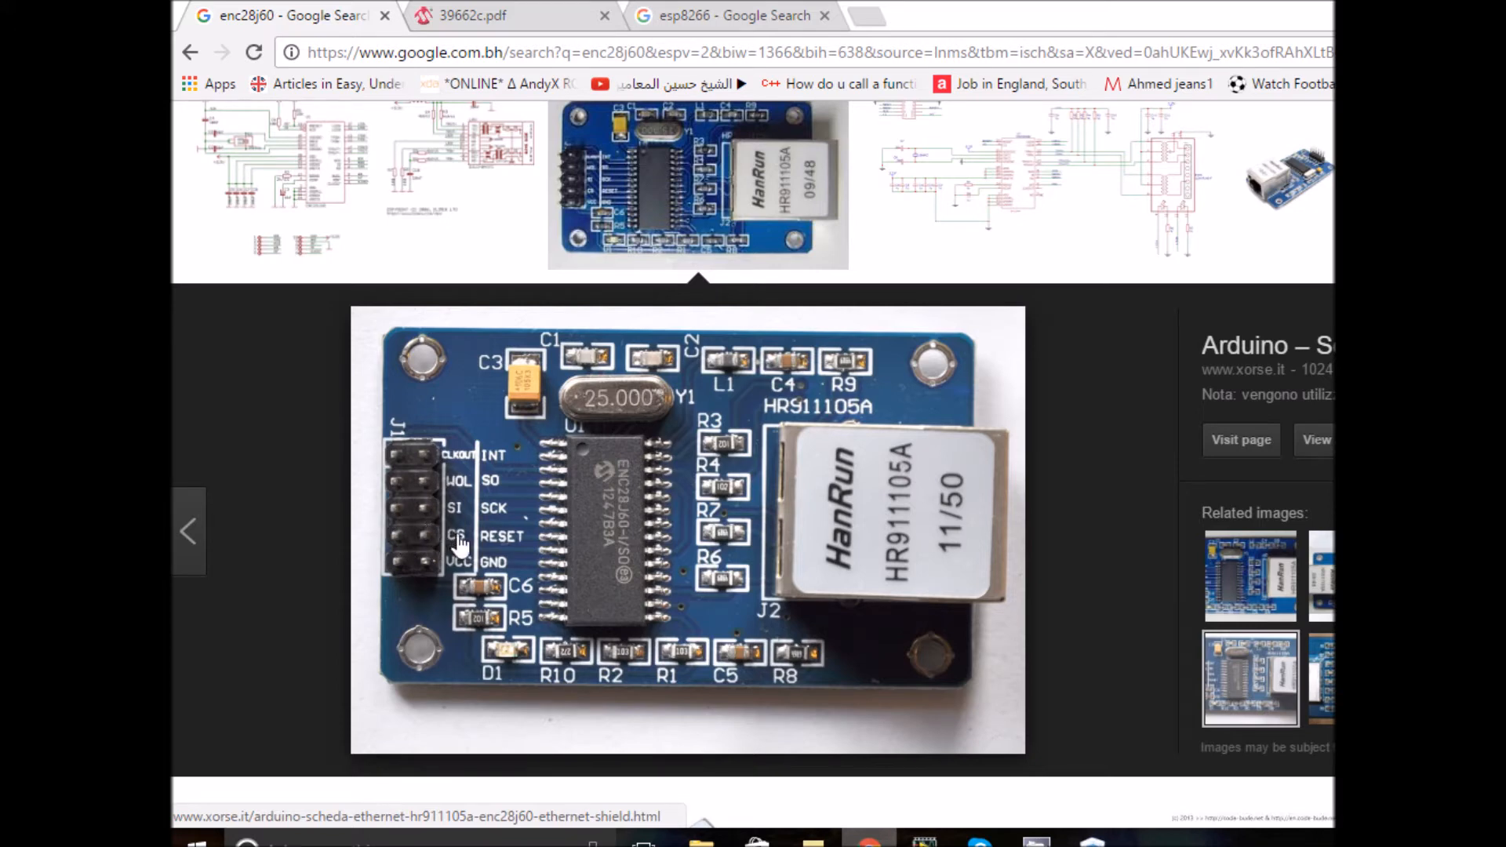
{"action": "mouse_move", "coordinate": [464, 551]}
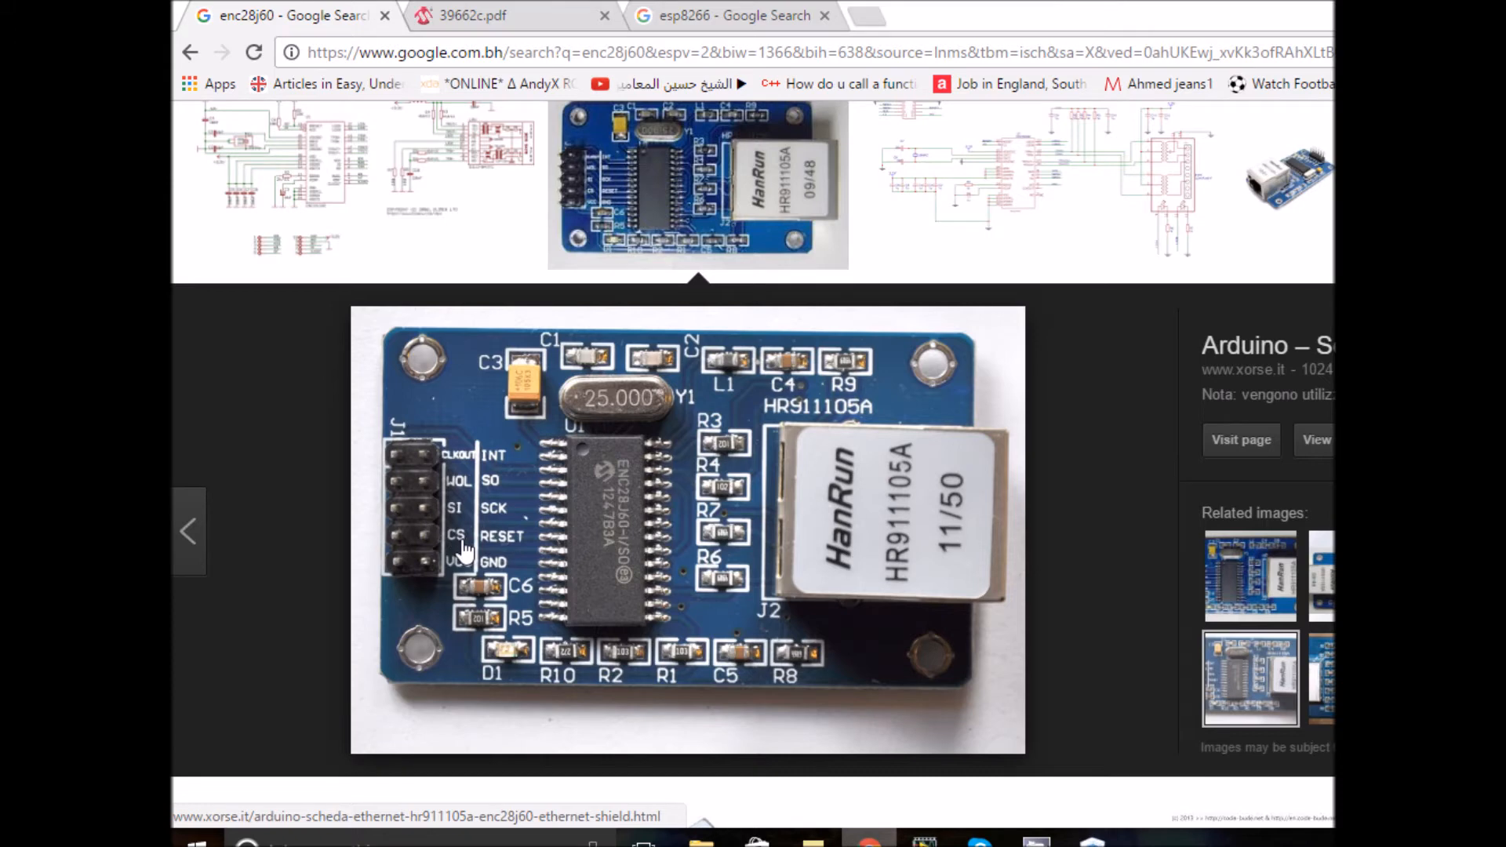
{"action": "mouse_move", "coordinate": [454, 573]}
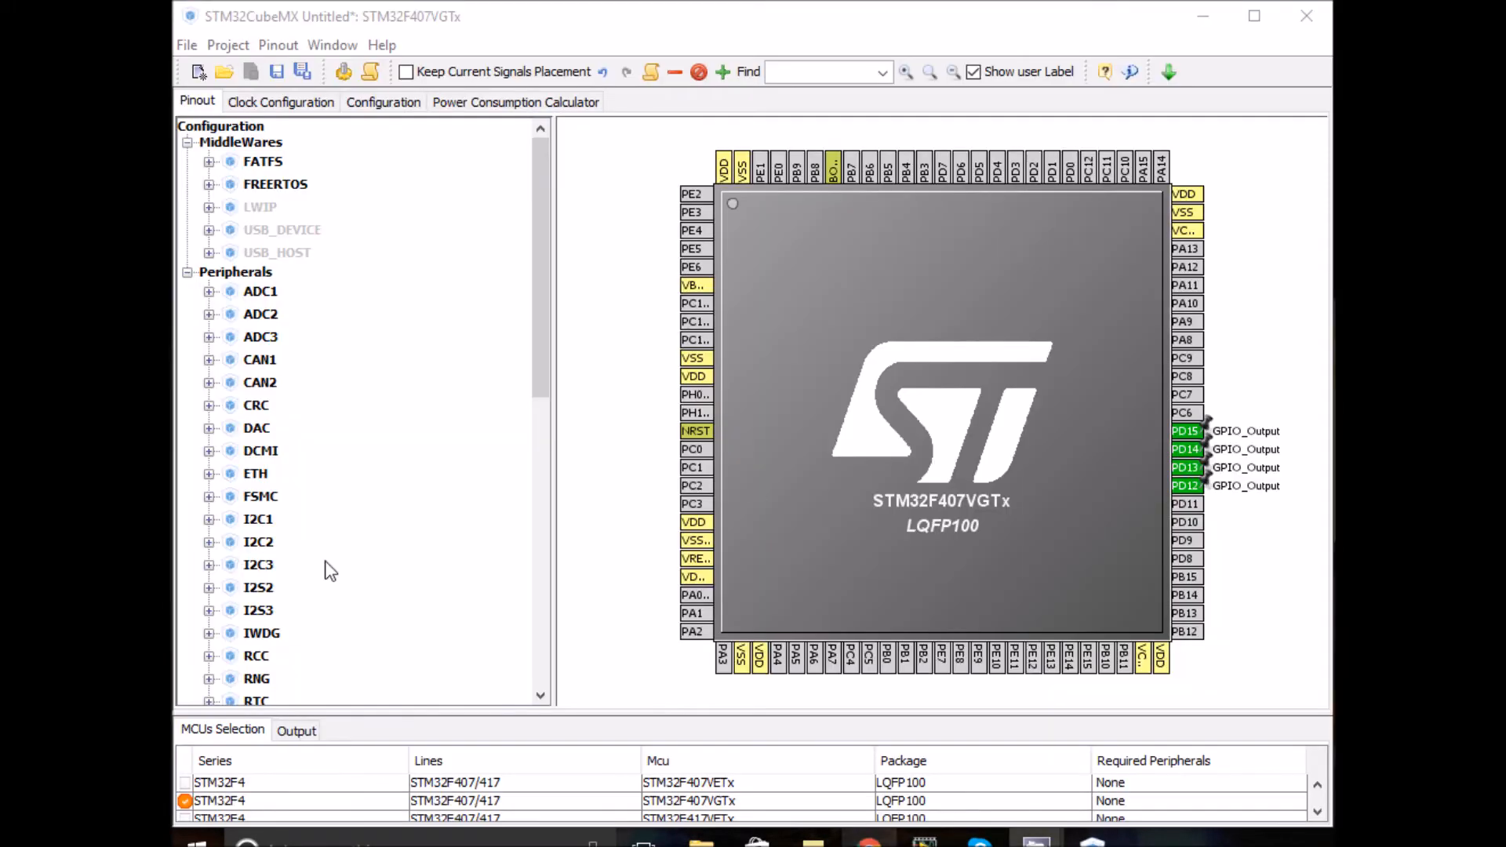
{"action": "scroll", "scroll_direction": "down", "scroll_amount": 3}
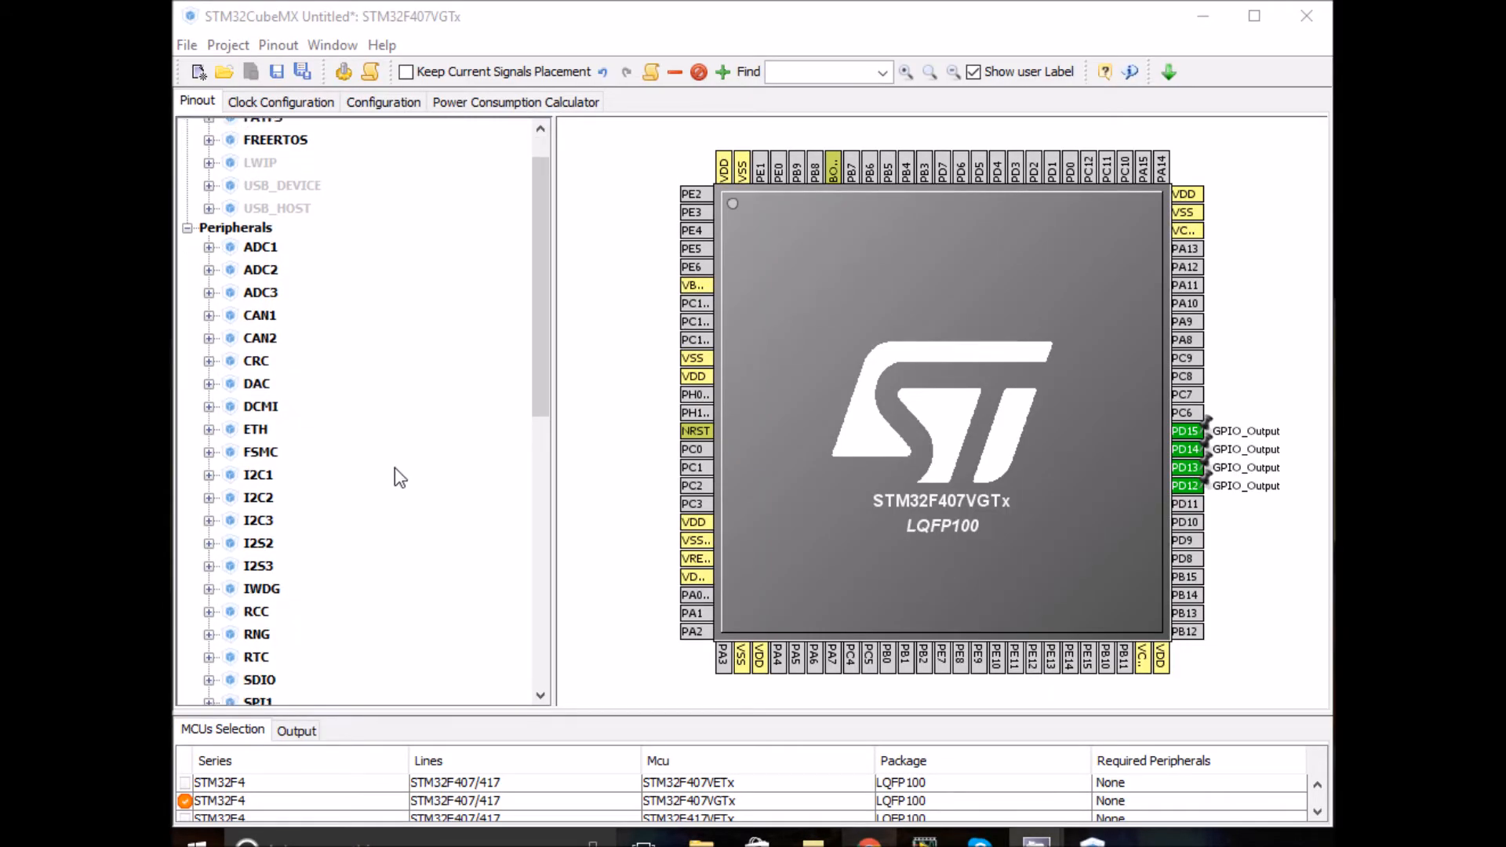
Expand SPI1 in the Peripherals tree, then bring the browser back to the front.
{"action": "scroll", "scroll_direction": "down", "scroll_amount": 3}
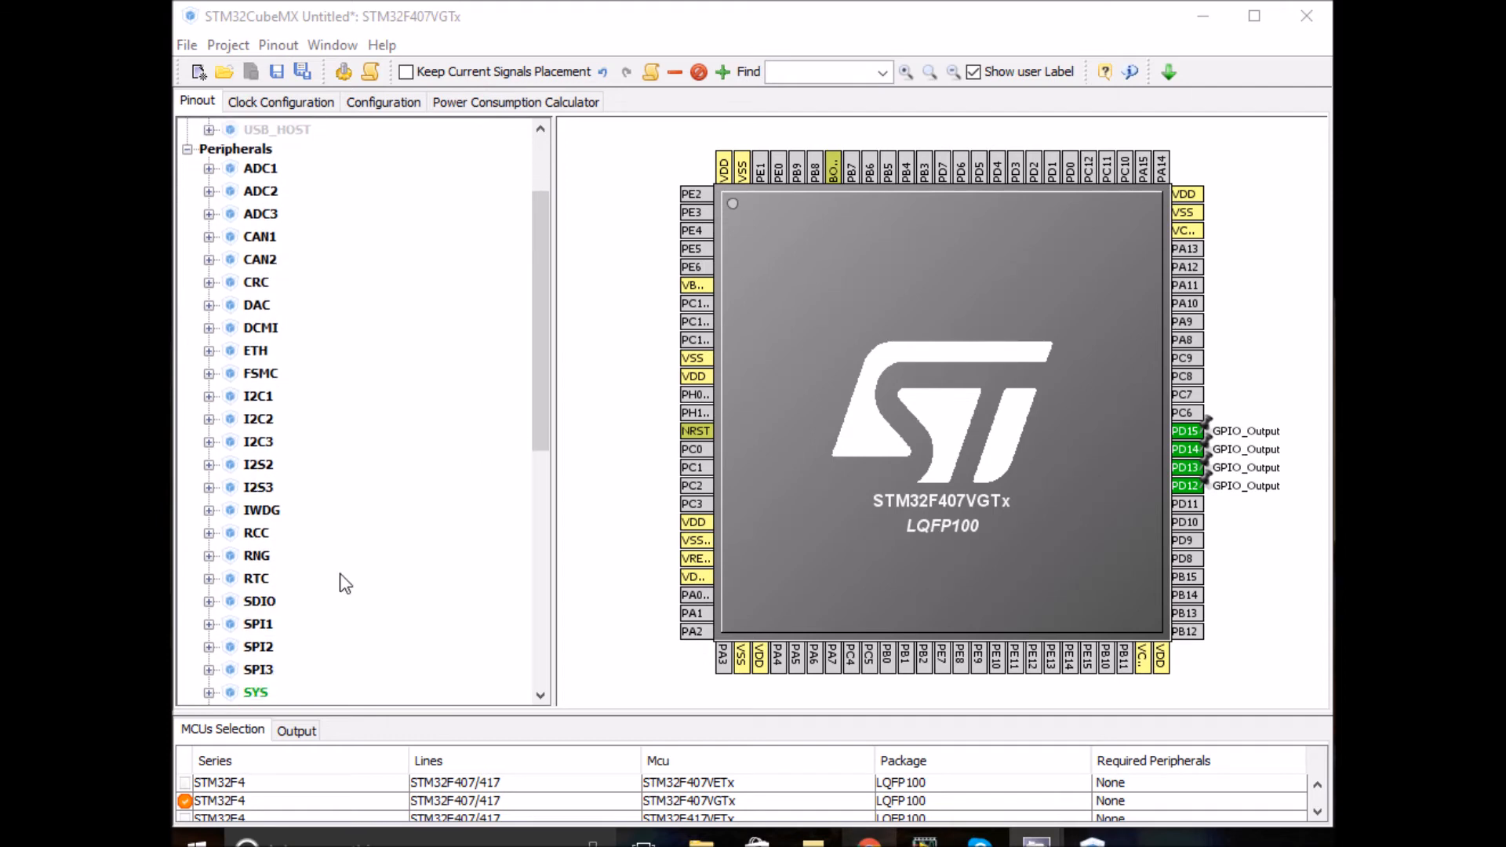
{"action": "left_click", "coordinate": [208, 623]}
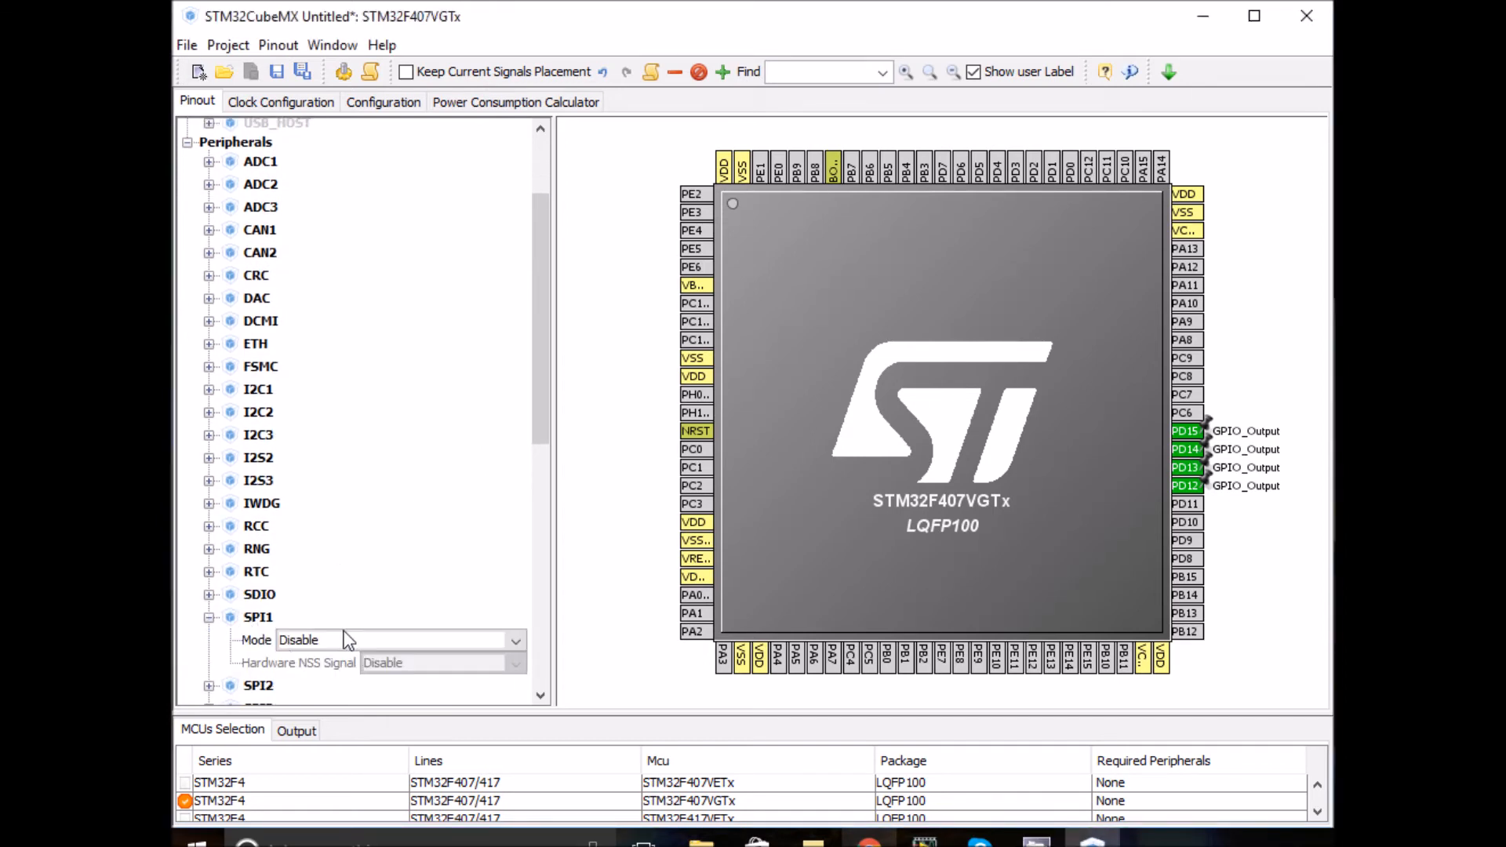
{"action": "left_click", "coordinate": [516, 640]}
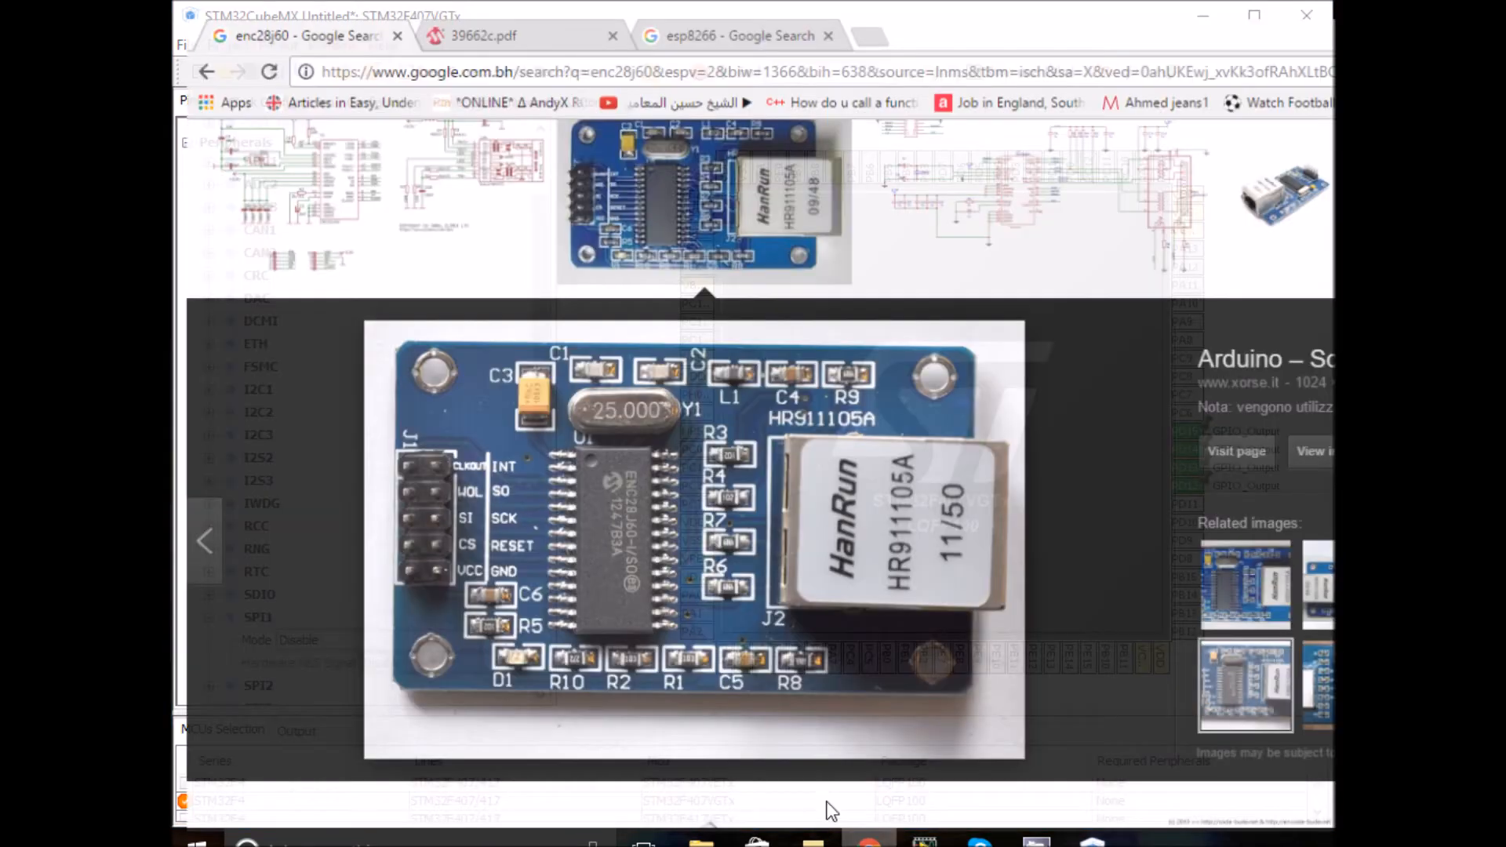
Show the ENC28J60 datasheet's page 5 overview describing its SPI interface.
{"action": "left_click", "coordinate": [519, 36]}
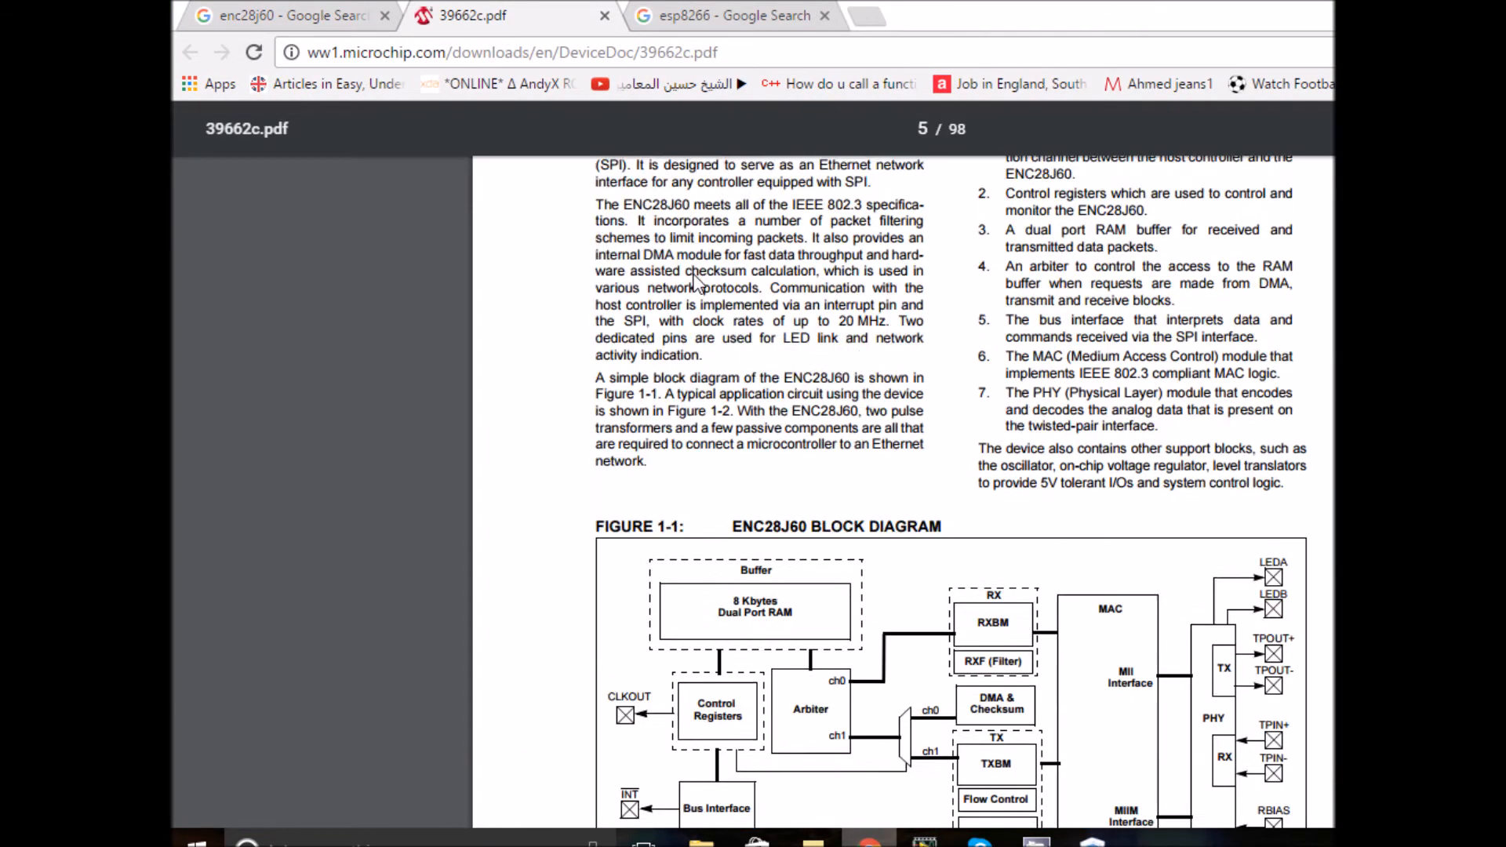
{"action": "scroll", "scroll_direction": "up", "scroll_amount": 3}
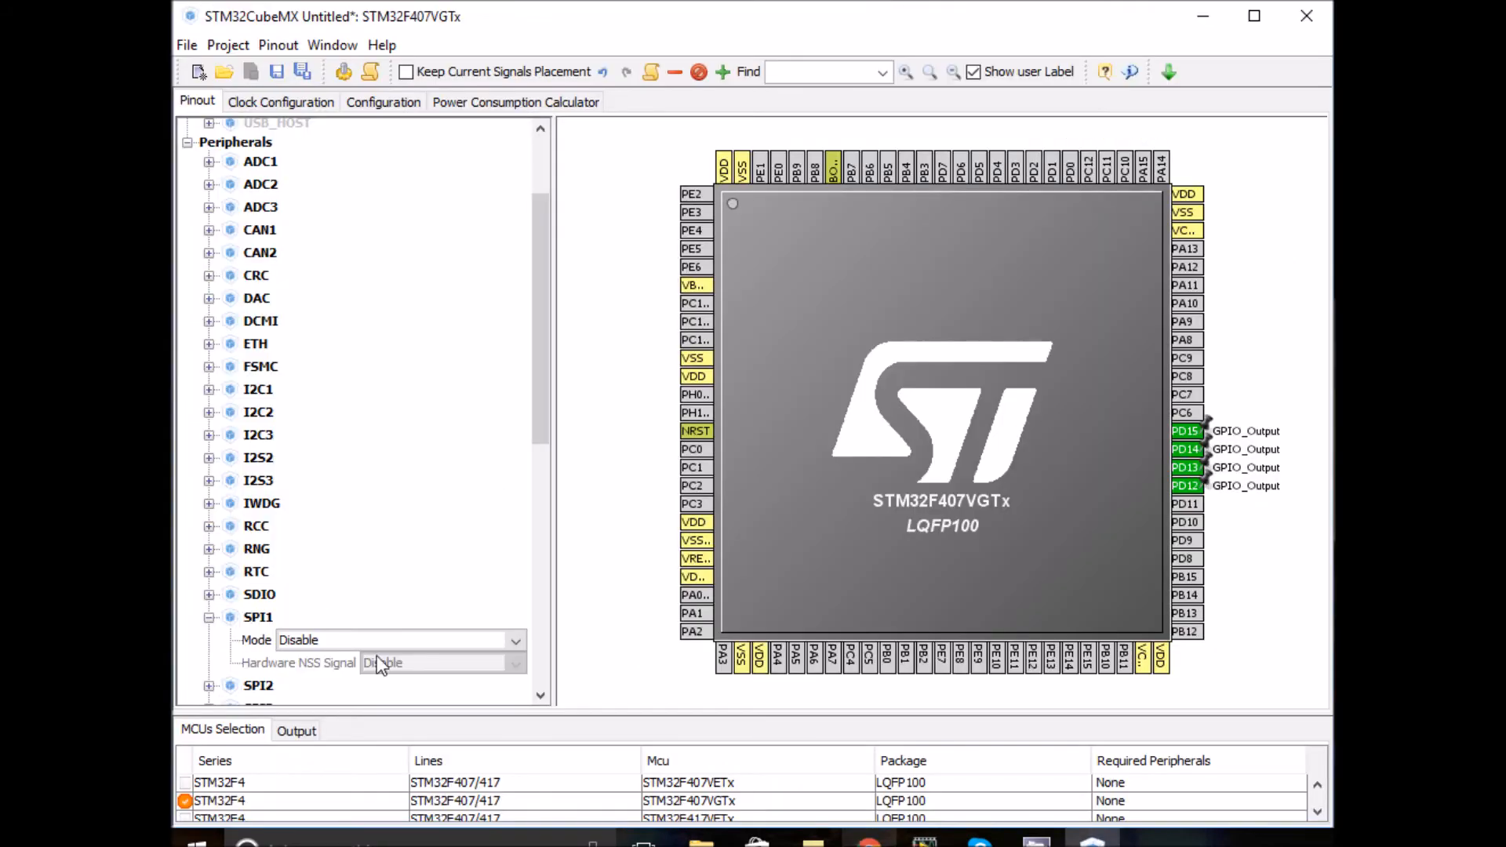
Set SPI1 to Full-Duplex Master and assign PD7 as a GPIO output for chip select.
{"action": "left_click", "coordinate": [398, 640]}
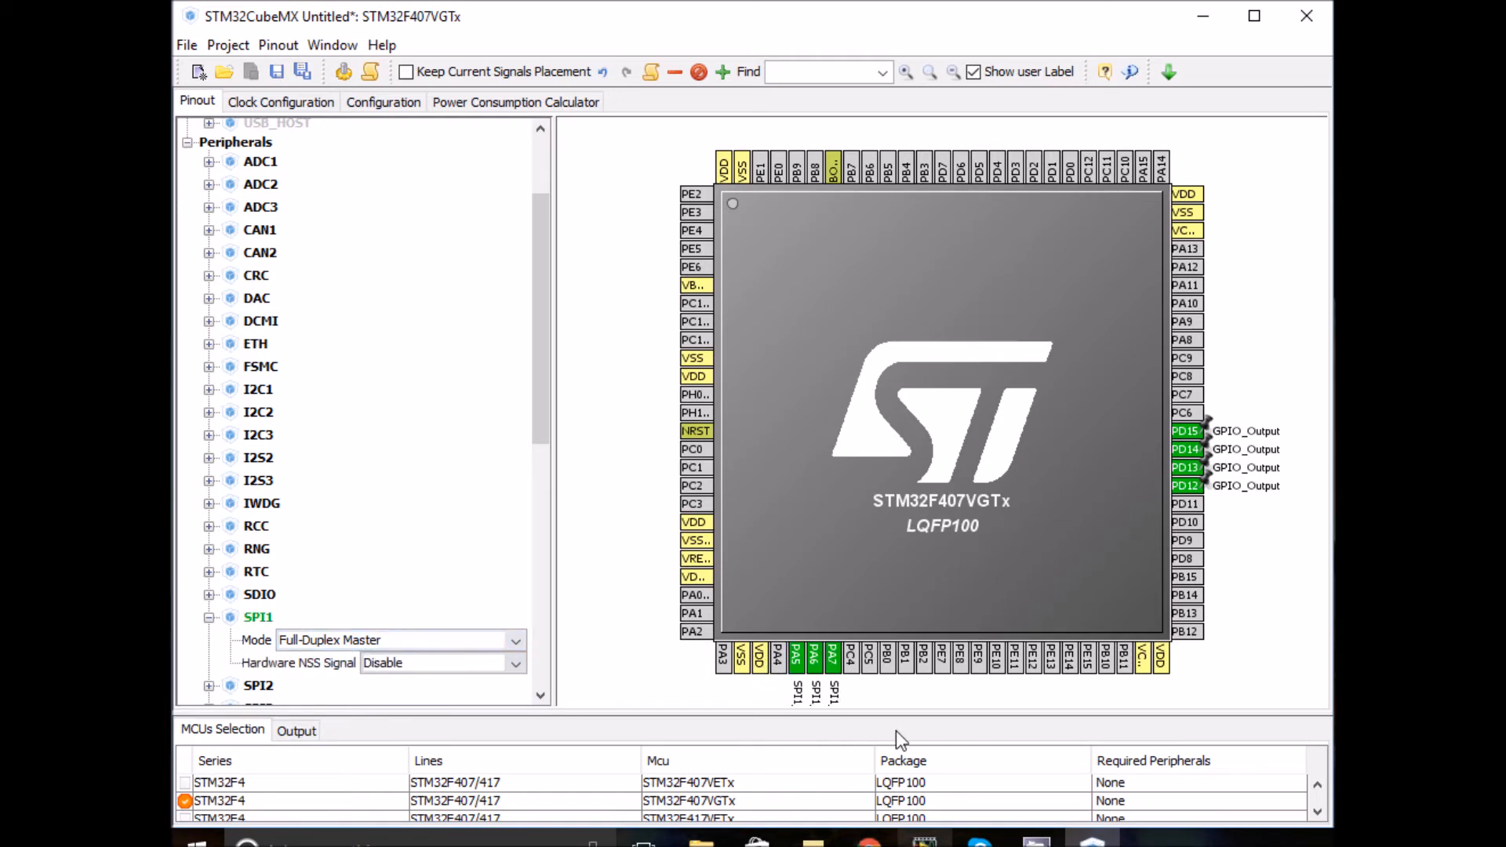
{"action": "mouse_move", "coordinate": [867, 578]}
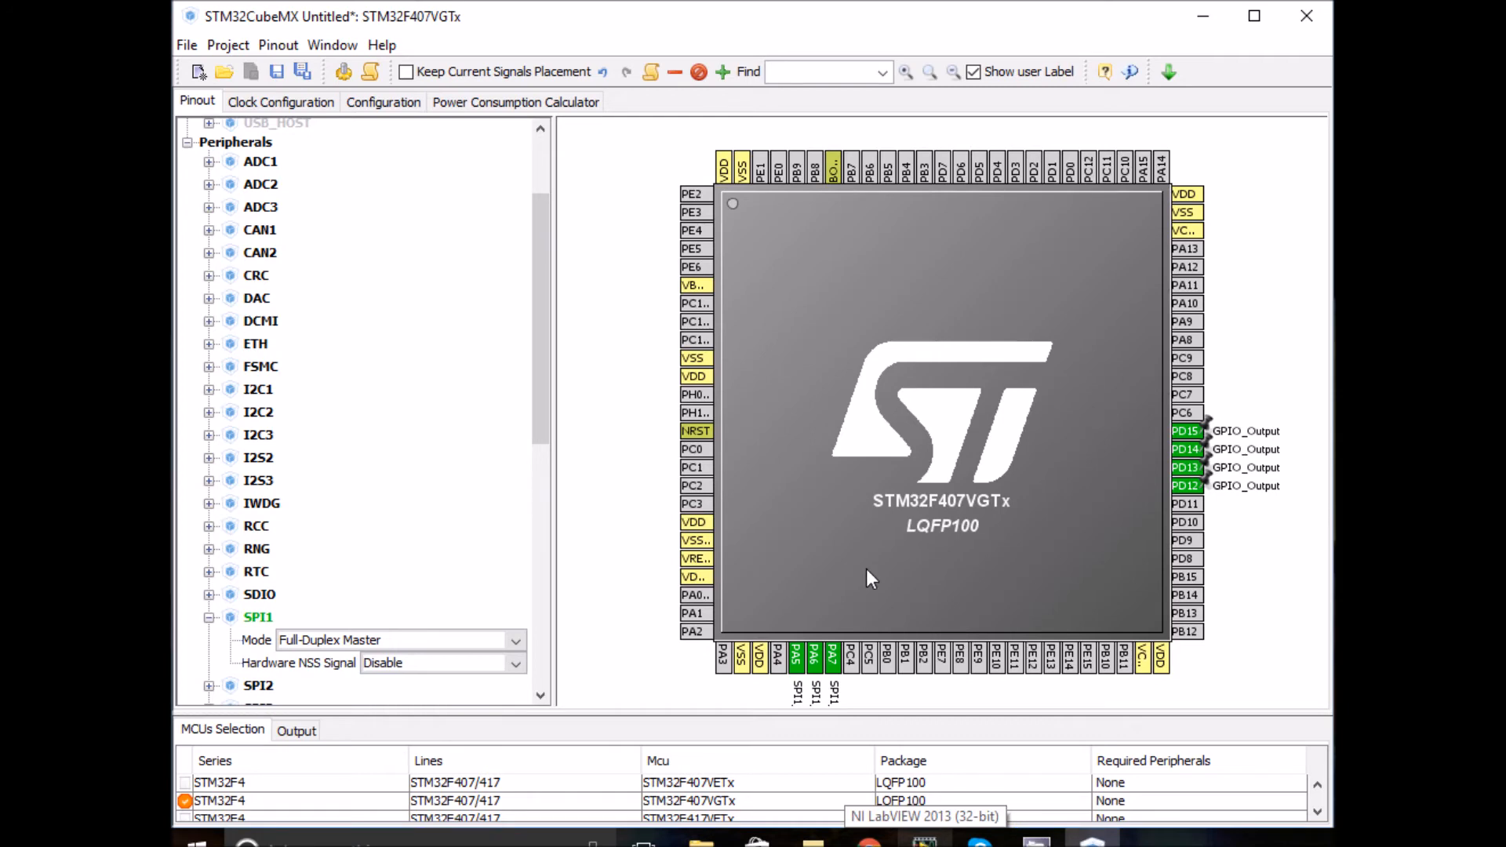
{"action": "mouse_move", "coordinate": [920, 232]}
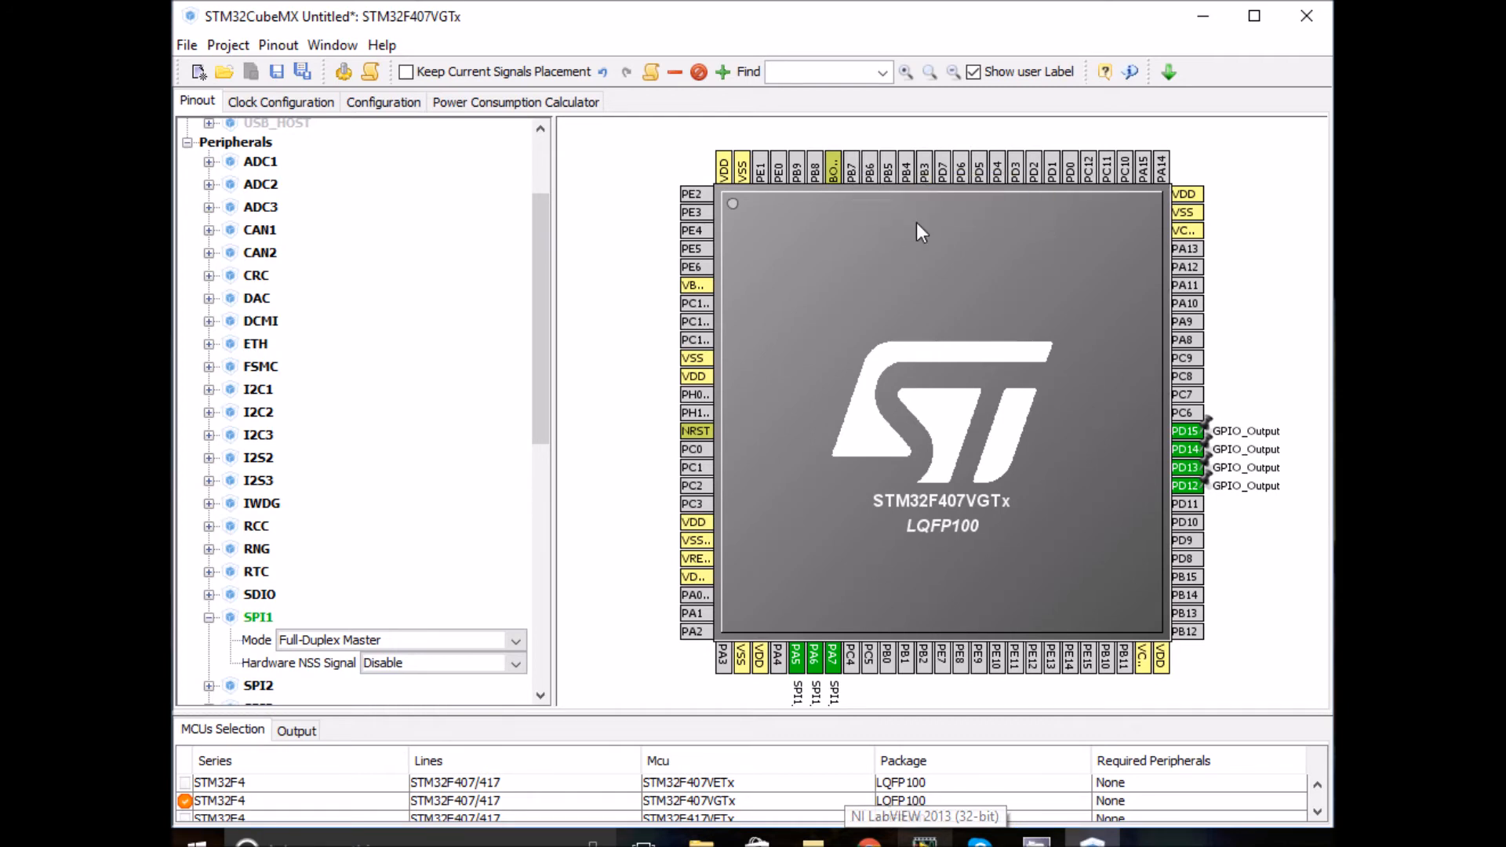
{"action": "left_click", "coordinate": [940, 168]}
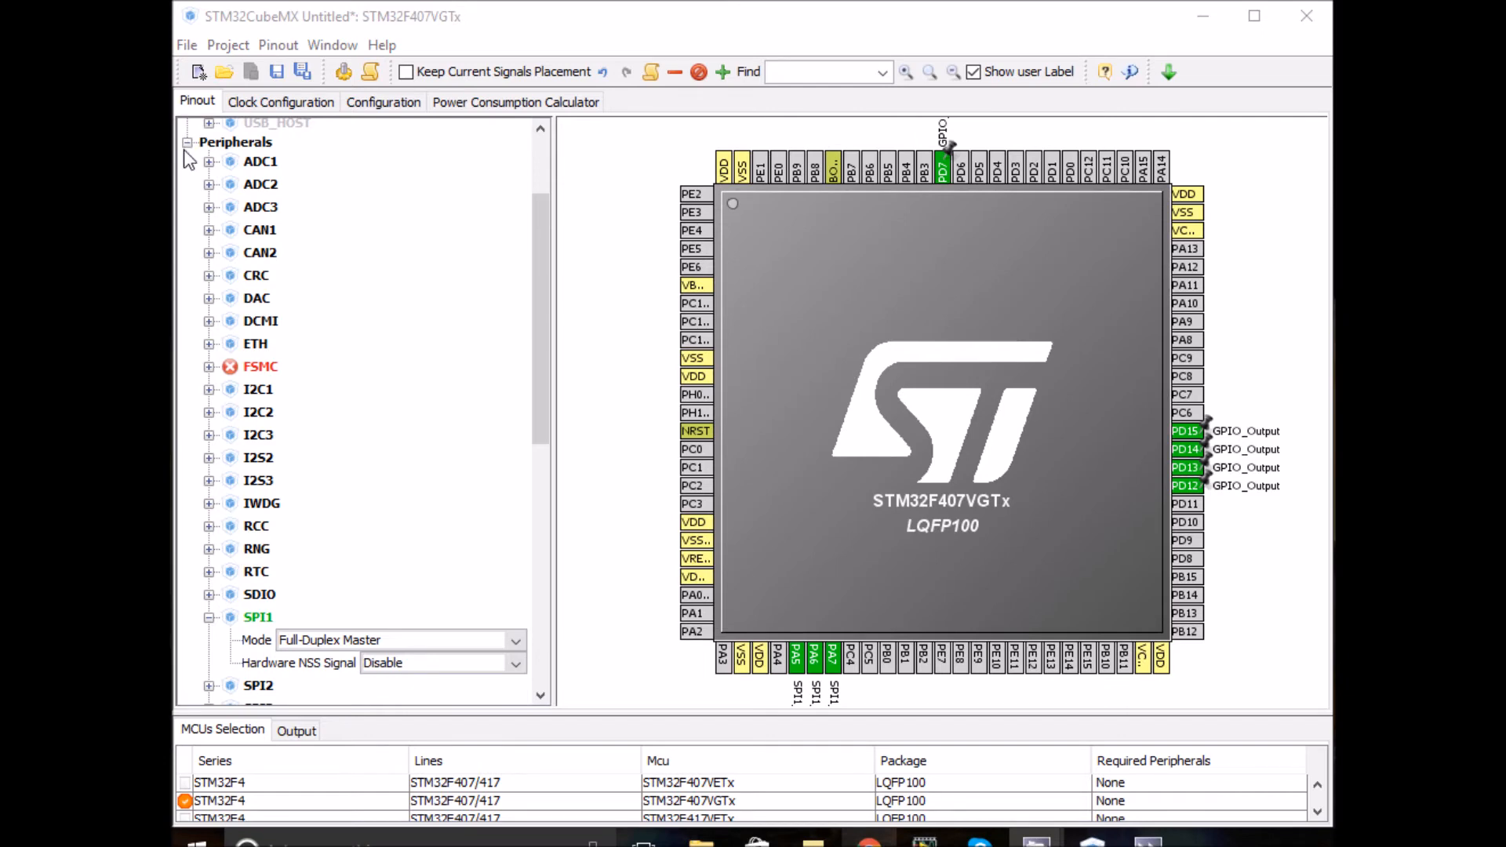
{"action": "mouse_move", "coordinate": [516, 266]}
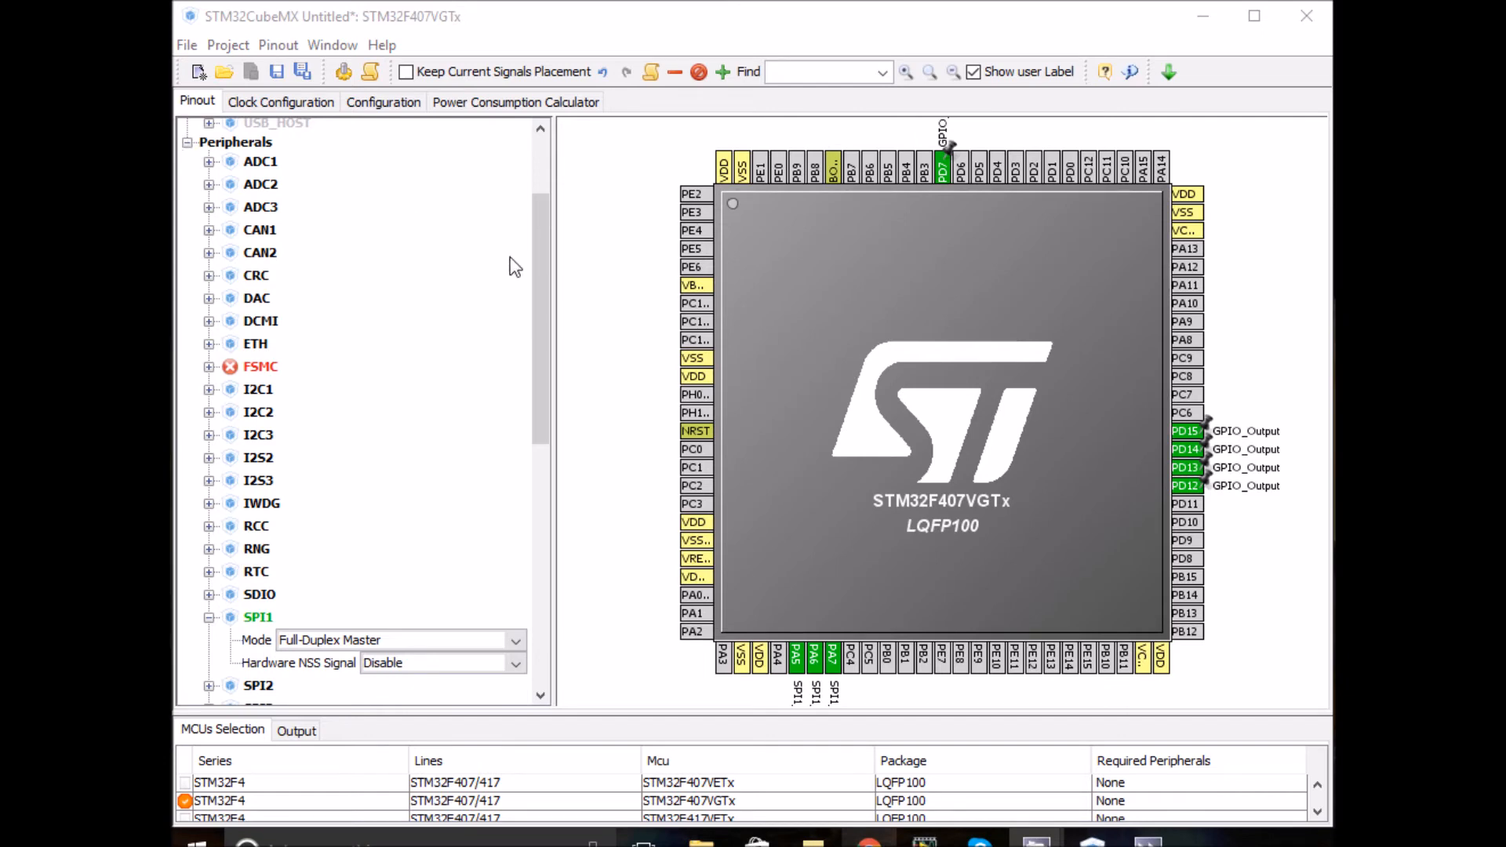
Set RCC HSE to Crystal/Ceramic Resonator and view the 168 MHz clock tree.
{"action": "scroll", "scroll_direction": "down", "scroll_amount": 3}
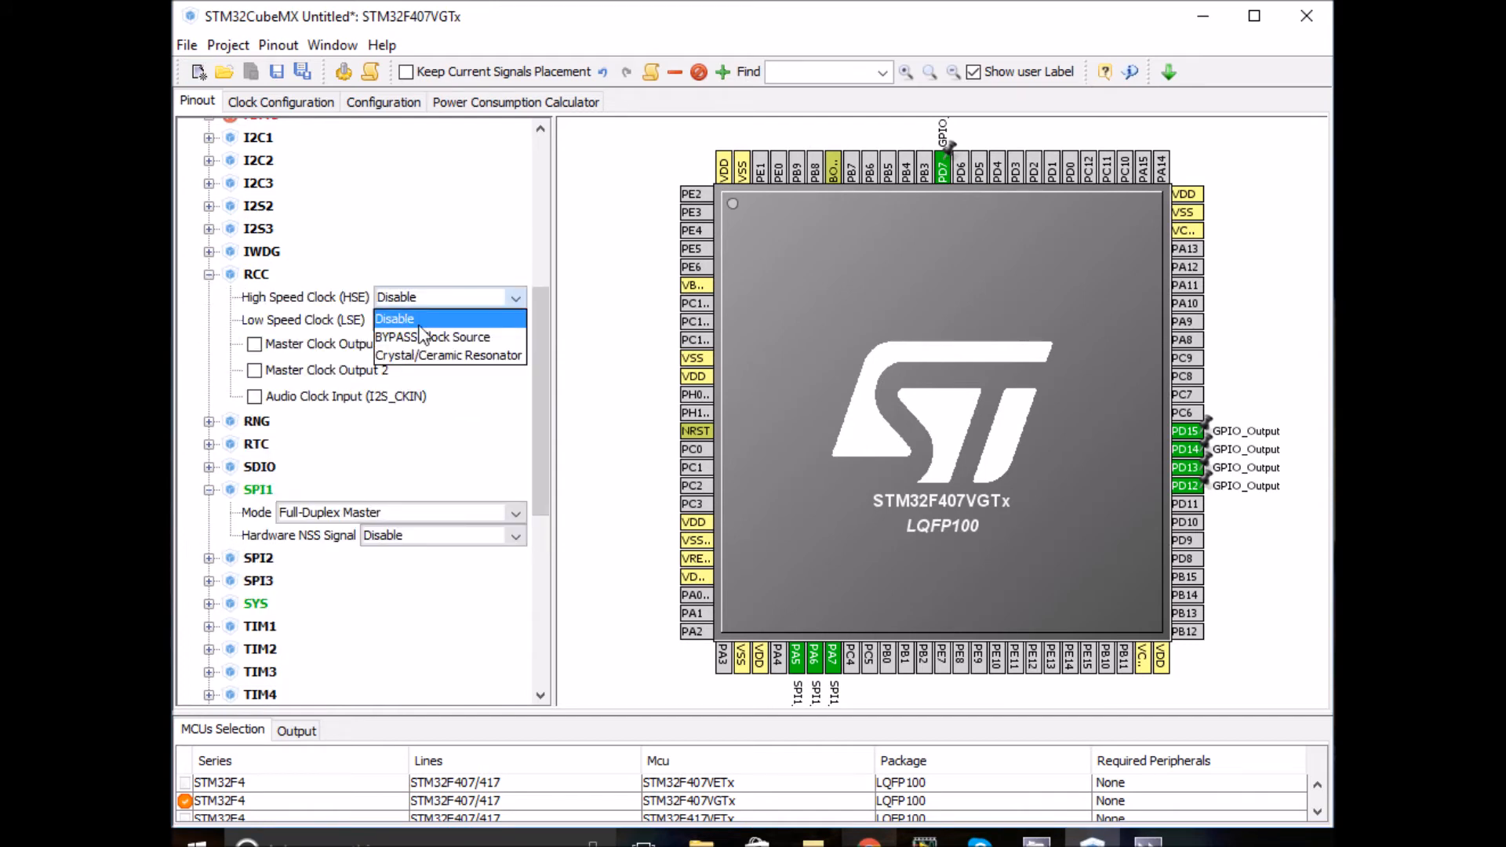
{"action": "left_click", "coordinate": [448, 355]}
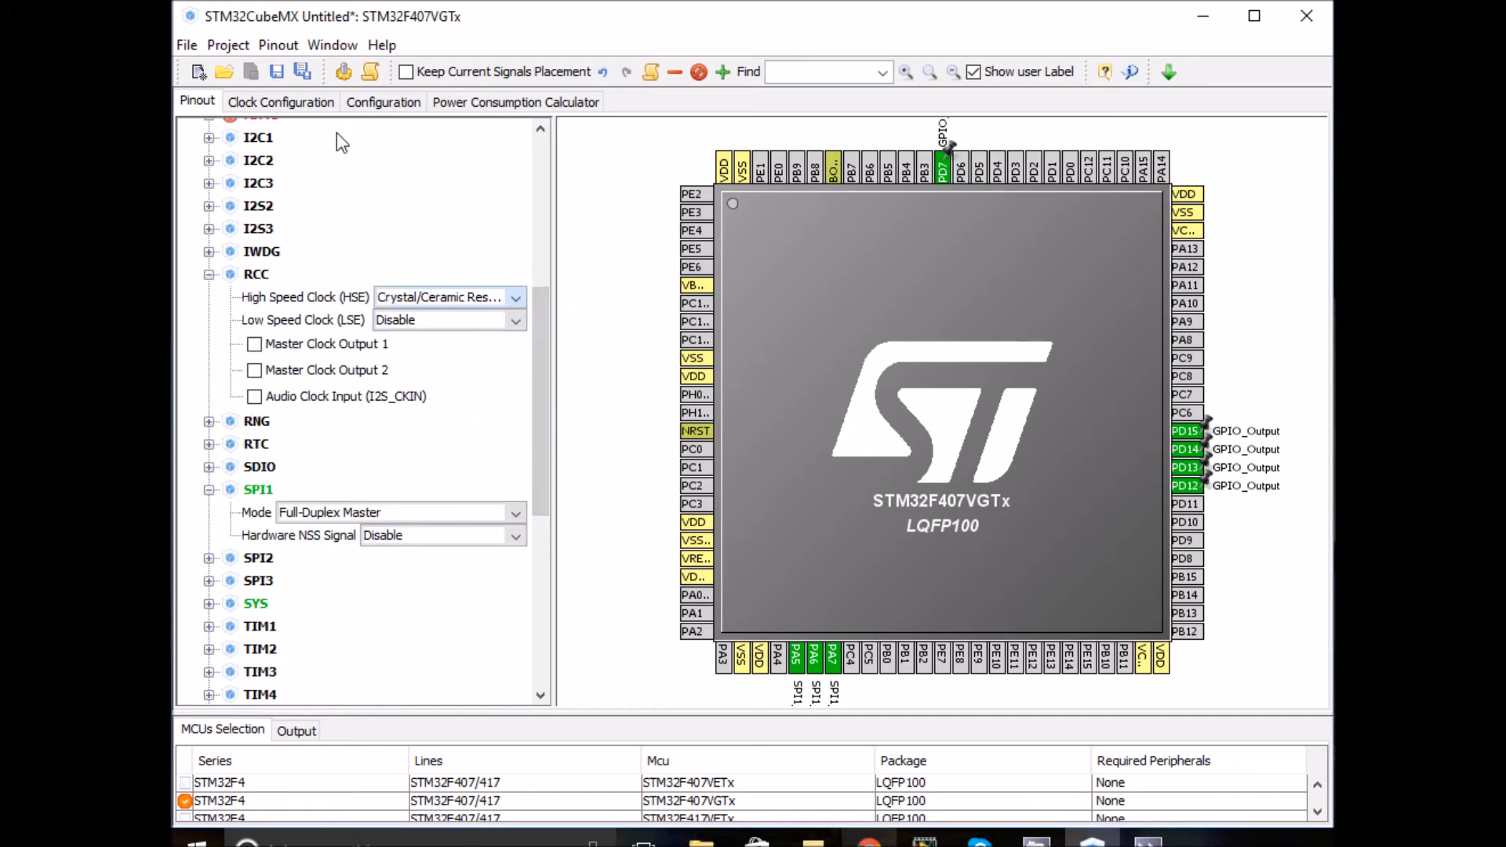
{"action": "left_click", "coordinate": [281, 102]}
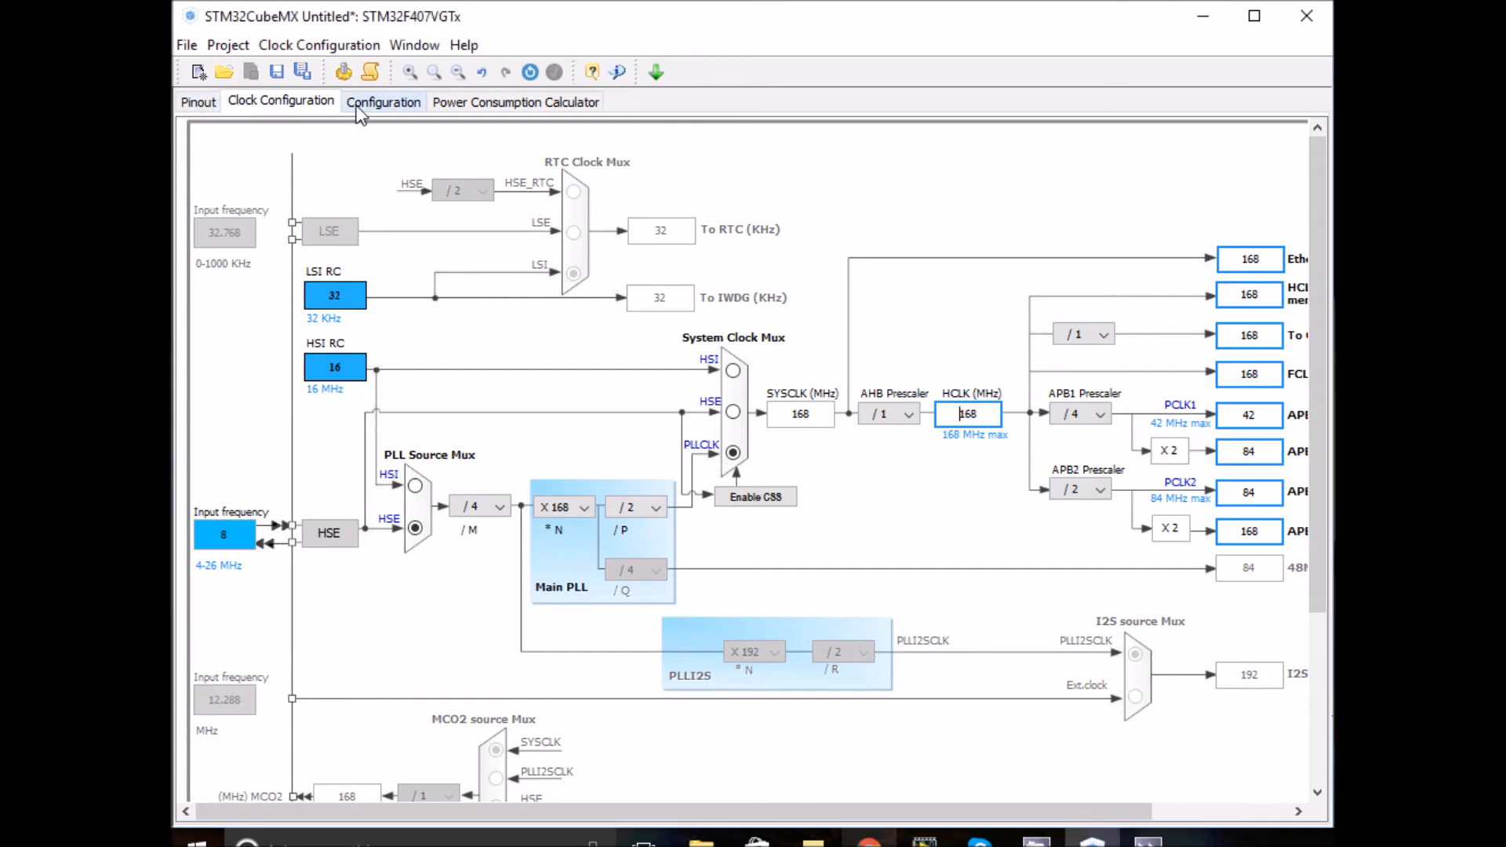
{"action": "left_click", "coordinate": [382, 102]}
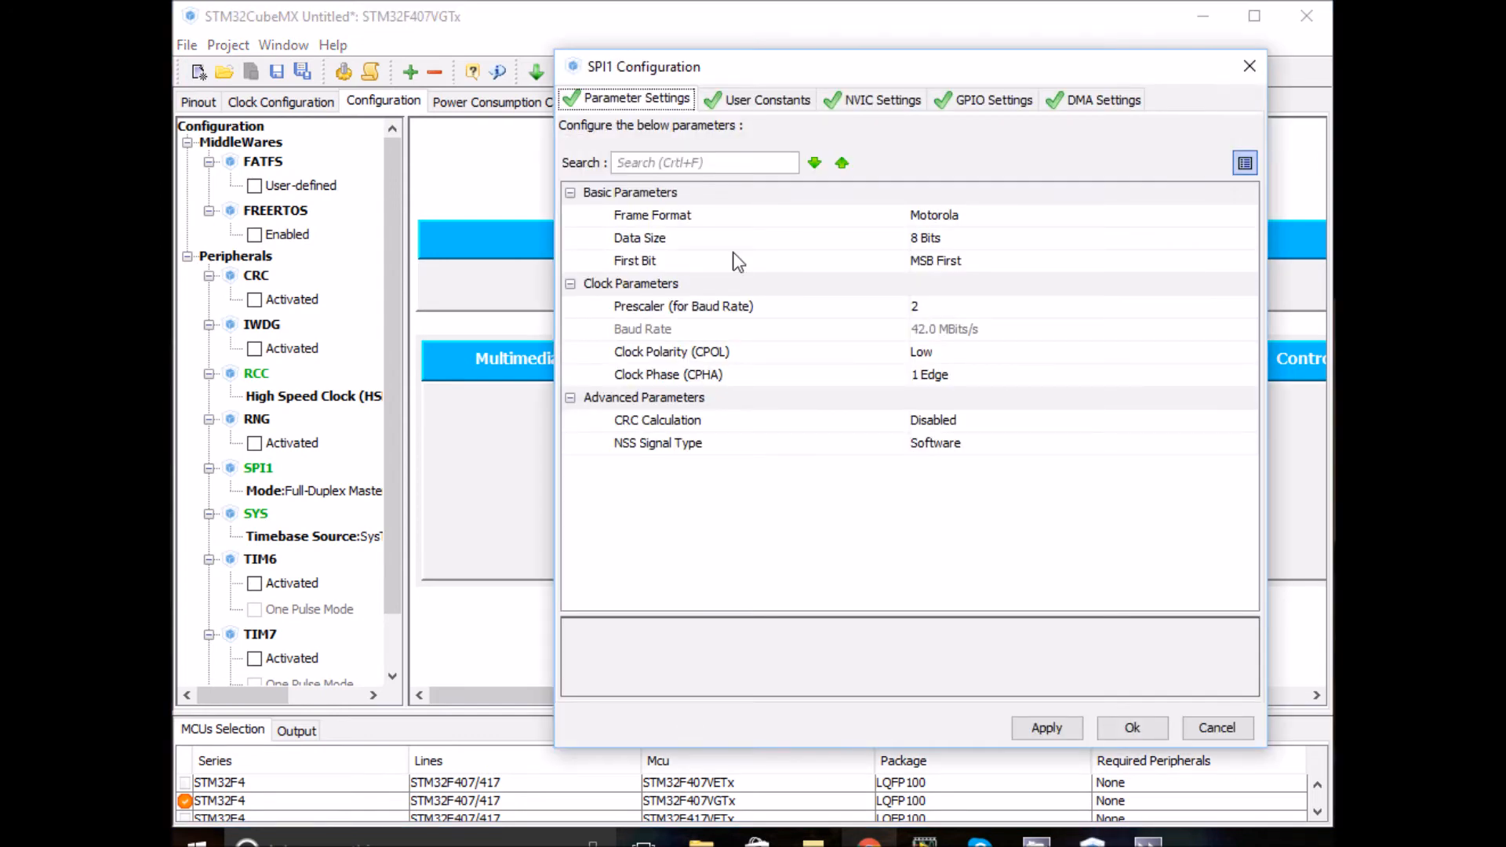
{"action": "mouse_move", "coordinate": [690, 330]}
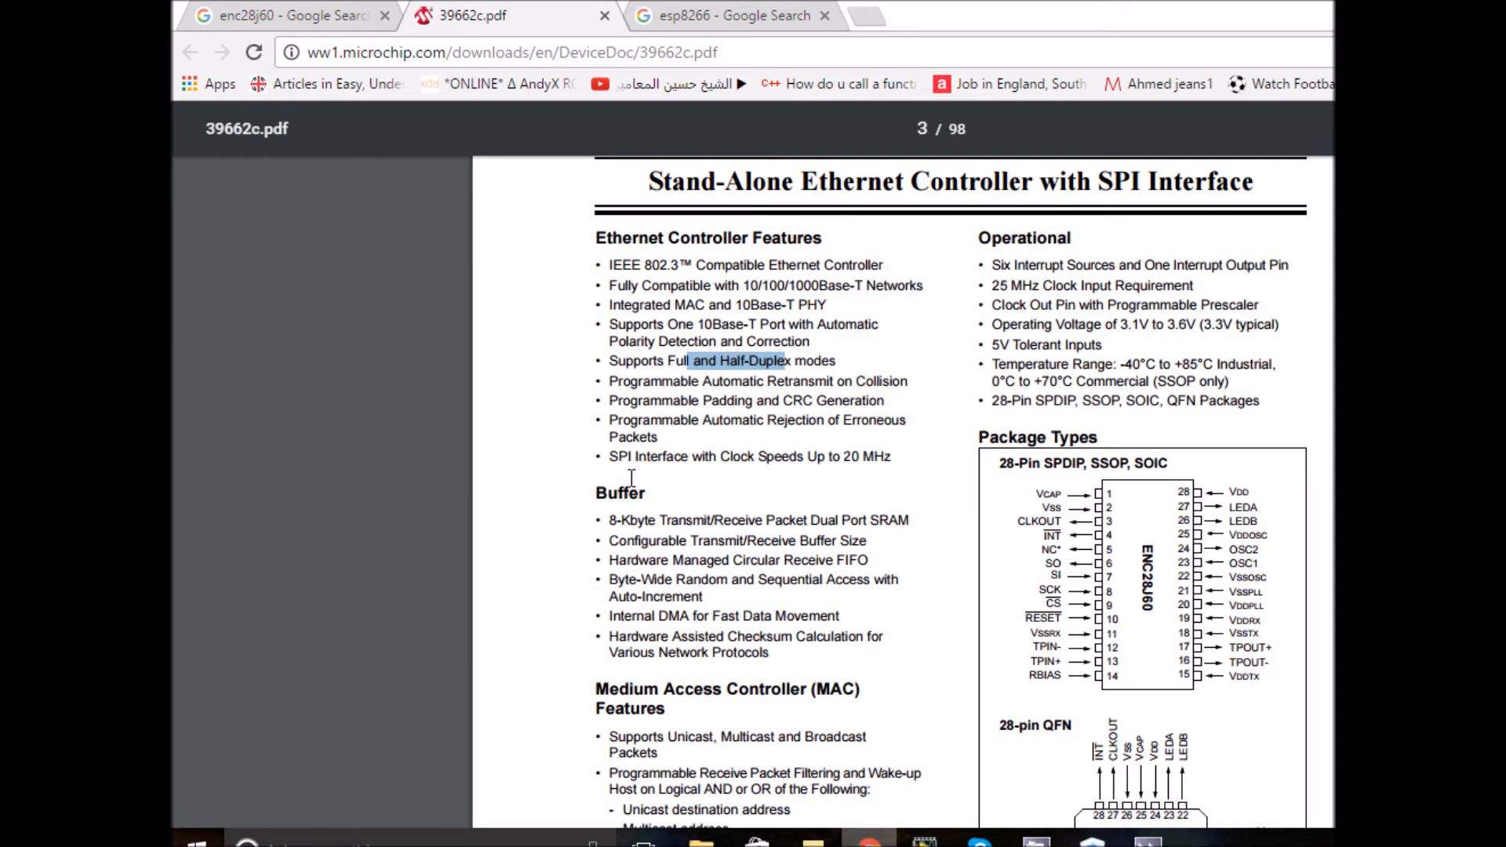
{"action": "mouse_move", "coordinate": [837, 461]}
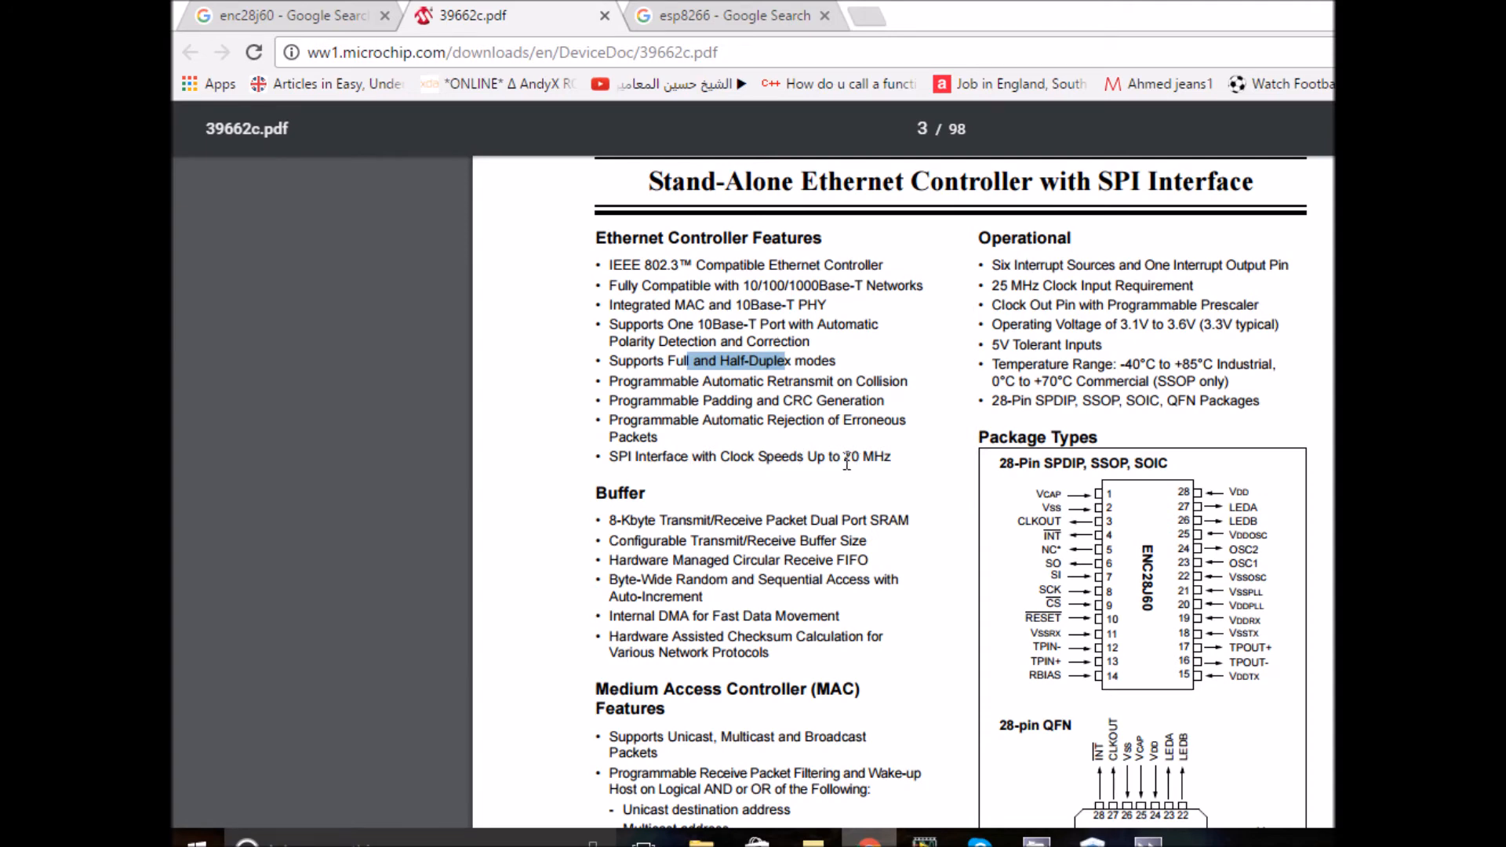
{"action": "mouse_move", "coordinate": [773, 462]}
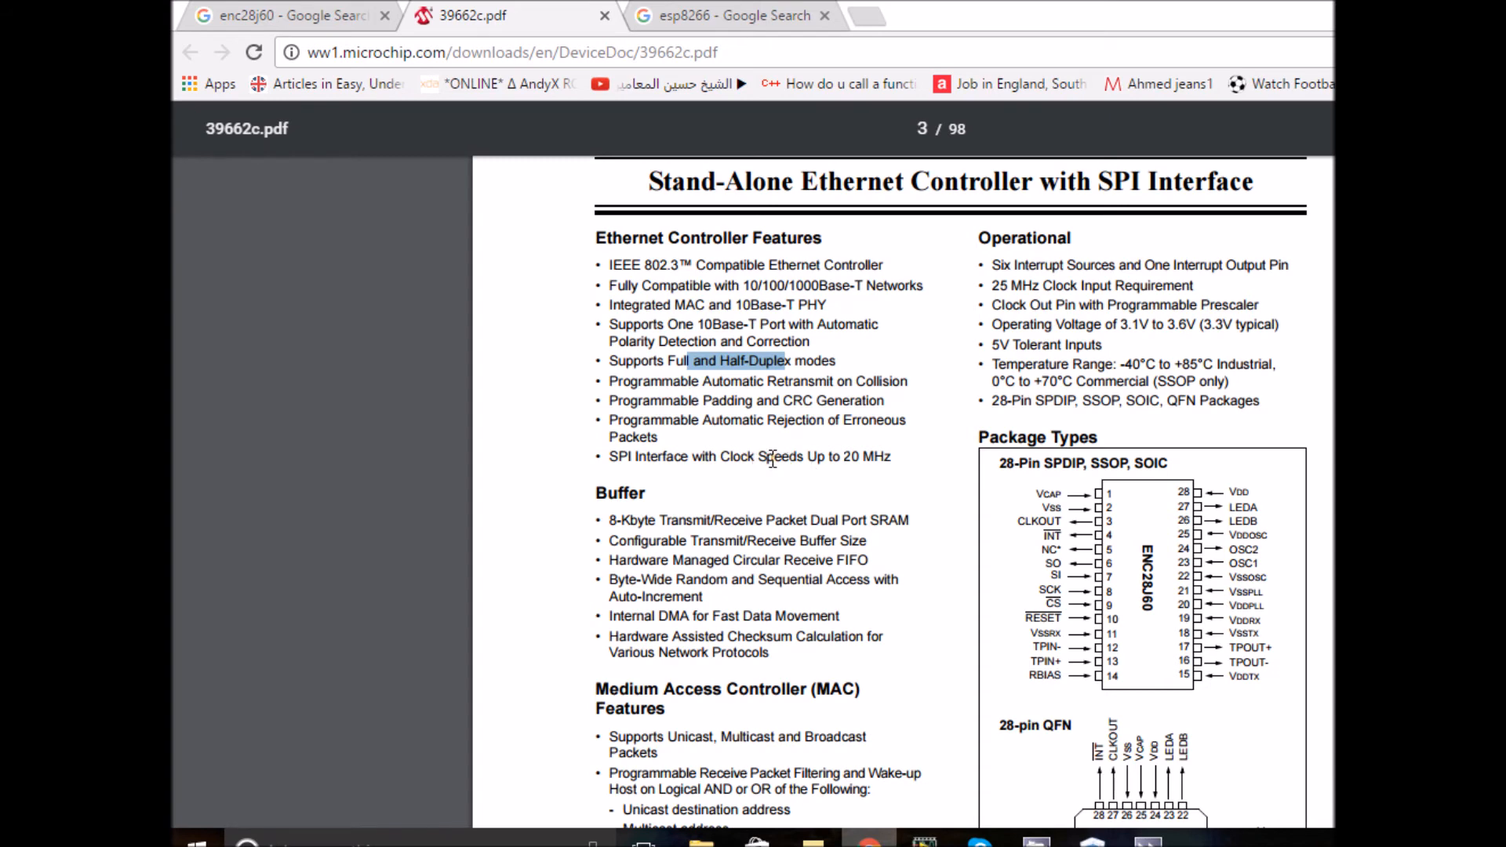
{"action": "mouse_move", "coordinate": [838, 461]}
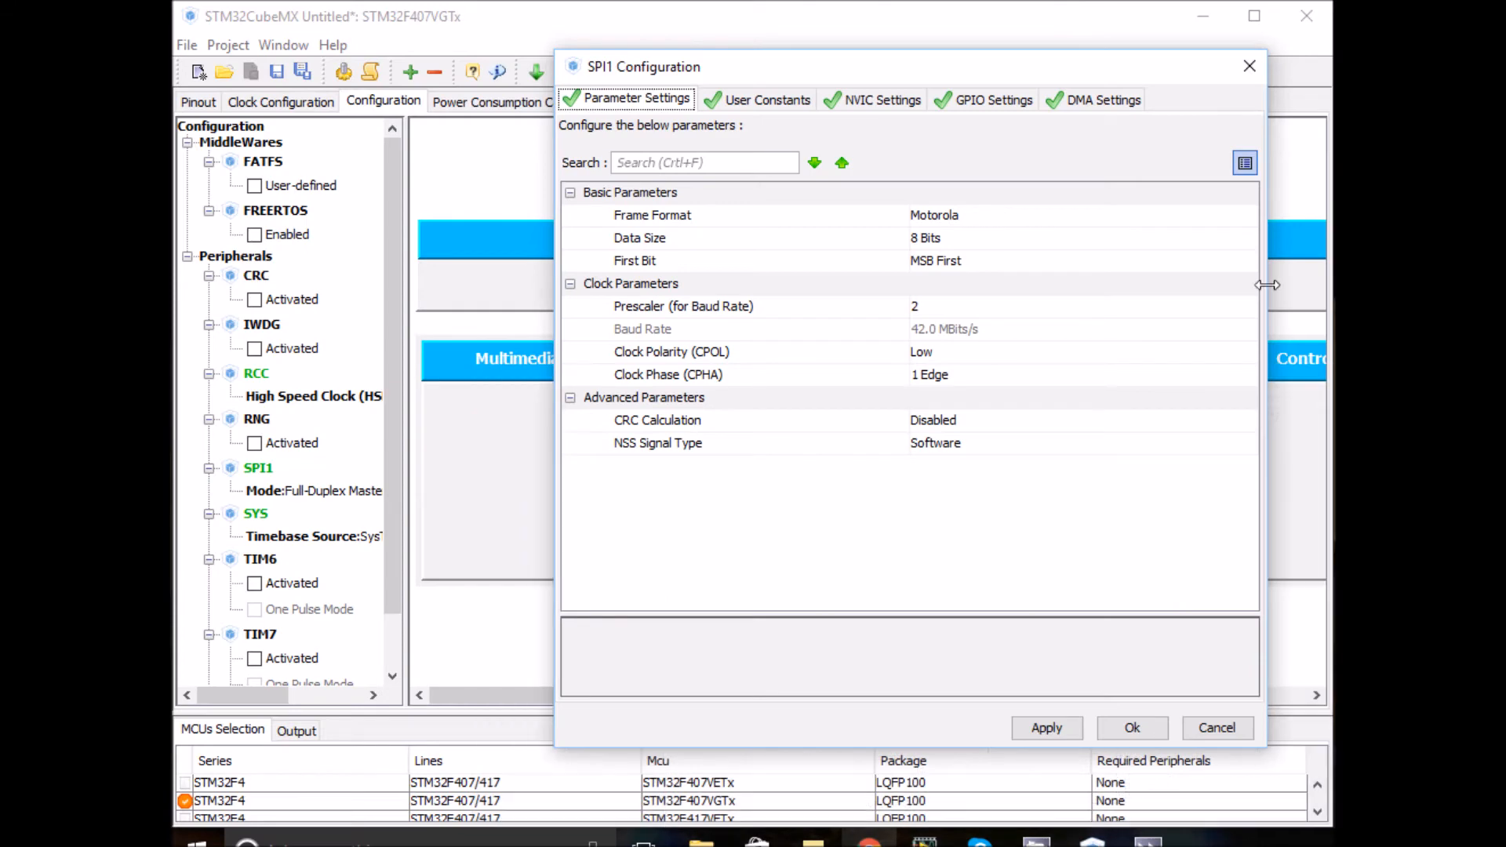
{"action": "mouse_move", "coordinate": [951, 347]}
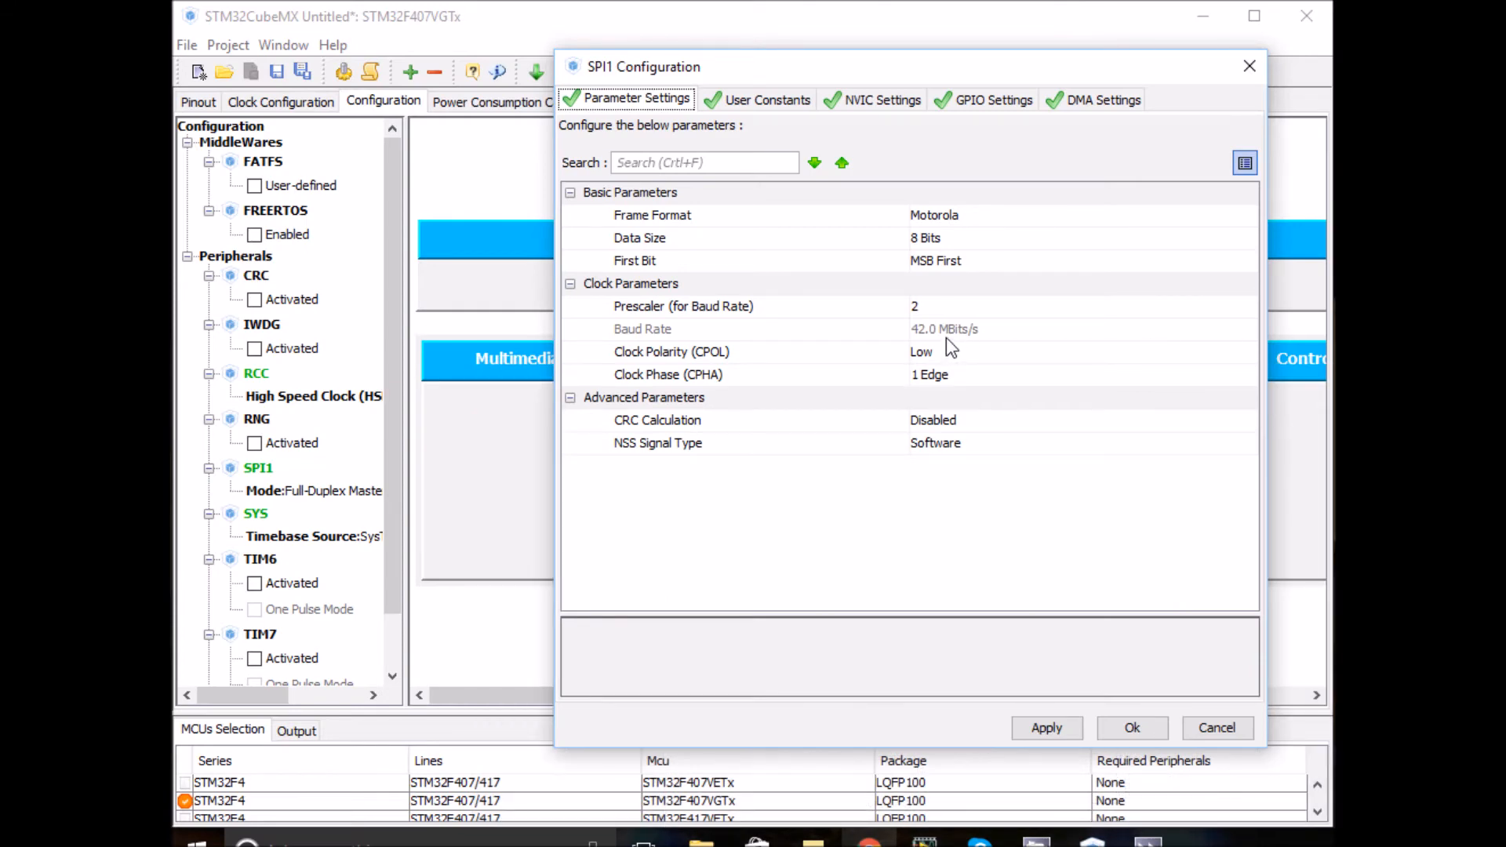
{"action": "mouse_move", "coordinate": [937, 317]}
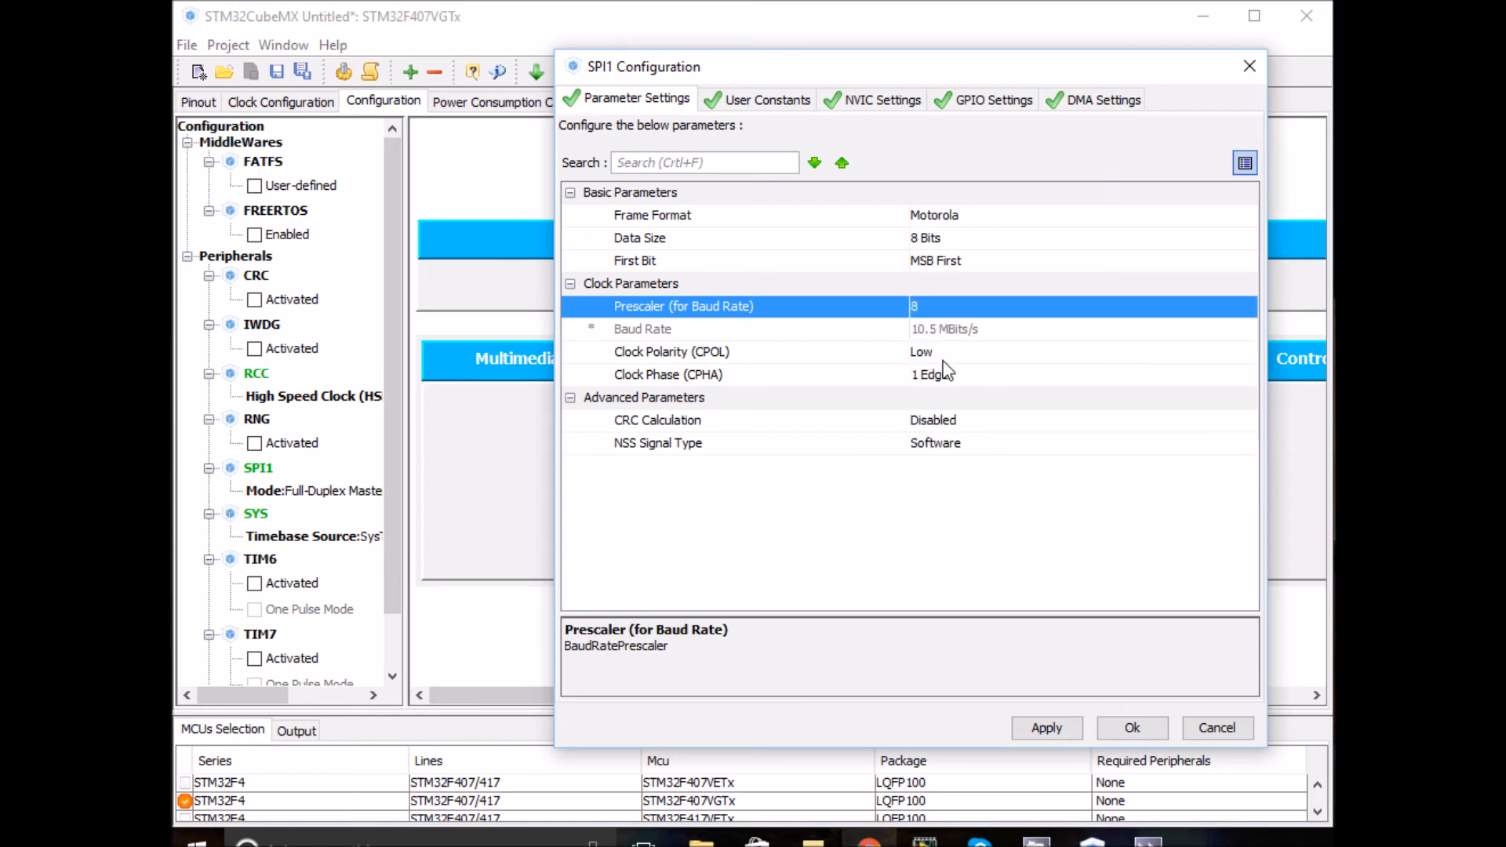
{"action": "mouse_move", "coordinate": [946, 319]}
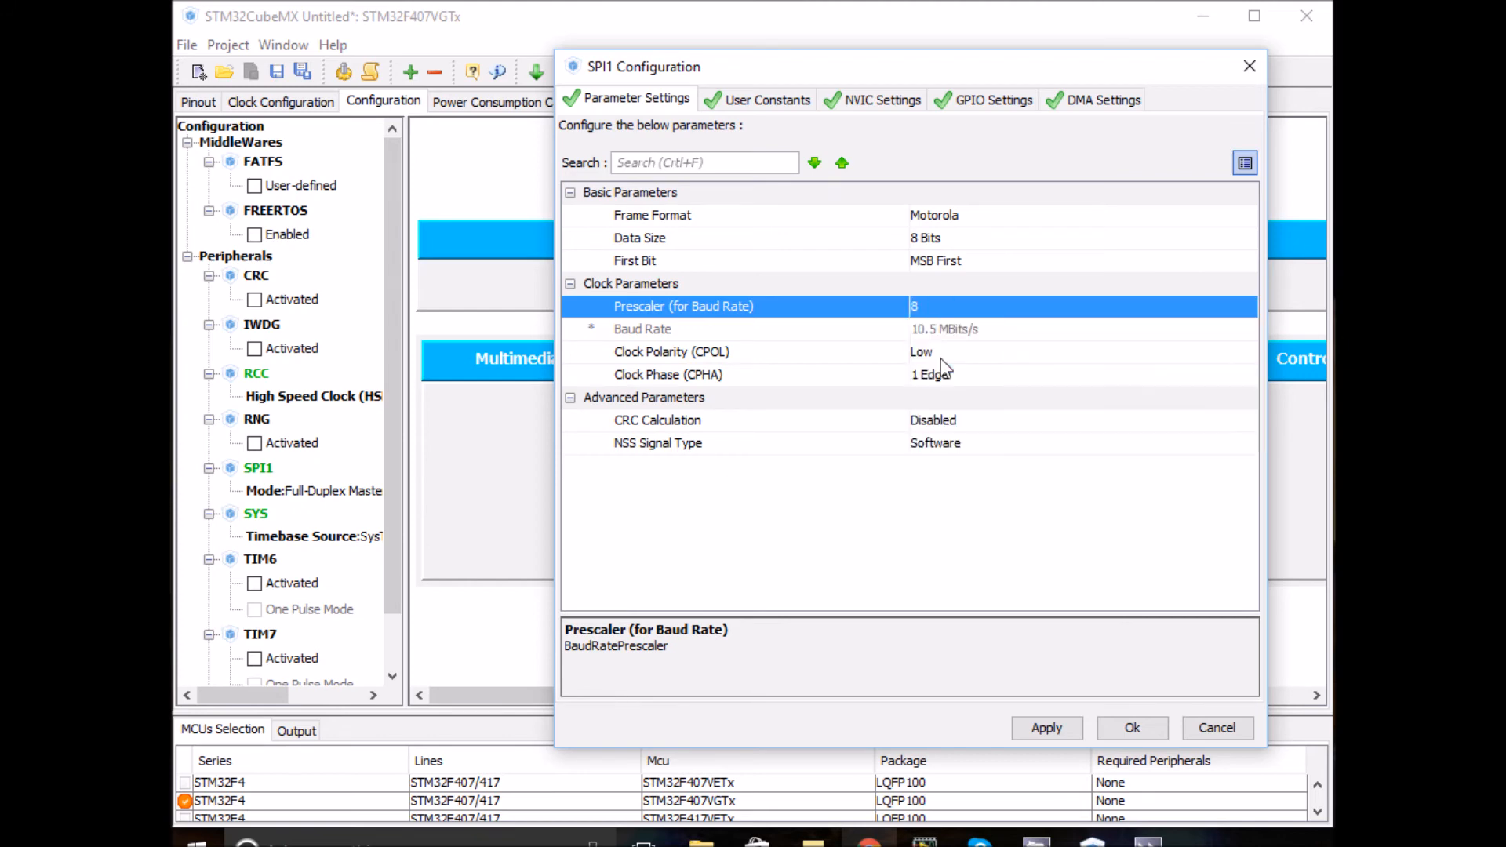
{"action": "mouse_move", "coordinate": [942, 360]}
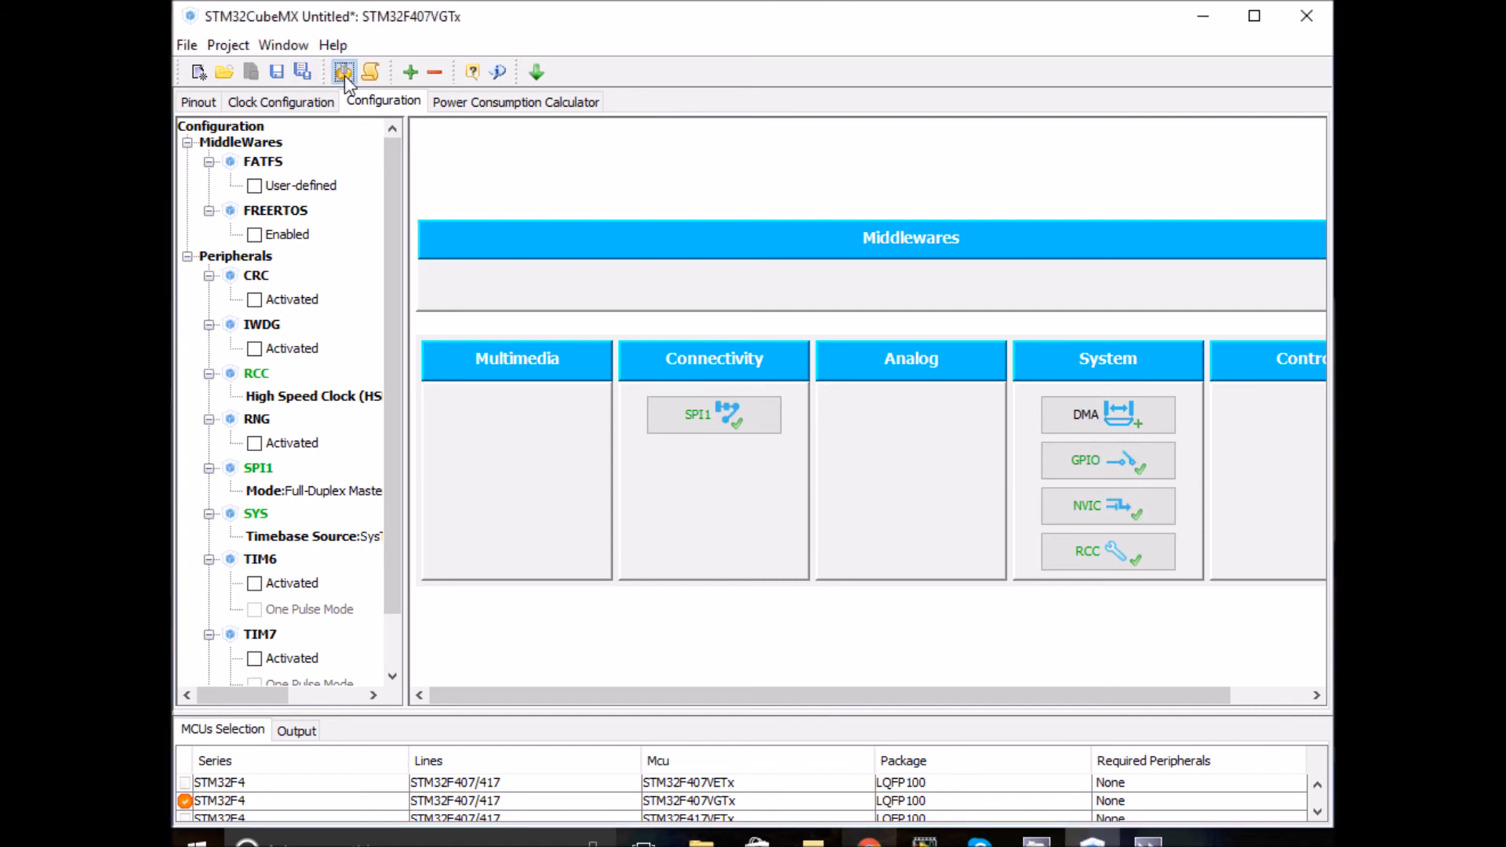
Name the project ENC28J60_T1 and set its location to STM-Training\Chrismas_2016.
{"action": "left_click", "coordinate": [344, 71]}
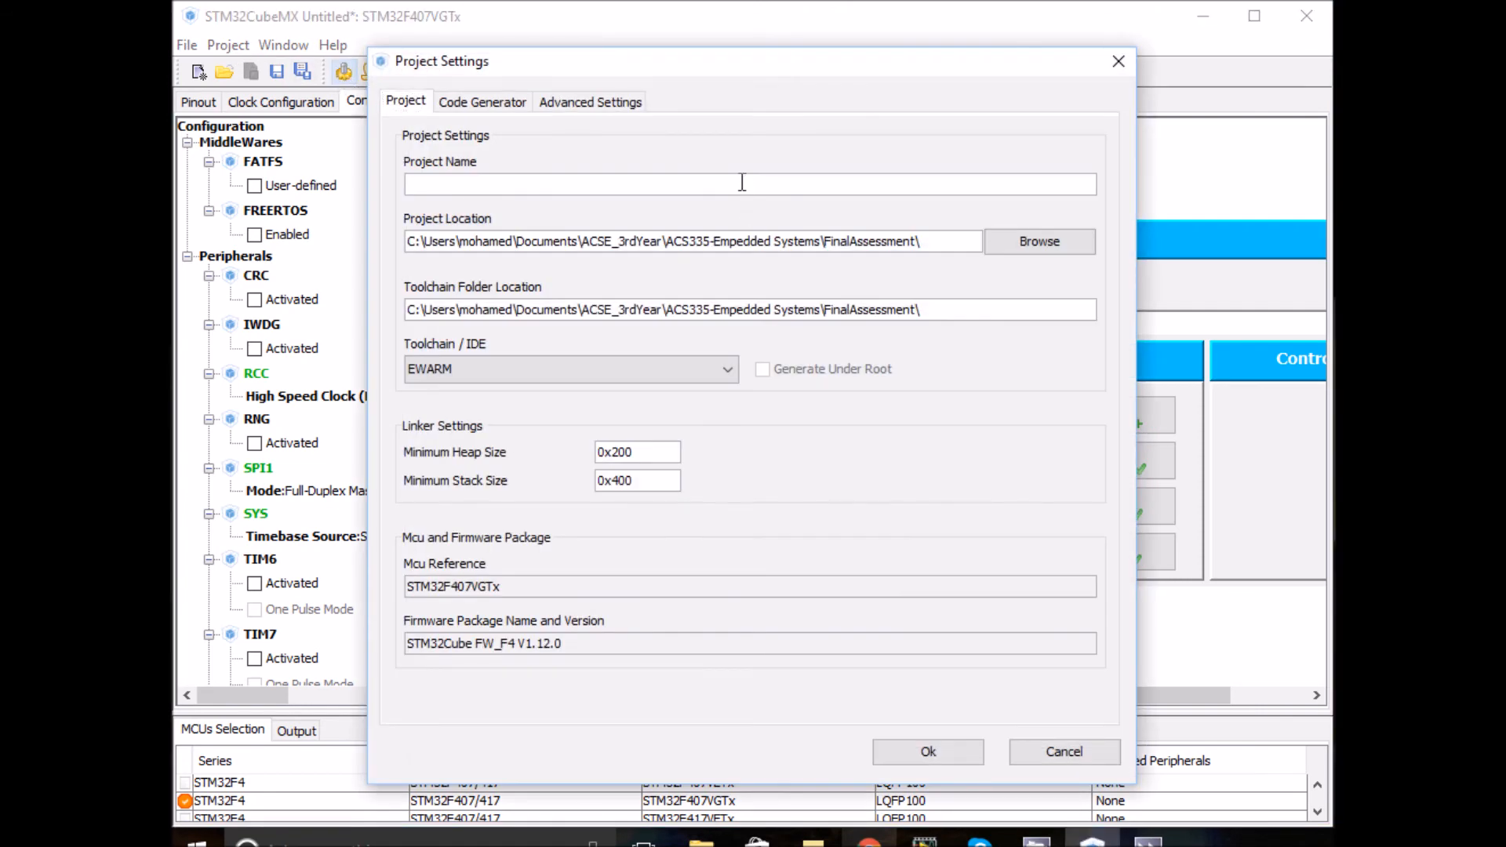
{"action": "type", "text": "ENC28J"}
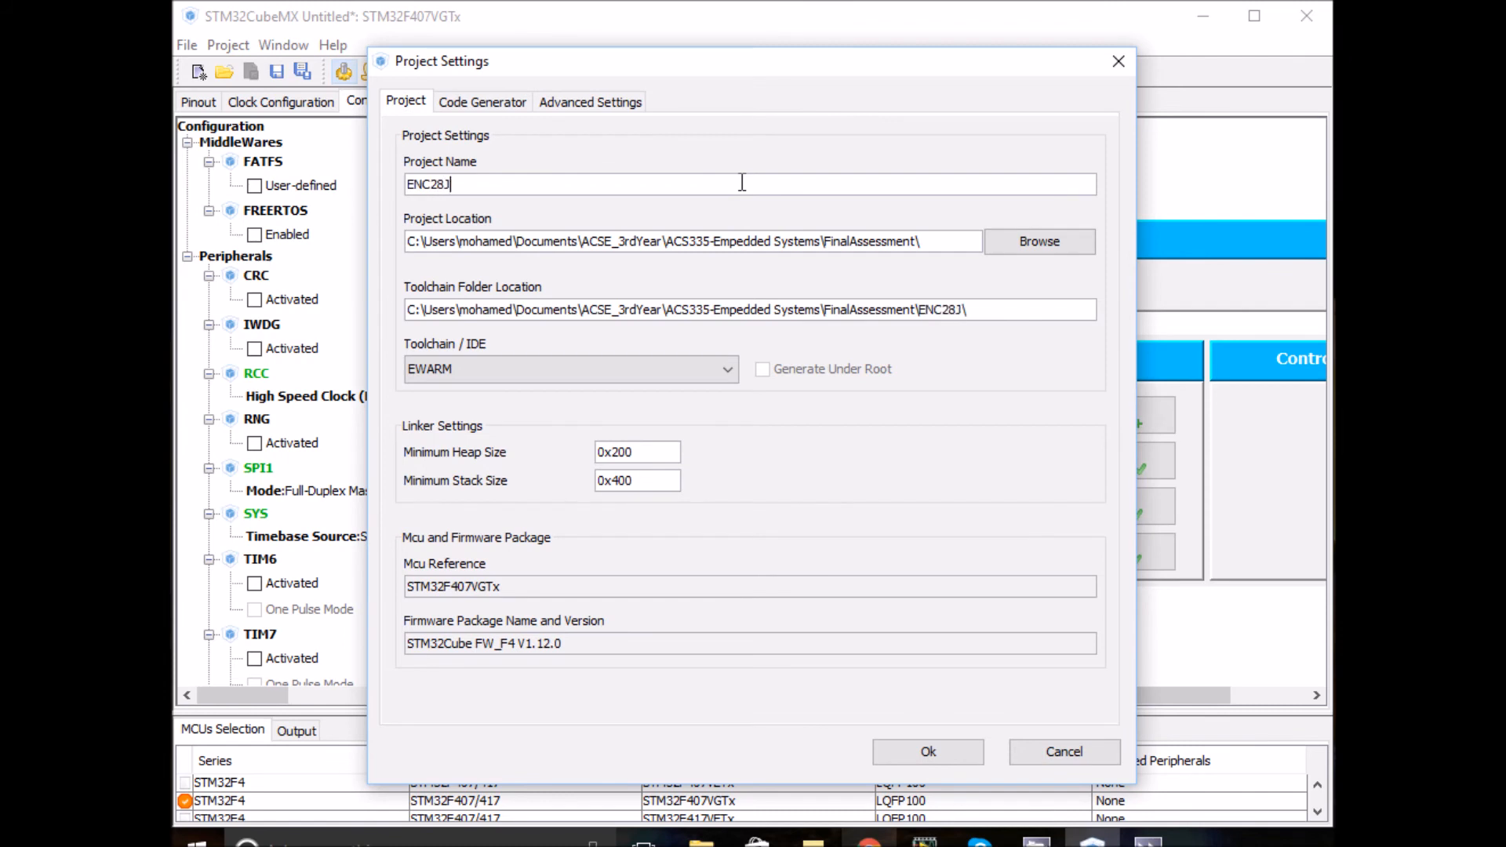
{"action": "type", "text": "60_T"}
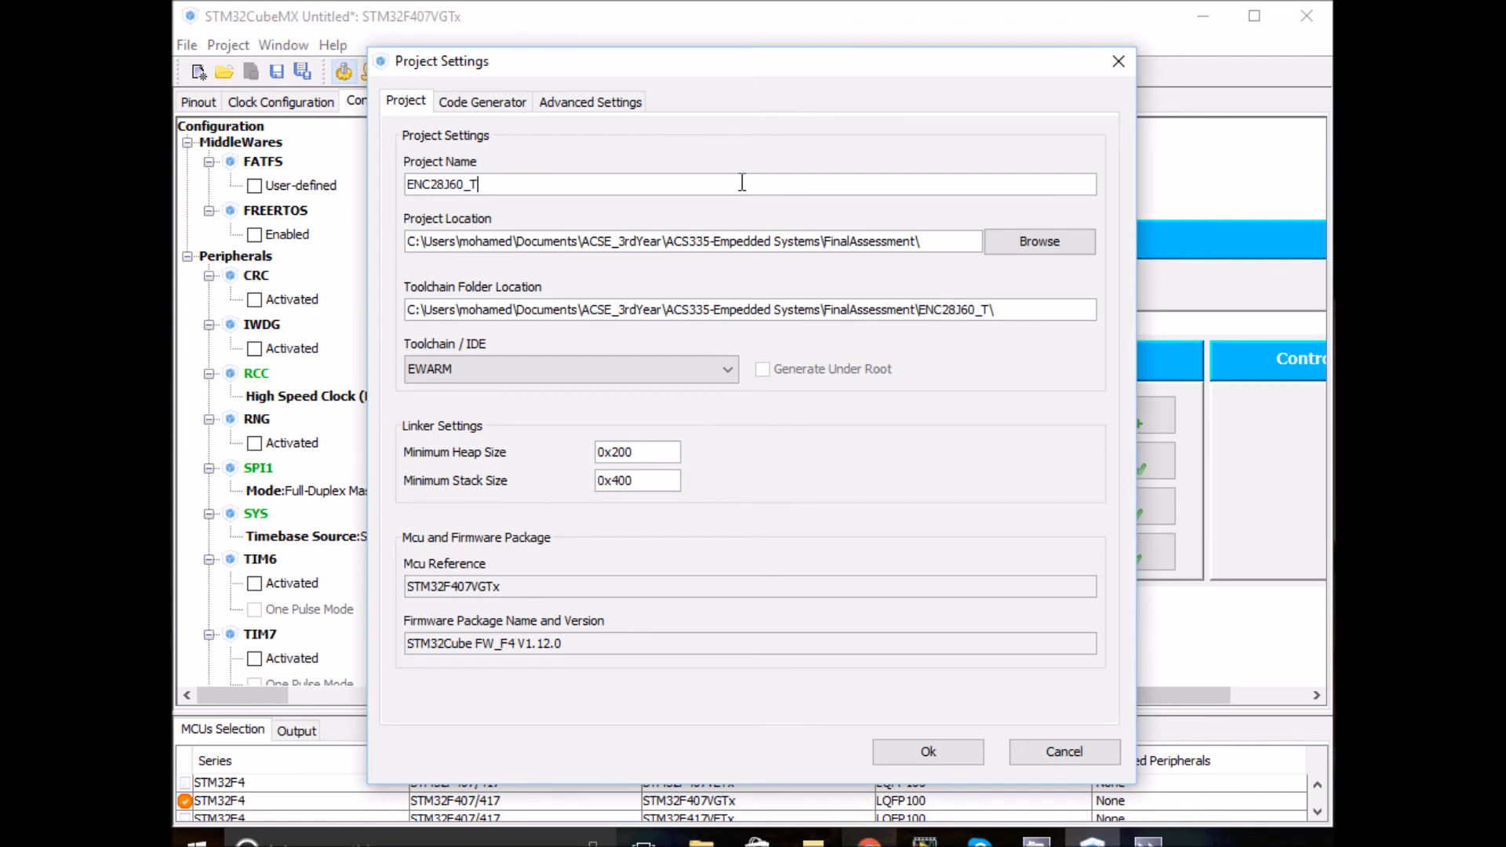
{"action": "type", "text": "1"}
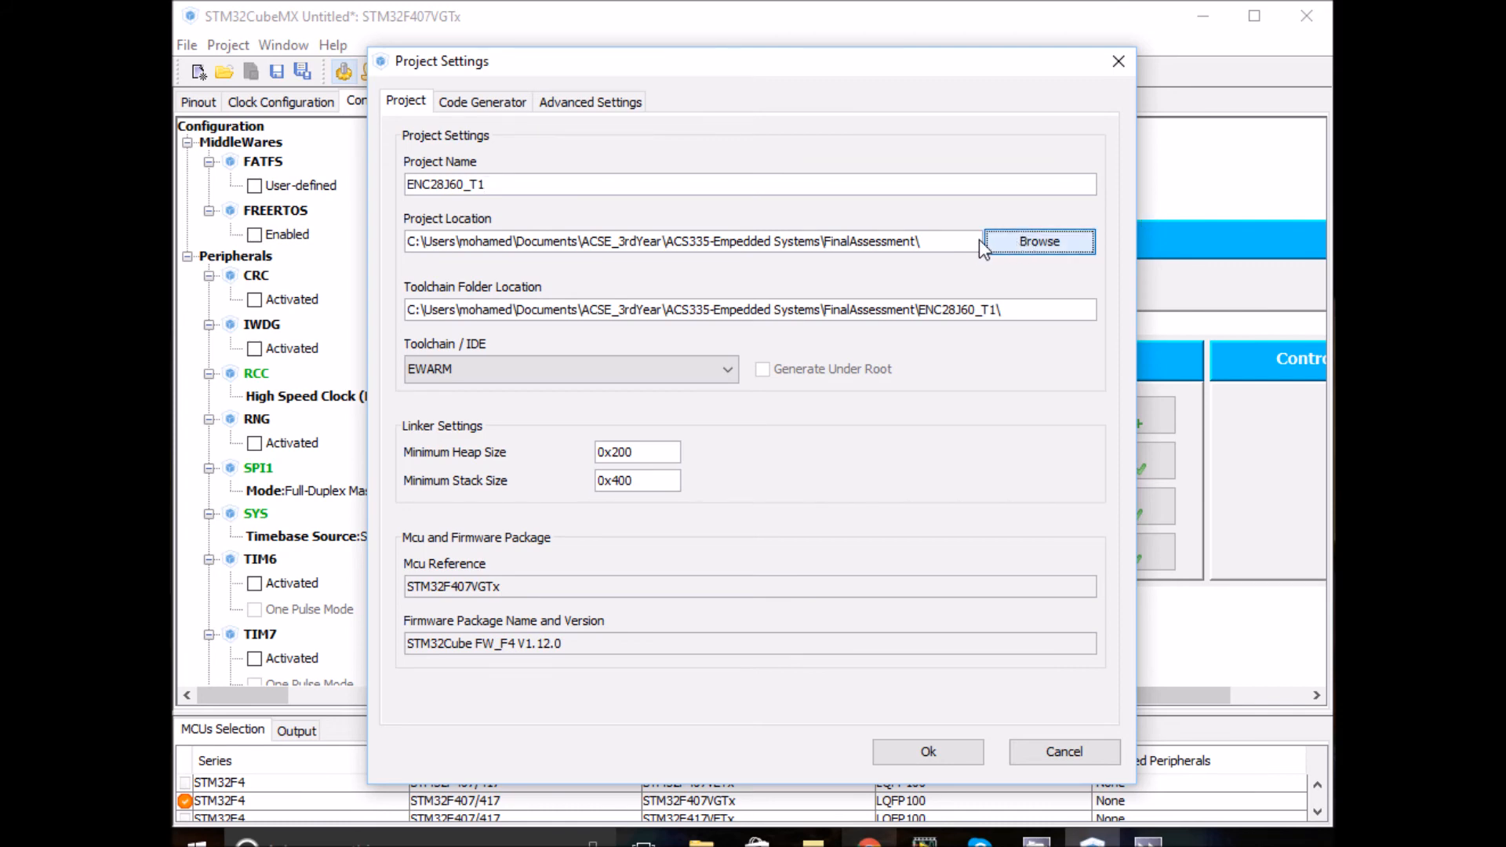
{"action": "mouse_move", "coordinate": [1069, 254]}
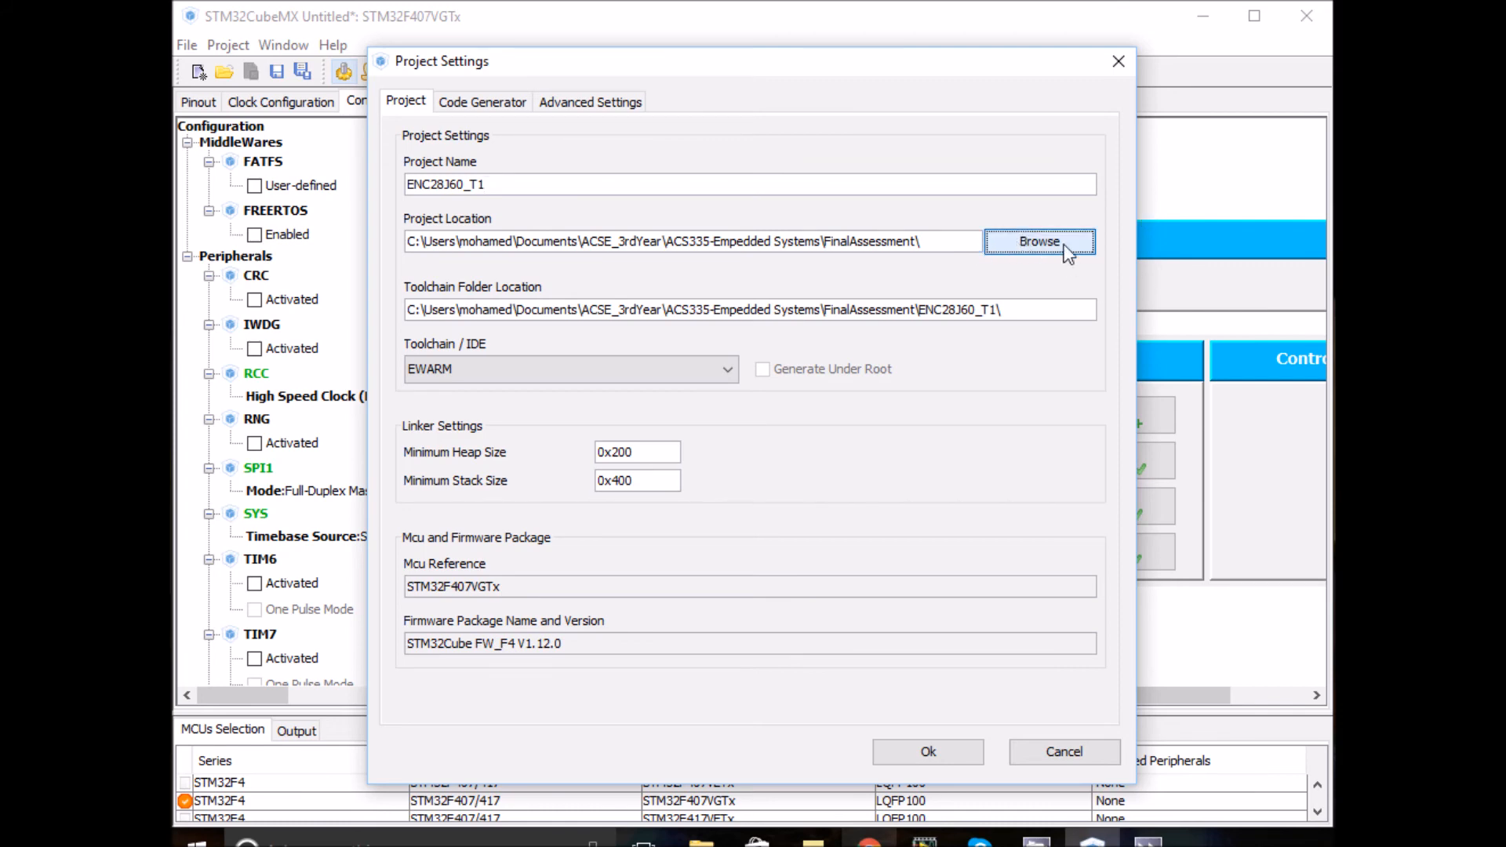
{"action": "mouse_move", "coordinate": [1141, 275]}
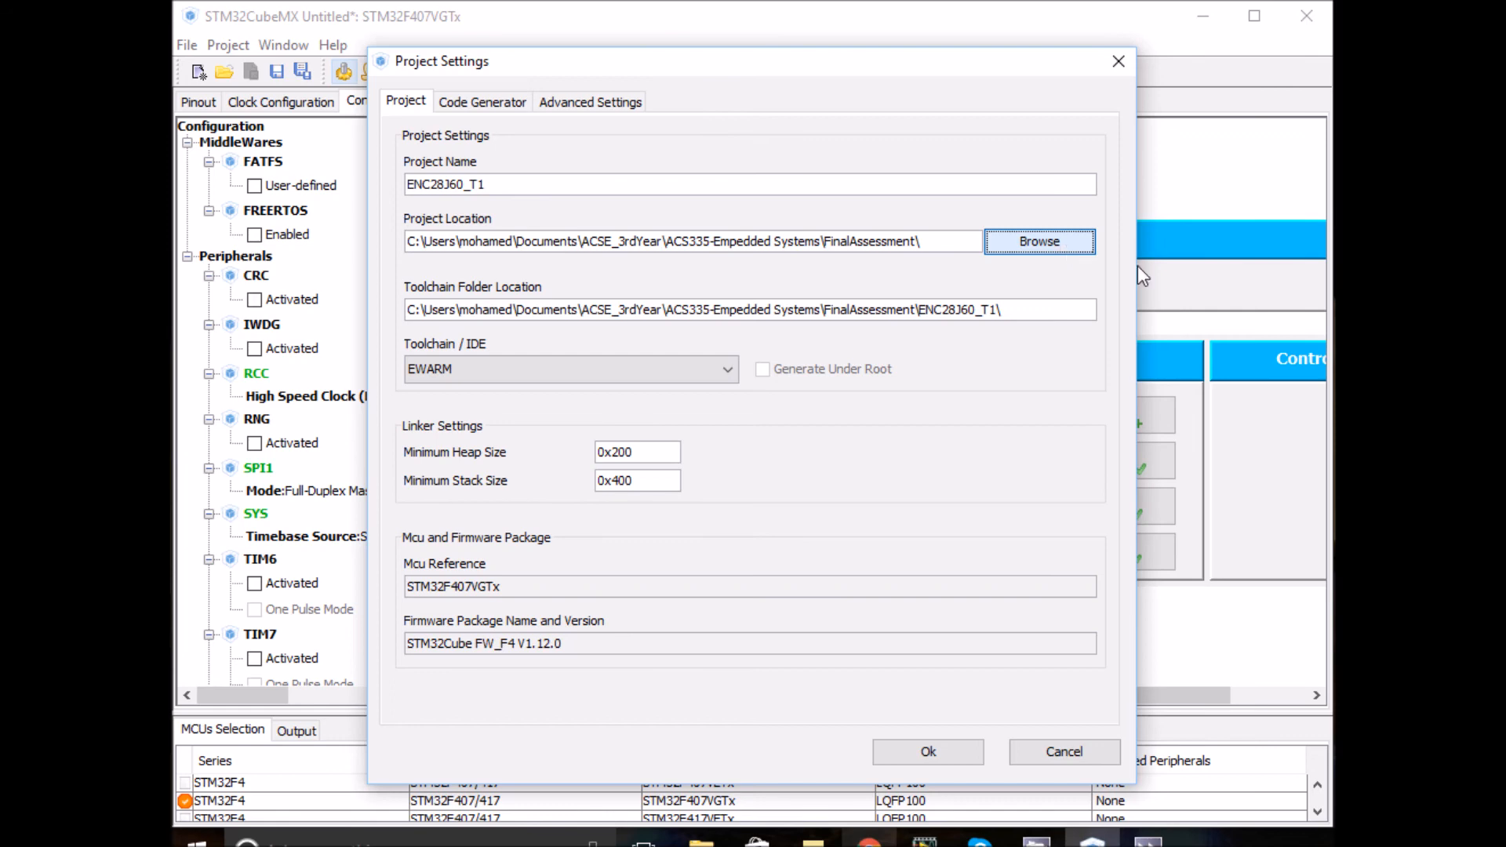
{"action": "left_click", "coordinate": [1039, 241]}
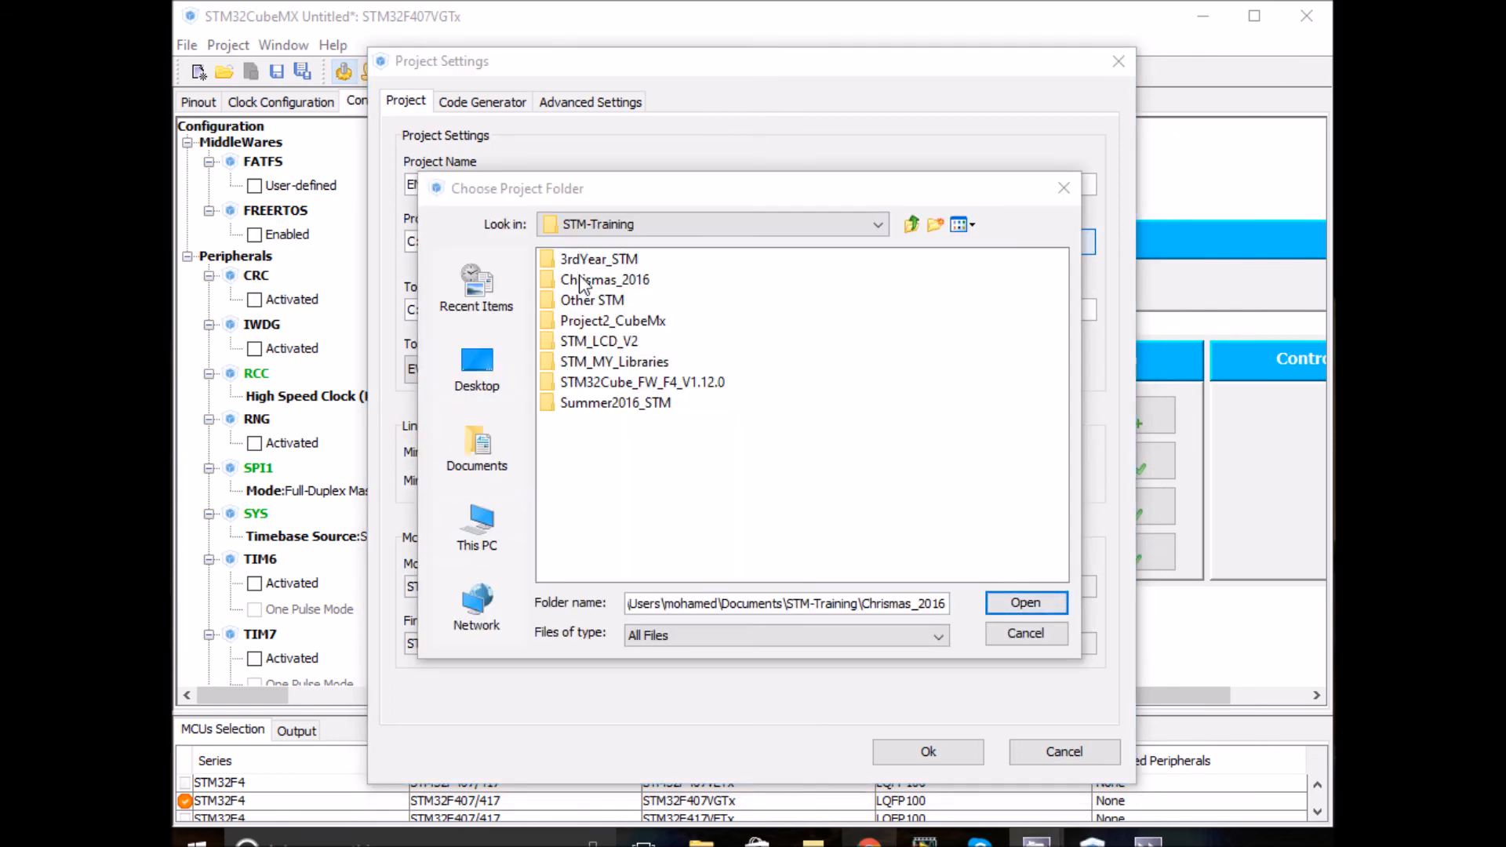
{"action": "double_click", "coordinate": [604, 280]}
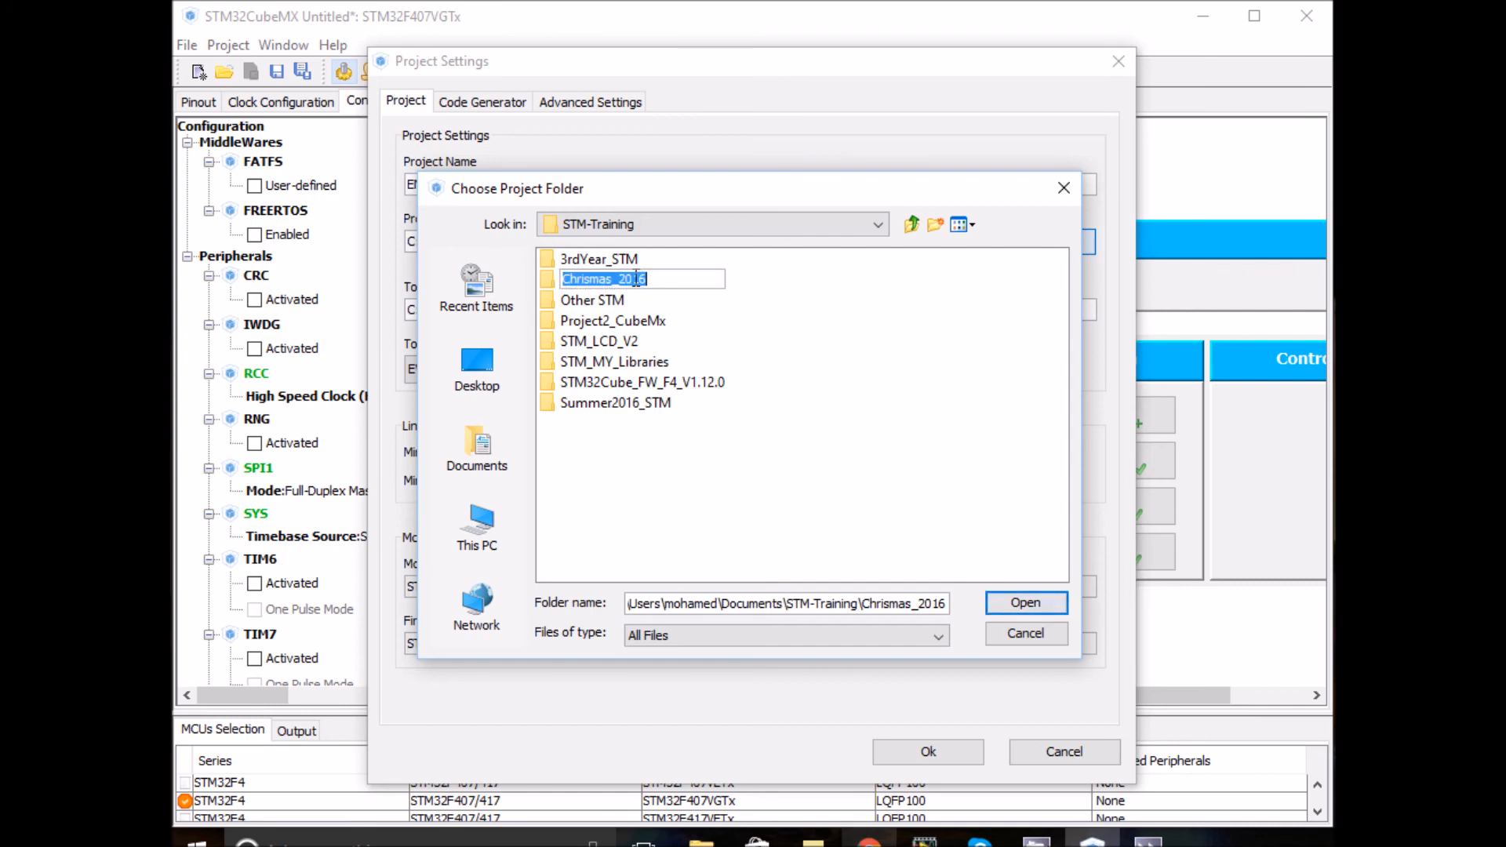
{"action": "left_click", "coordinate": [1025, 603]}
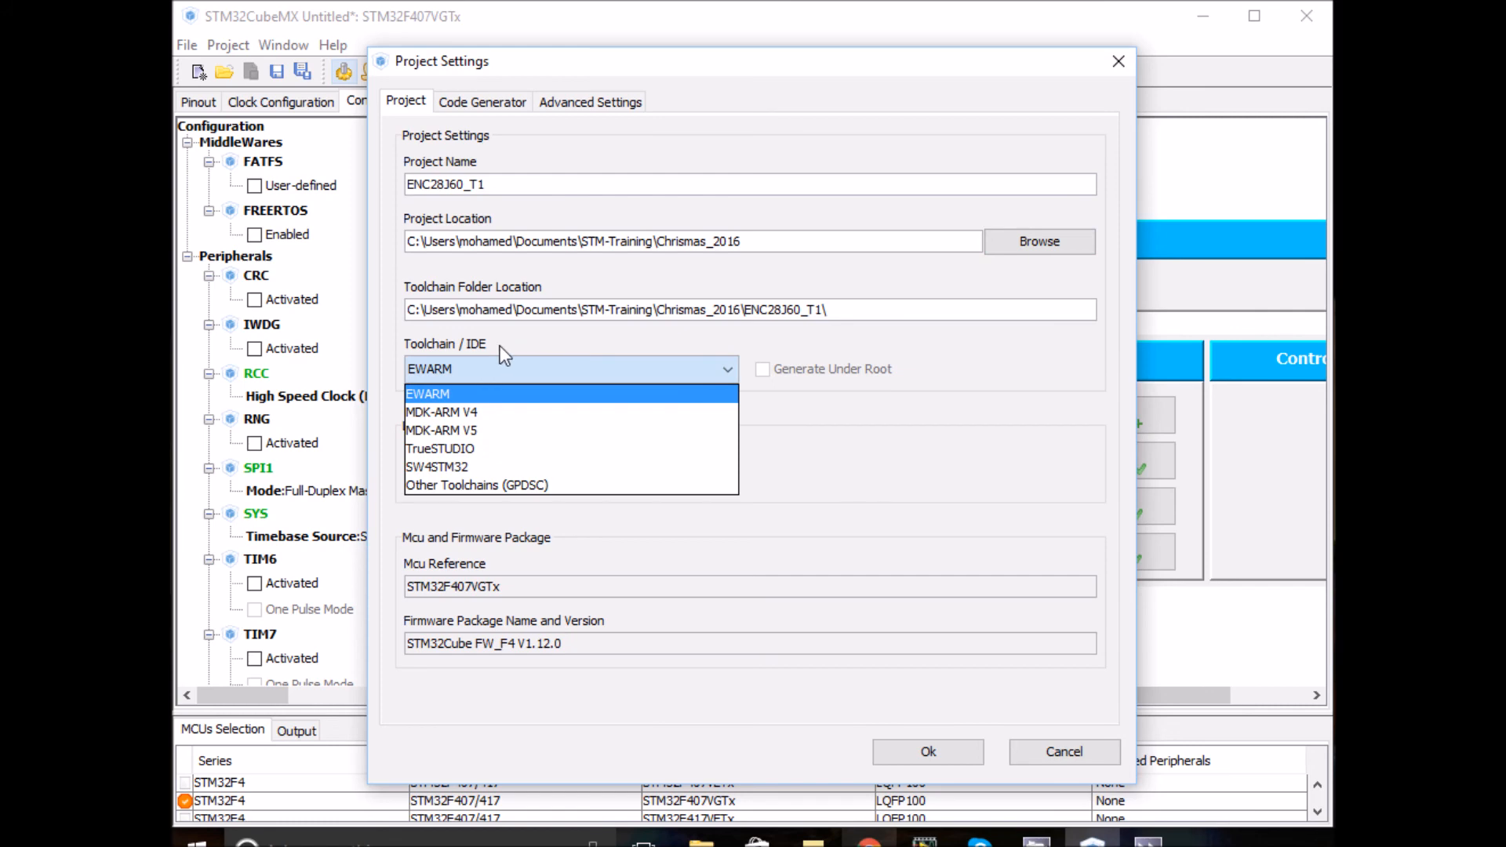
{"action": "mouse_move", "coordinate": [474, 374]}
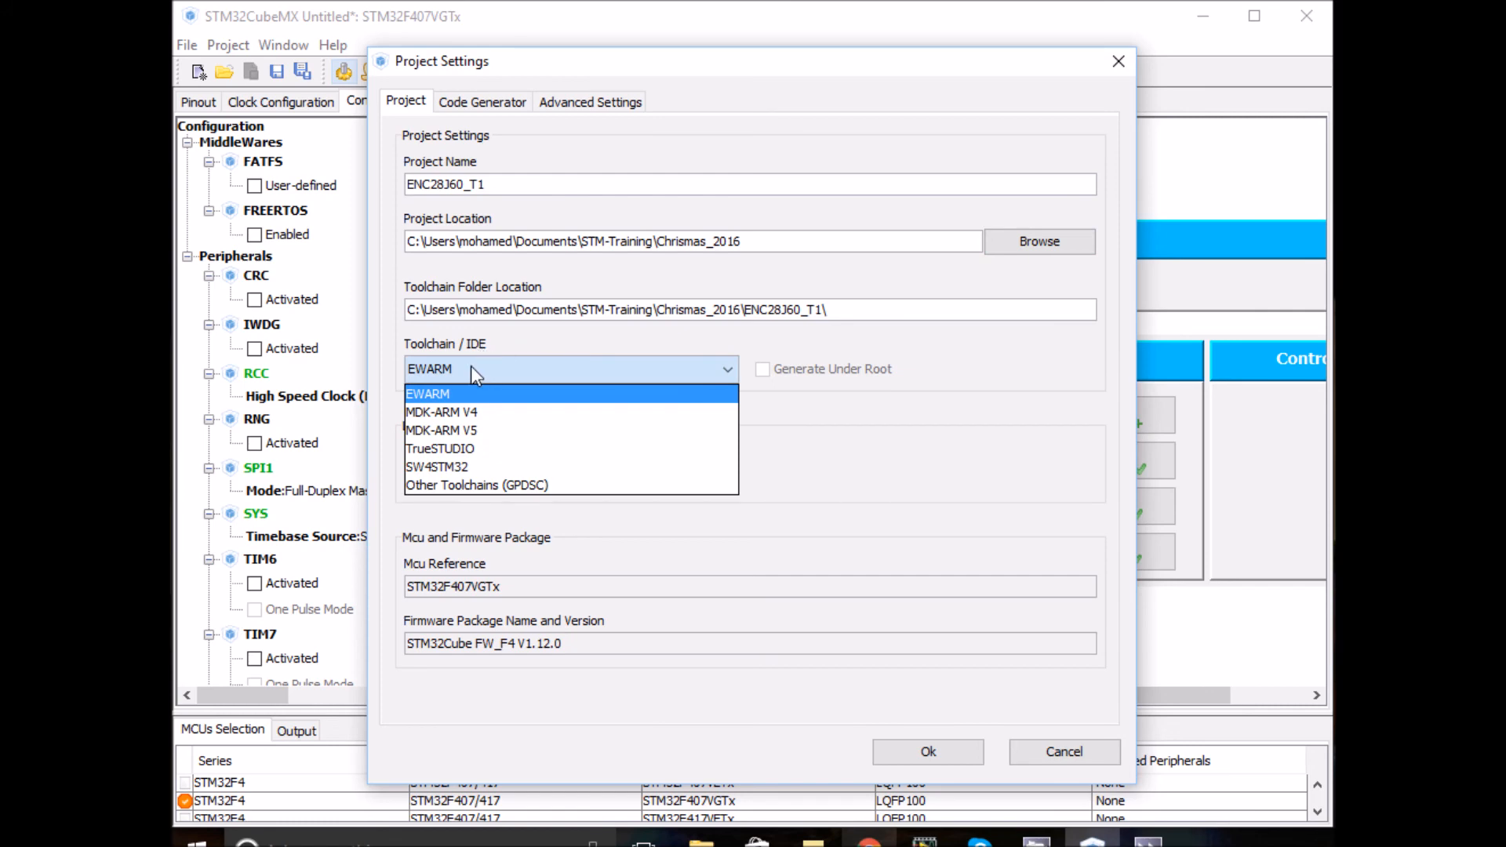
Generate ENC28J60_T1 for MDK-ARM V5 and open the project in µVision.
{"action": "left_click", "coordinate": [440, 429]}
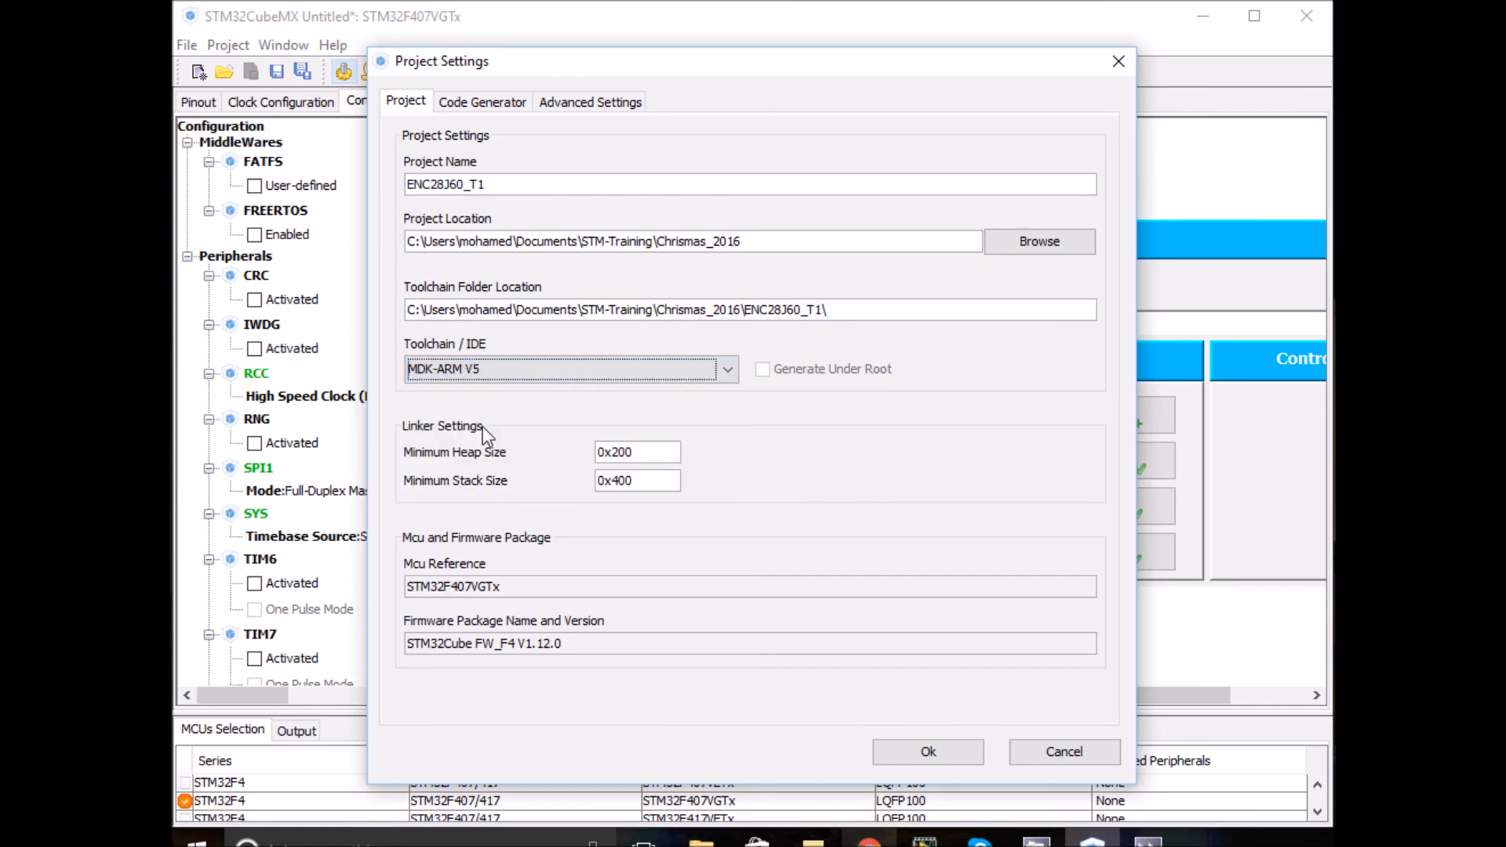
{"action": "mouse_move", "coordinate": [888, 727]}
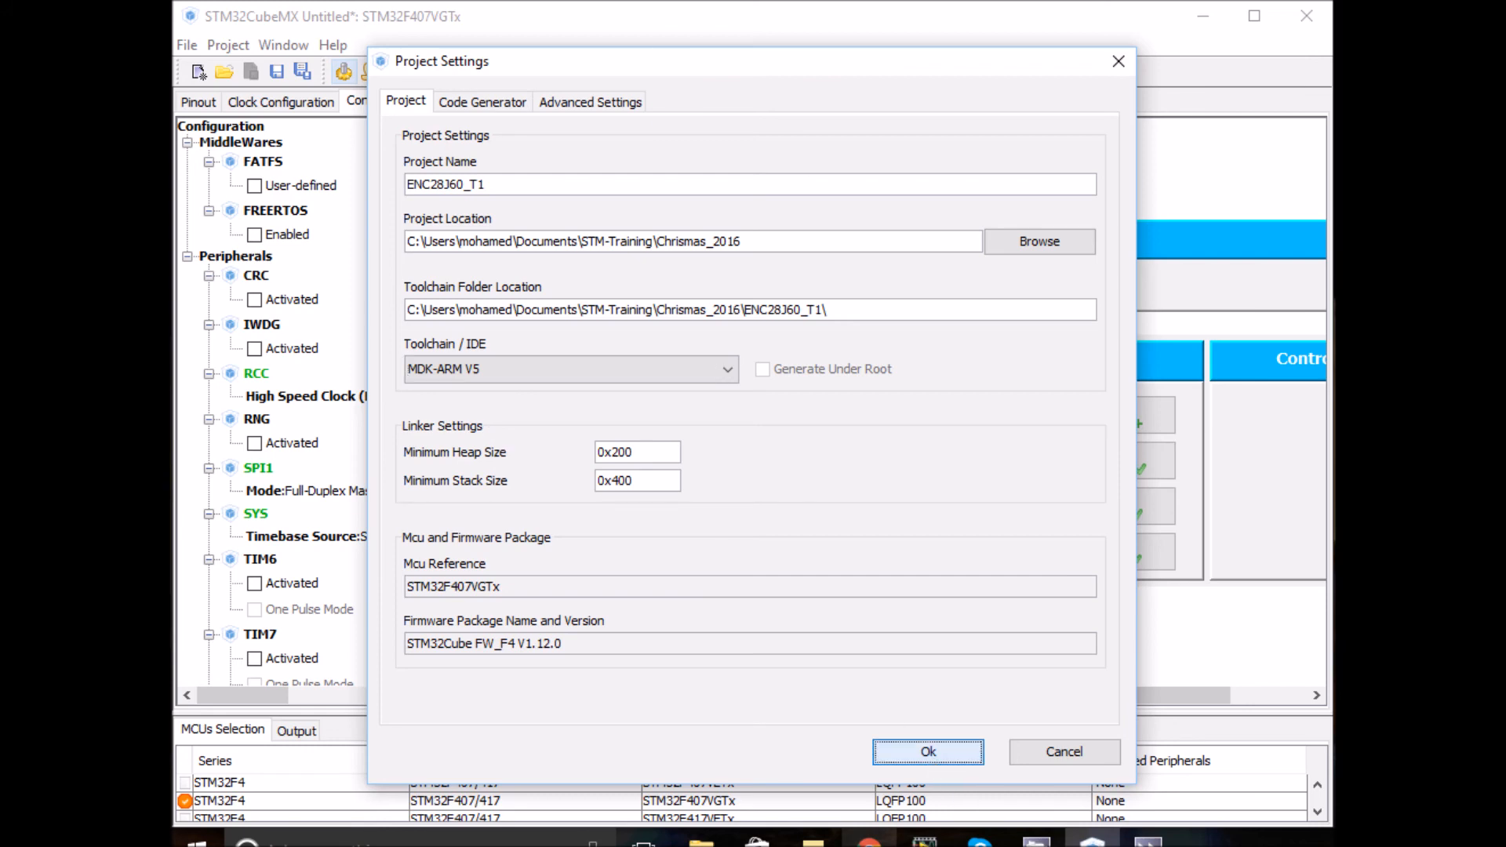
{"action": "left_click", "coordinate": [926, 752]}
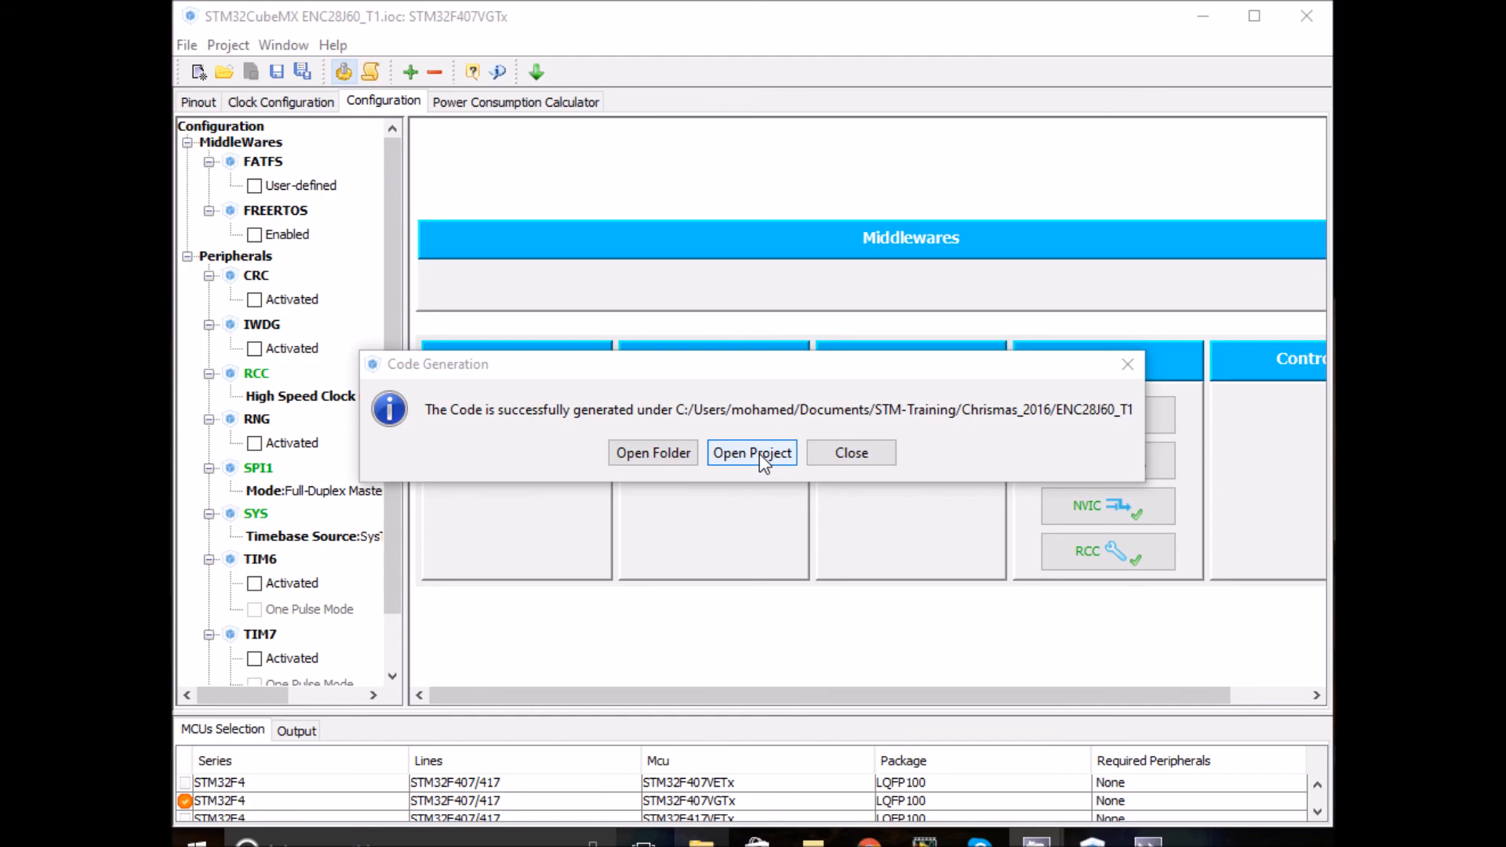
{"action": "left_click", "coordinate": [751, 453]}
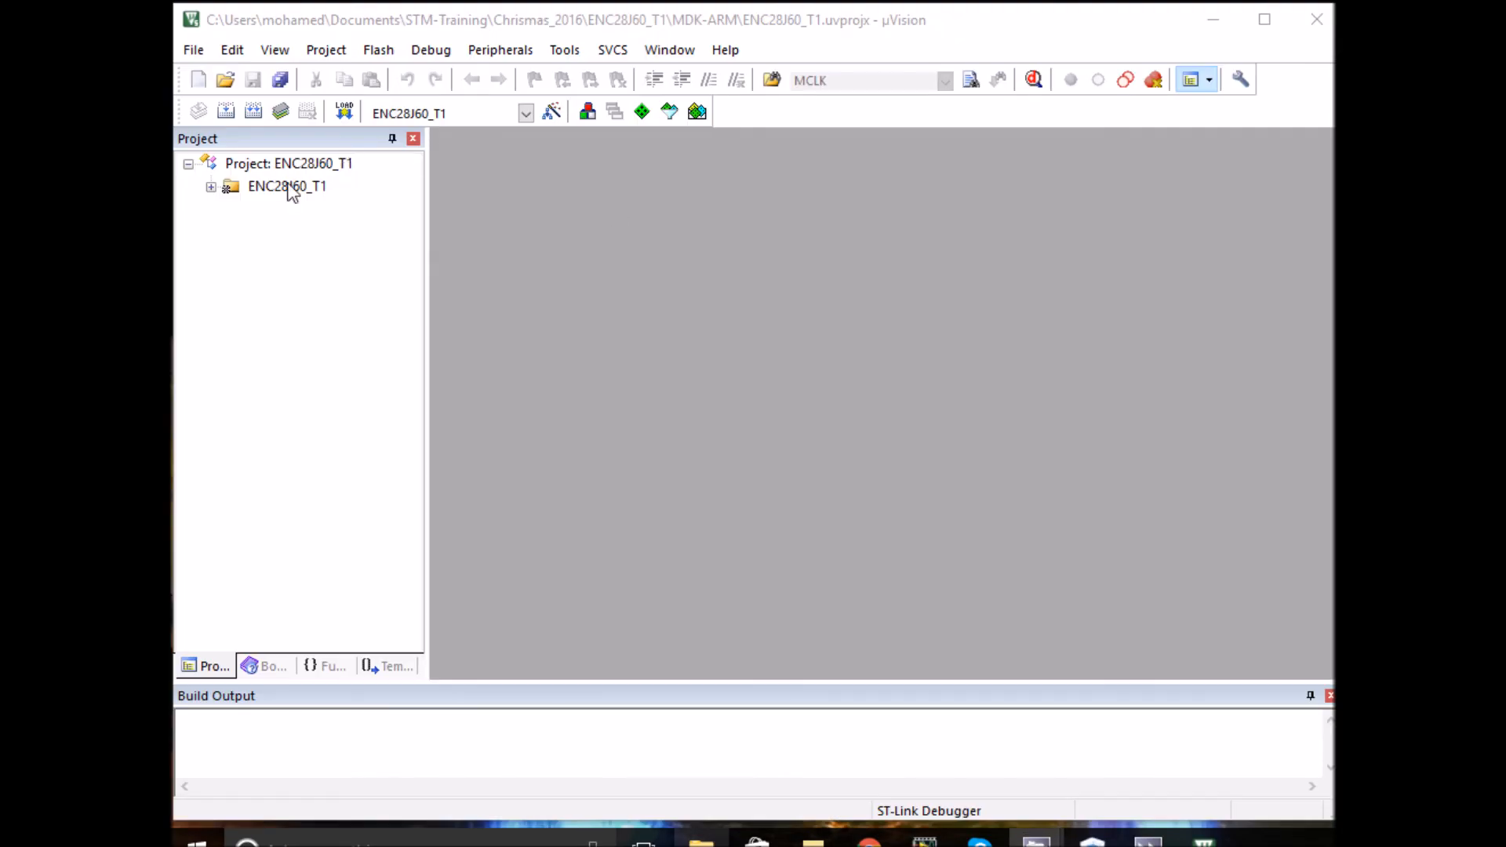
Expand the ENC28J60_T1 groups and open main.c from Application/User.
{"action": "left_click", "coordinate": [210, 185]}
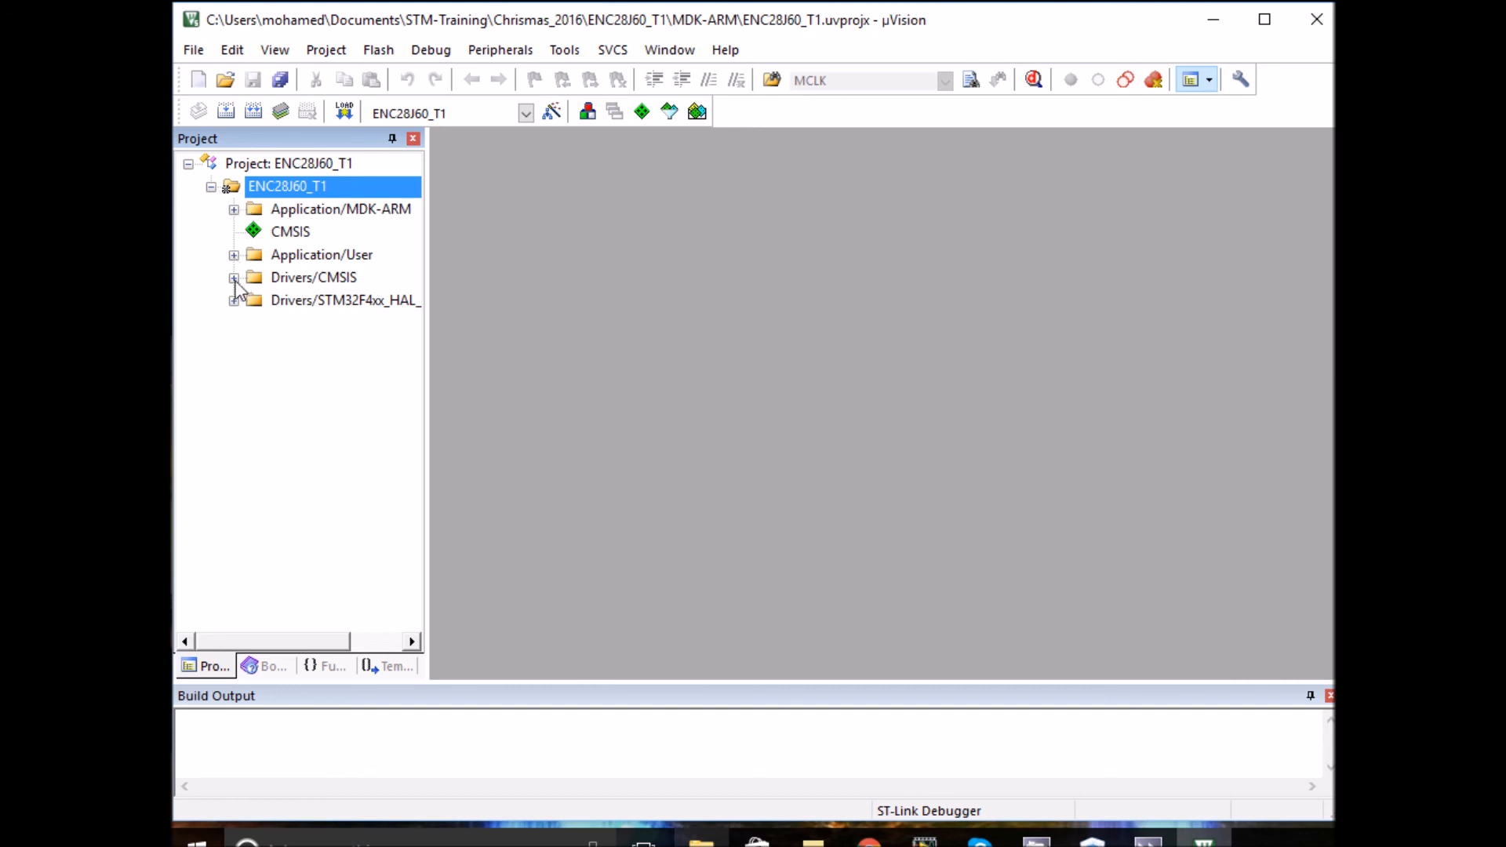
{"action": "left_click", "coordinate": [235, 254]}
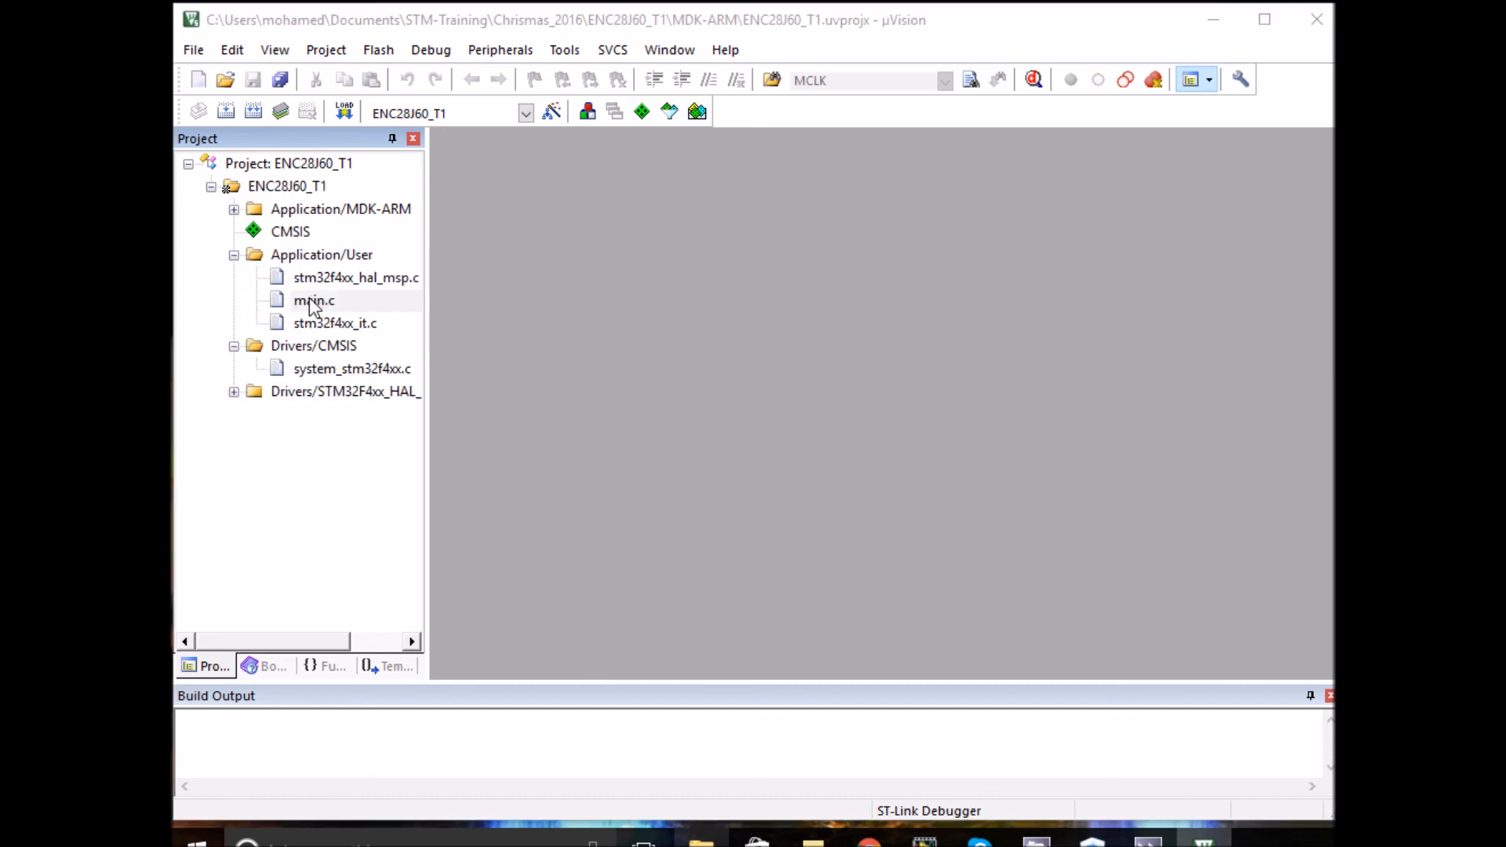
{"action": "double_click", "coordinate": [313, 299]}
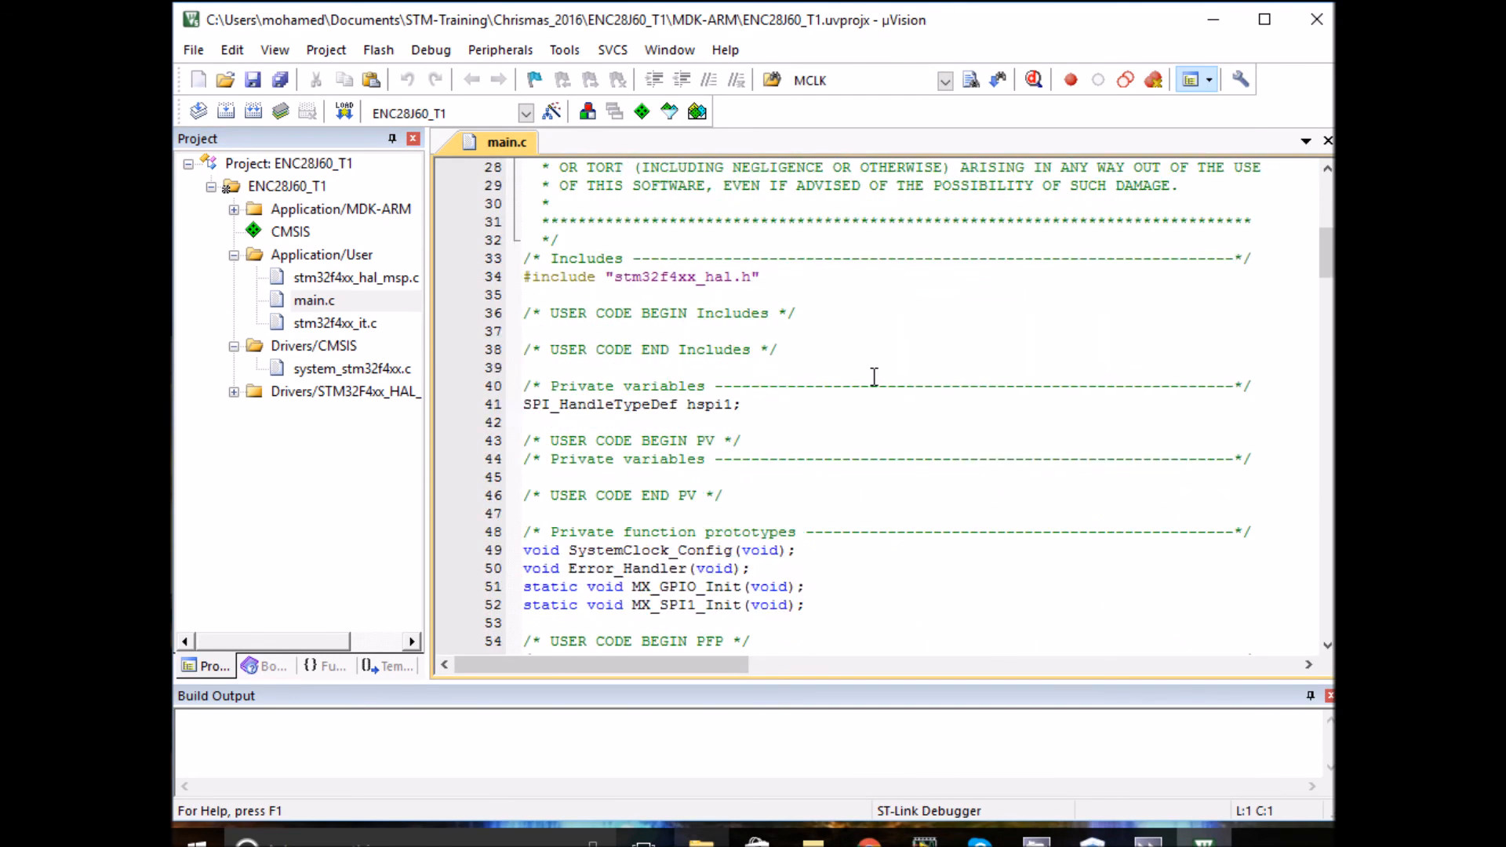
{"action": "scroll", "scroll_direction": "down", "scroll_amount": 3}
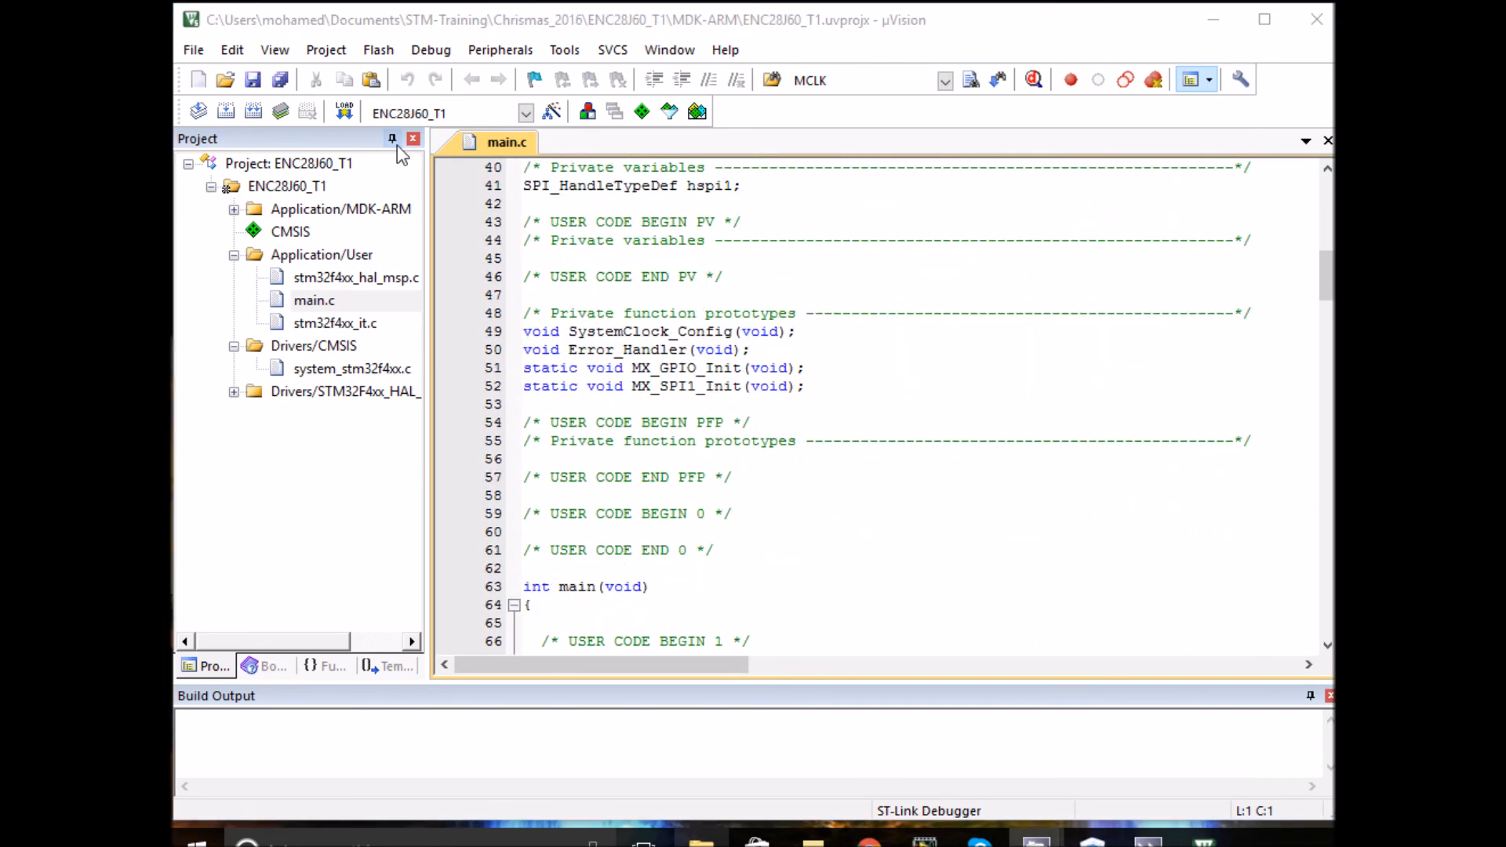